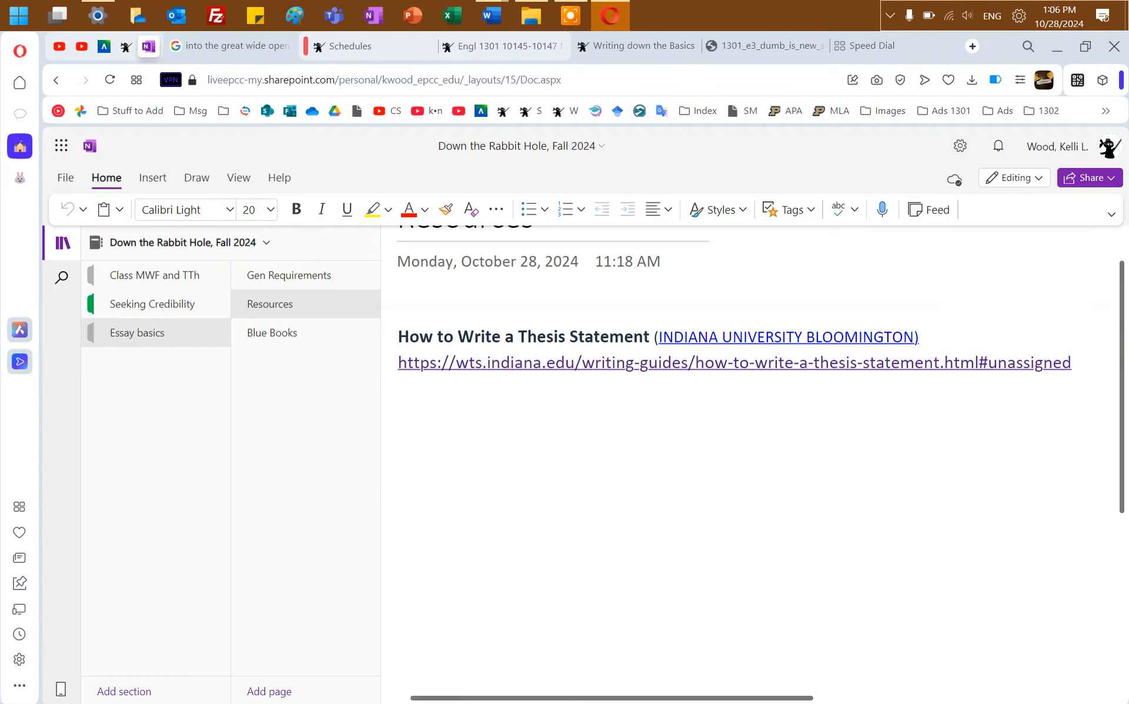
# Step: Open the Essay basics section's Gen Requirements page with the DRAFTING essay instructions
pyautogui.click(288, 276)
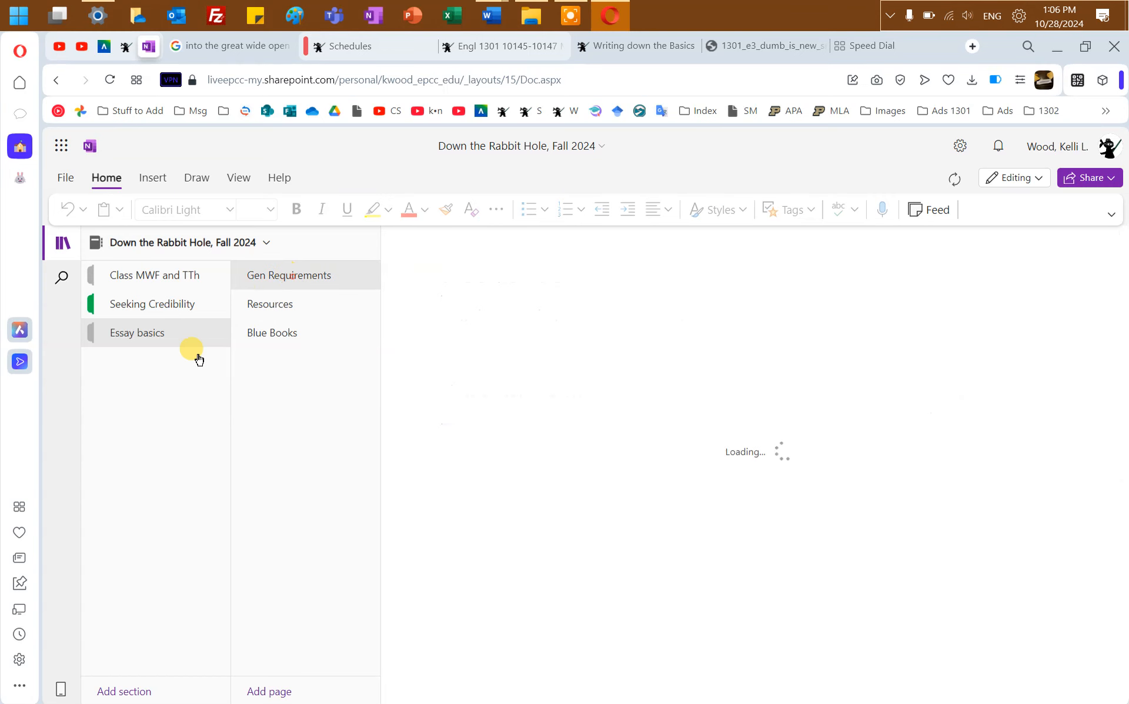
pyautogui.click(288, 275)
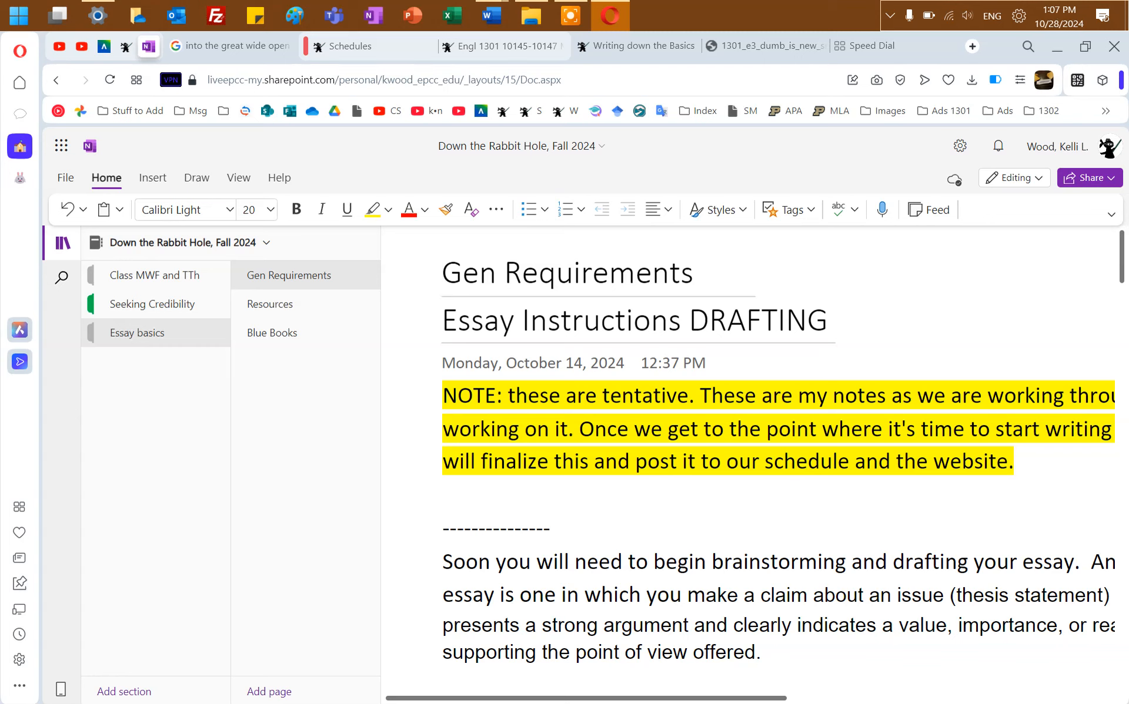
# Step: Leave the OneNote essay instructions and switch to Opera's Speed Dial tab
pyautogui.click(445, 272)
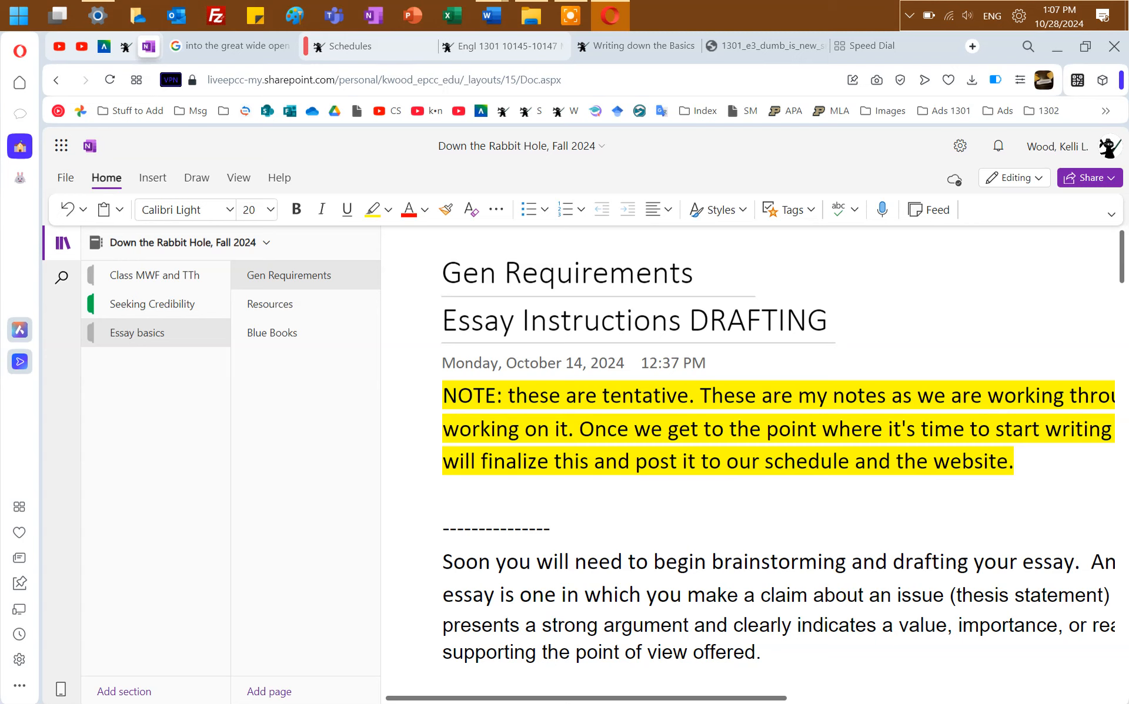
pyautogui.click(442, 272)
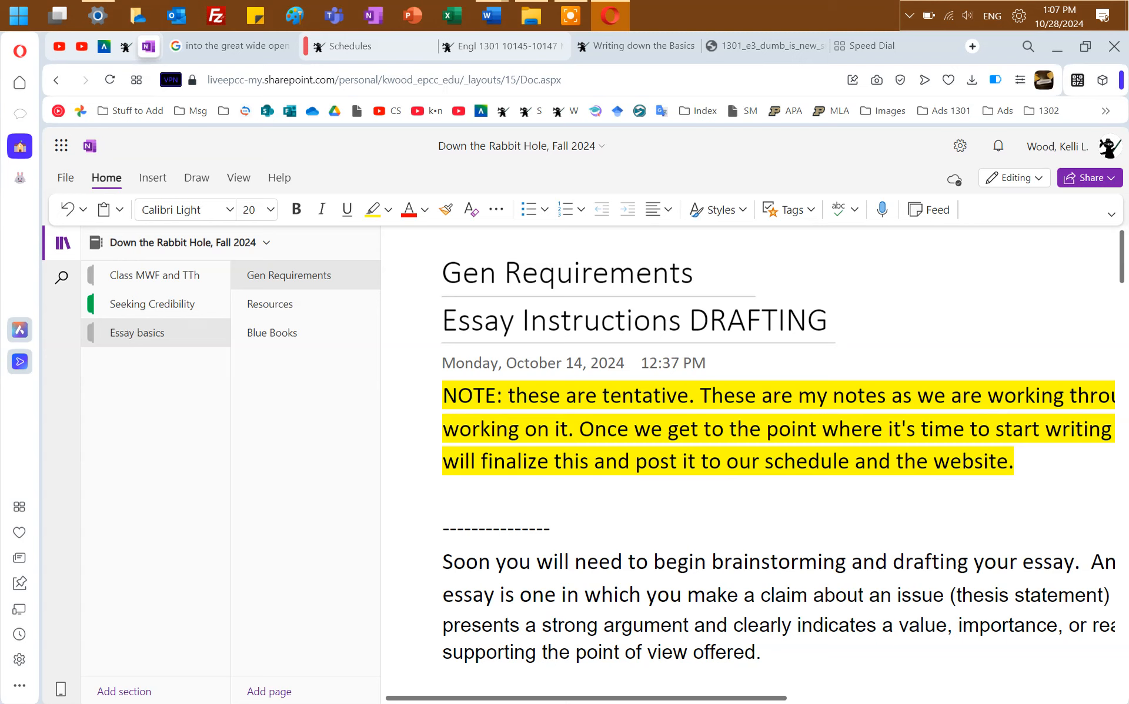
pyautogui.click(442, 272)
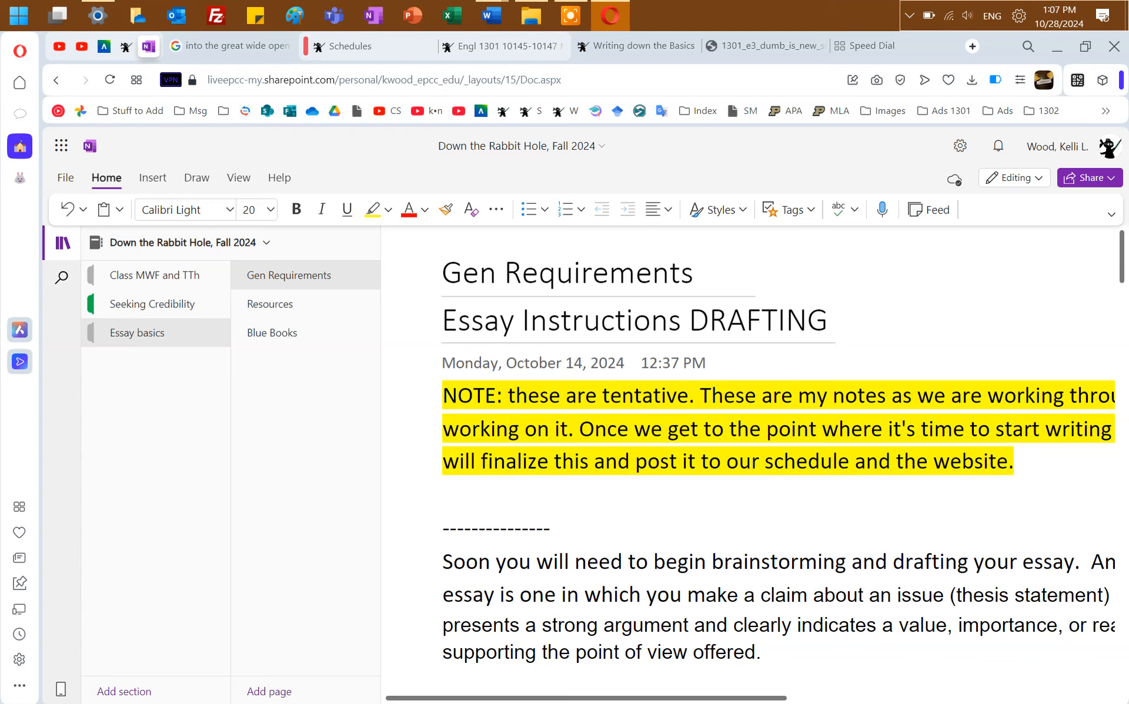
pyautogui.click(444, 273)
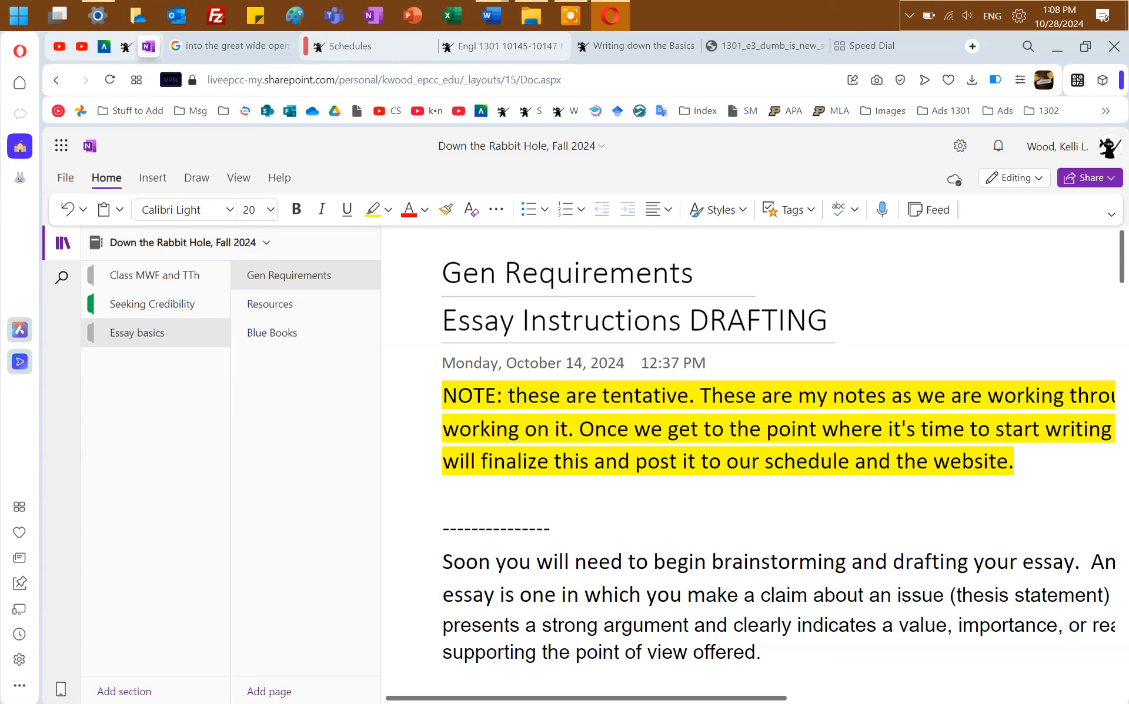
pyautogui.click(442, 272)
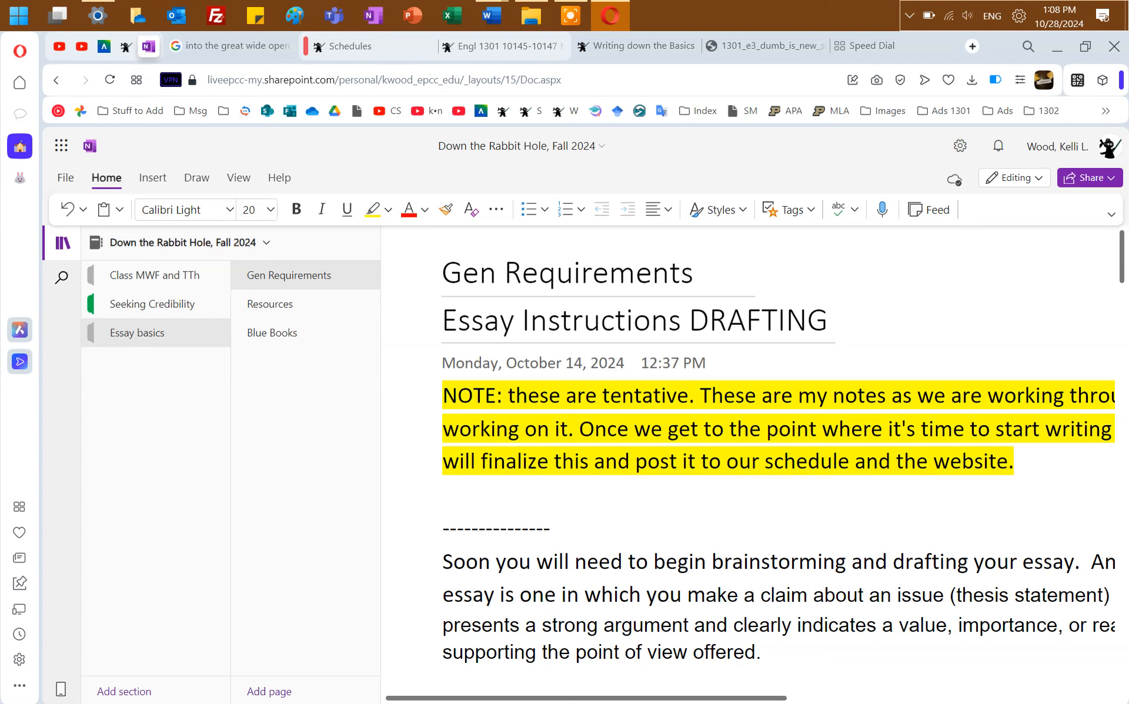
pyautogui.click(444, 272)
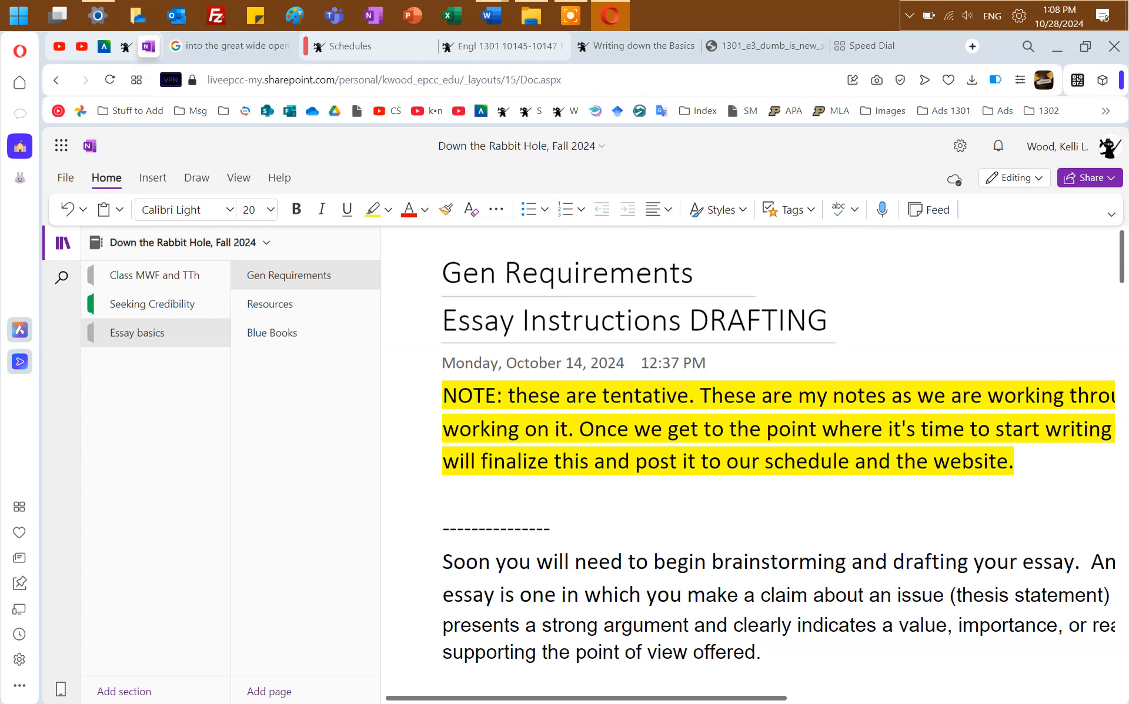
pyautogui.click(890, 45)
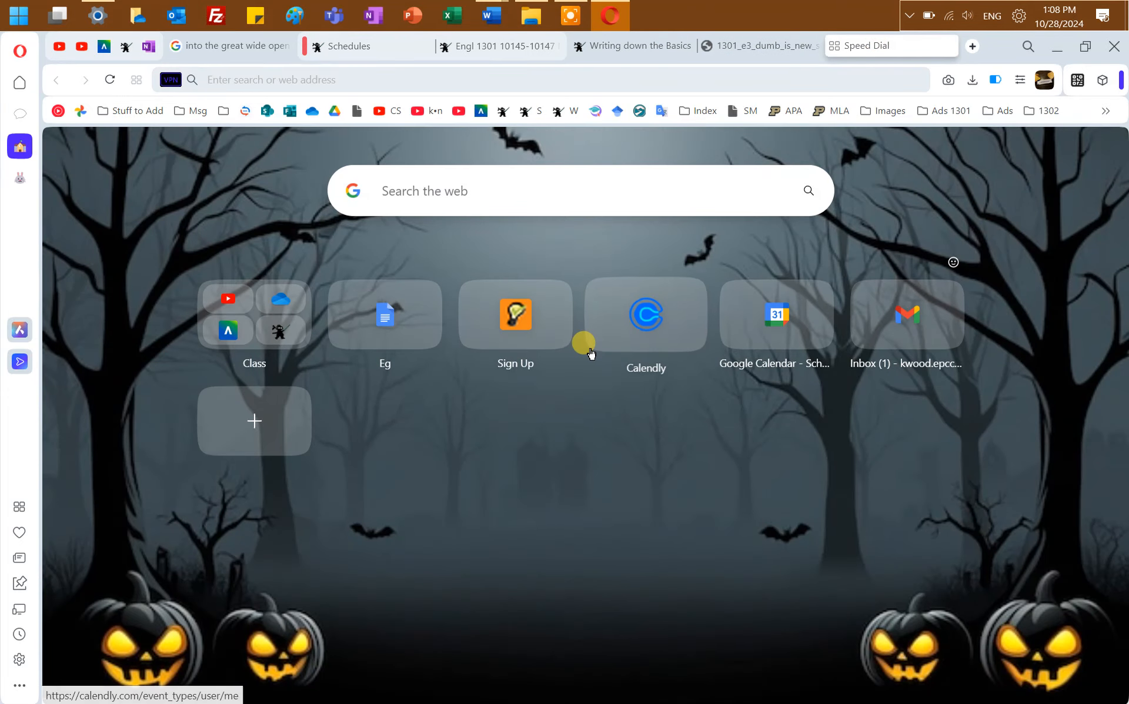
# Step: Search Google for 'scream queens tv show' from the address bar
pyautogui.write('sc')
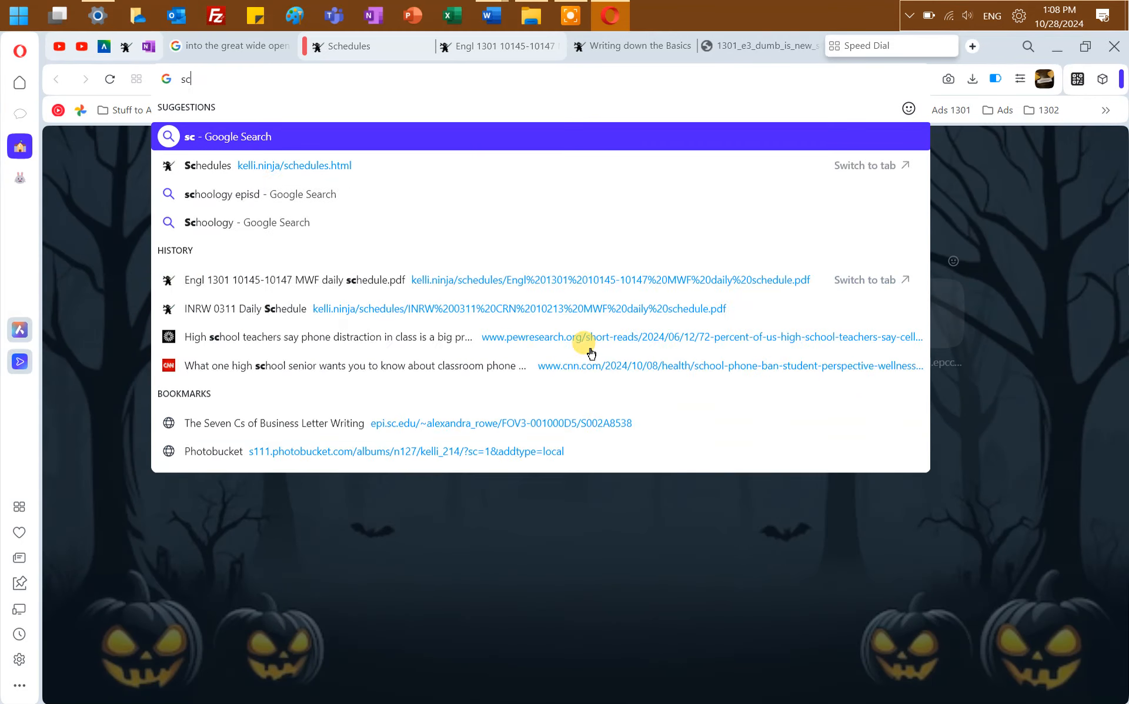
pyautogui.write('ream')
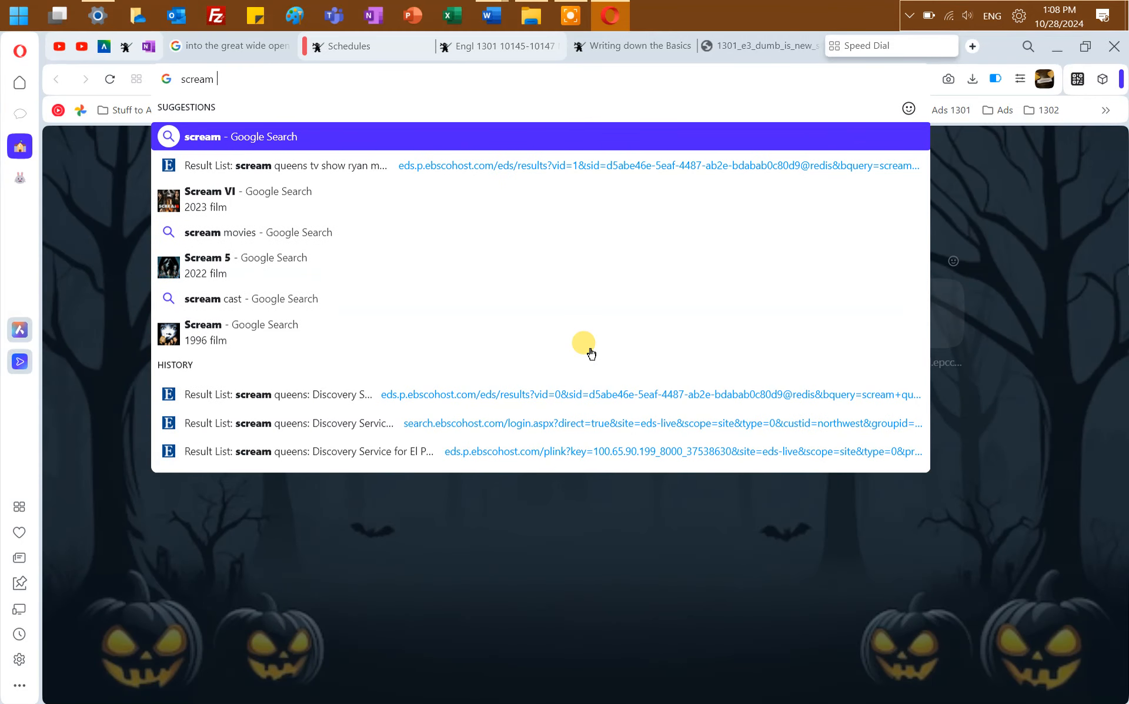
pyautogui.write('queens')
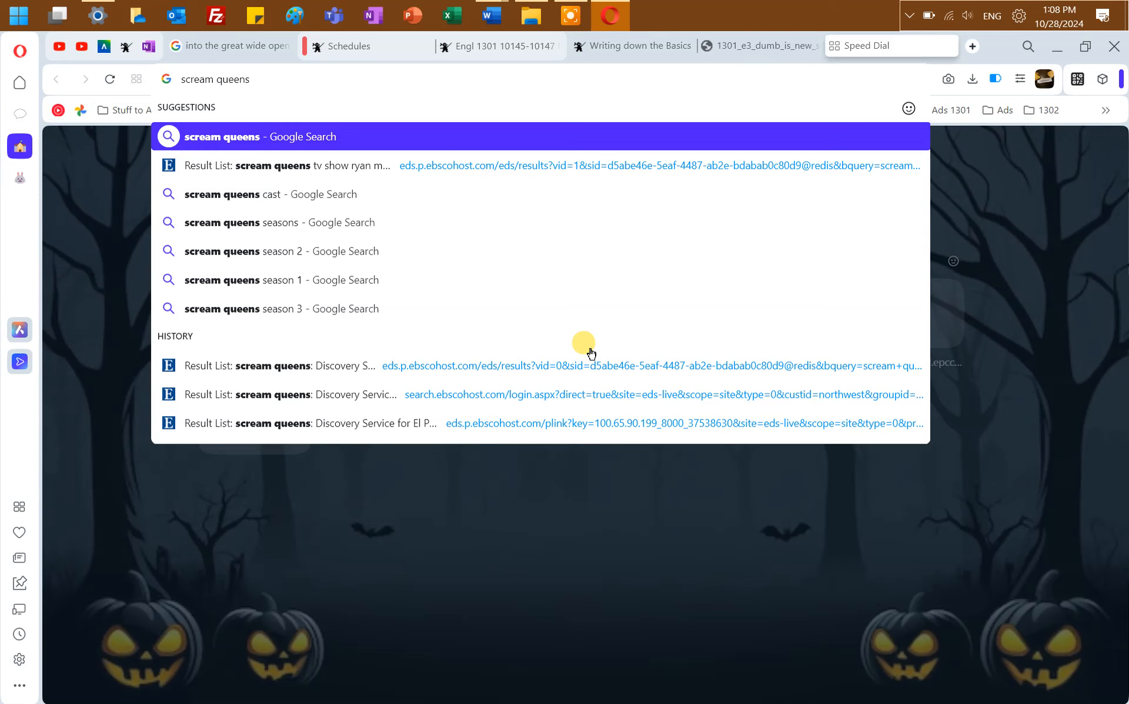
pyautogui.write('tv')
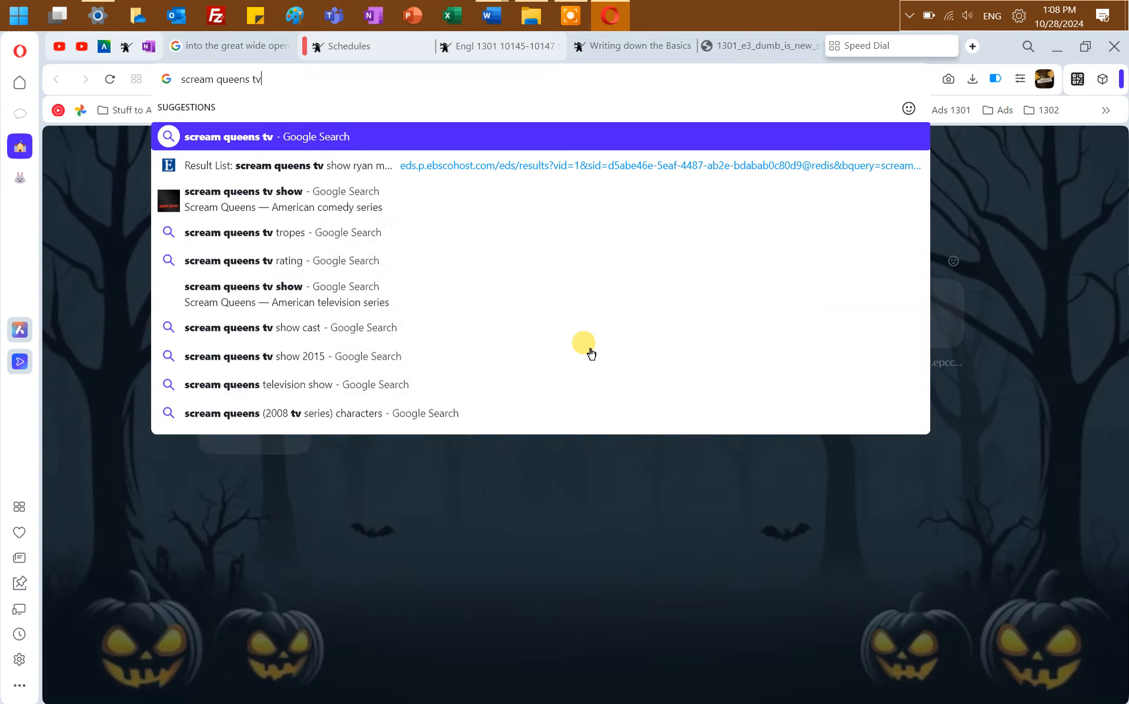
pyautogui.write('show')
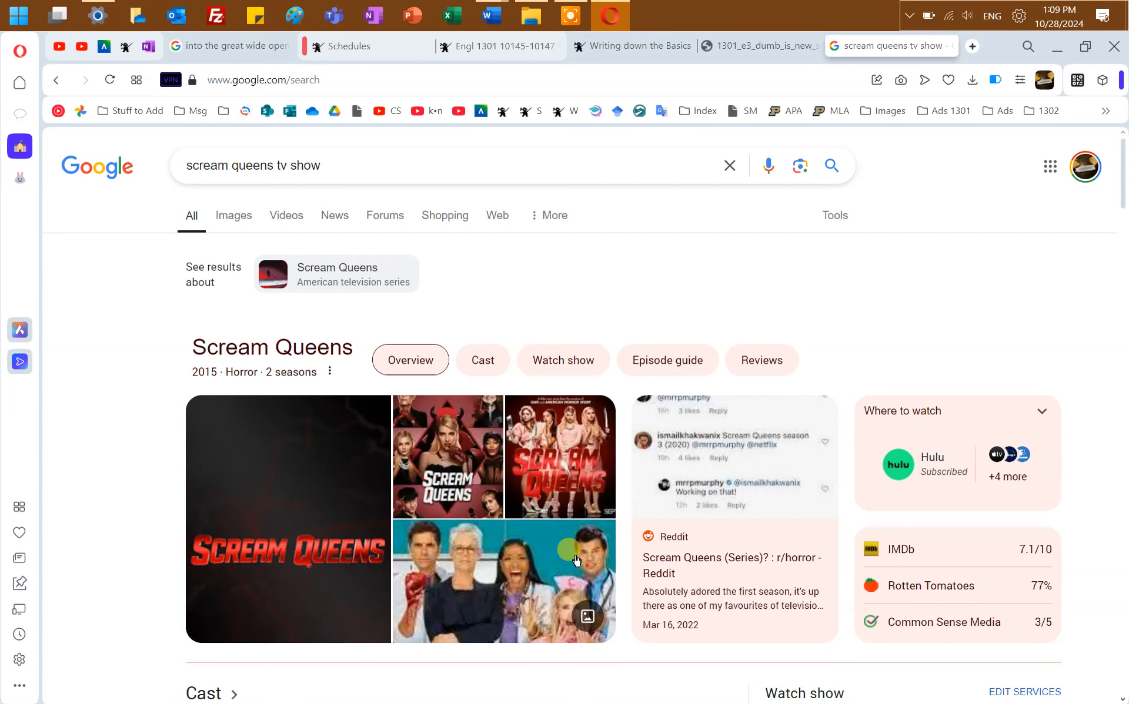
# Step: Scroll down the Scream Queens search results to the cast listing
pyautogui.scroll(-3)
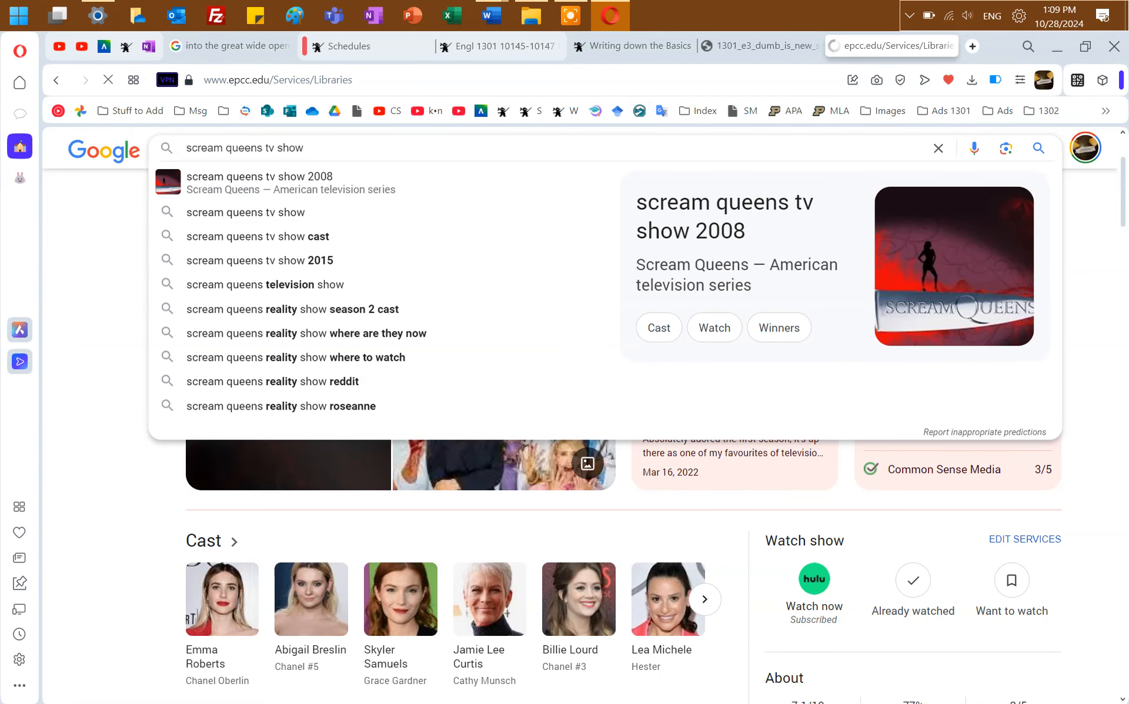
# Step: Search the EPCC EBSCO Discovery Service for 'slasher film'
pyautogui.click(889, 45)
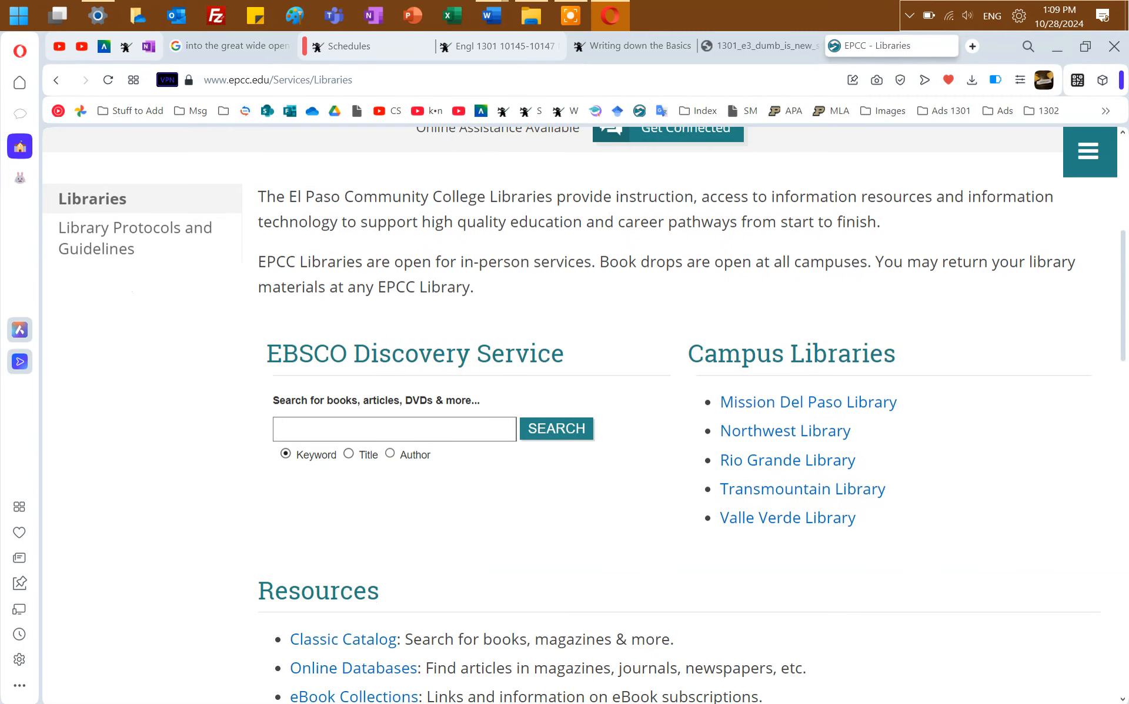
pyautogui.write('s')
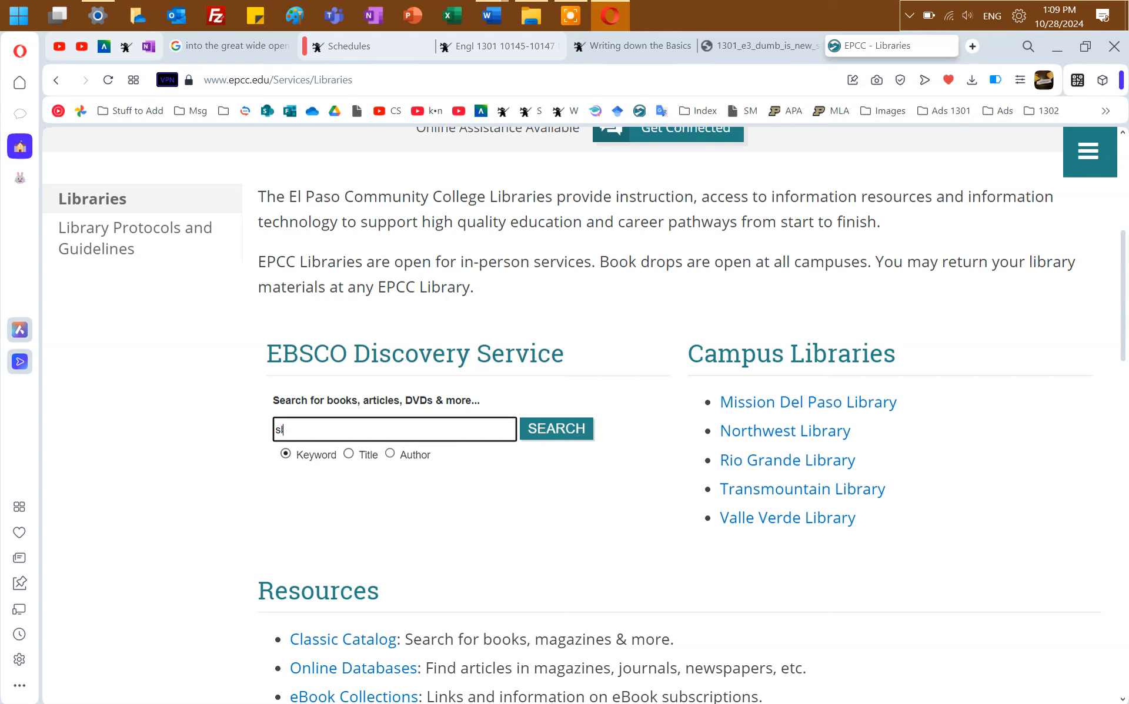
pyautogui.write('lasher film')
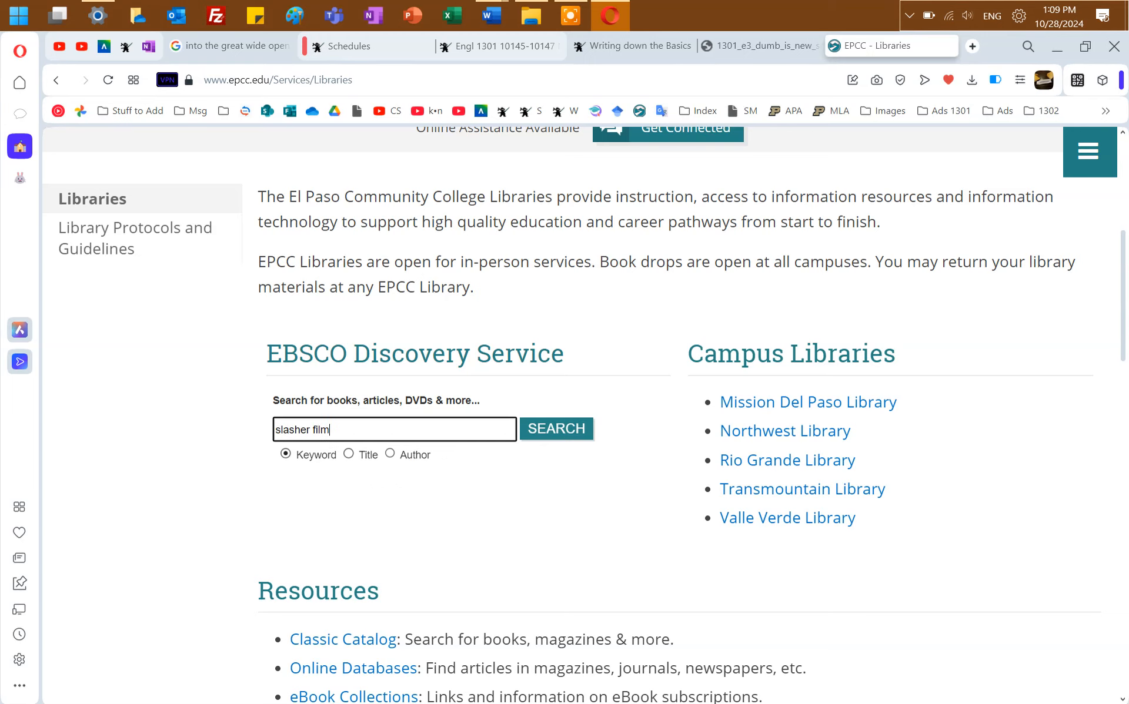
pyautogui.click(555, 429)
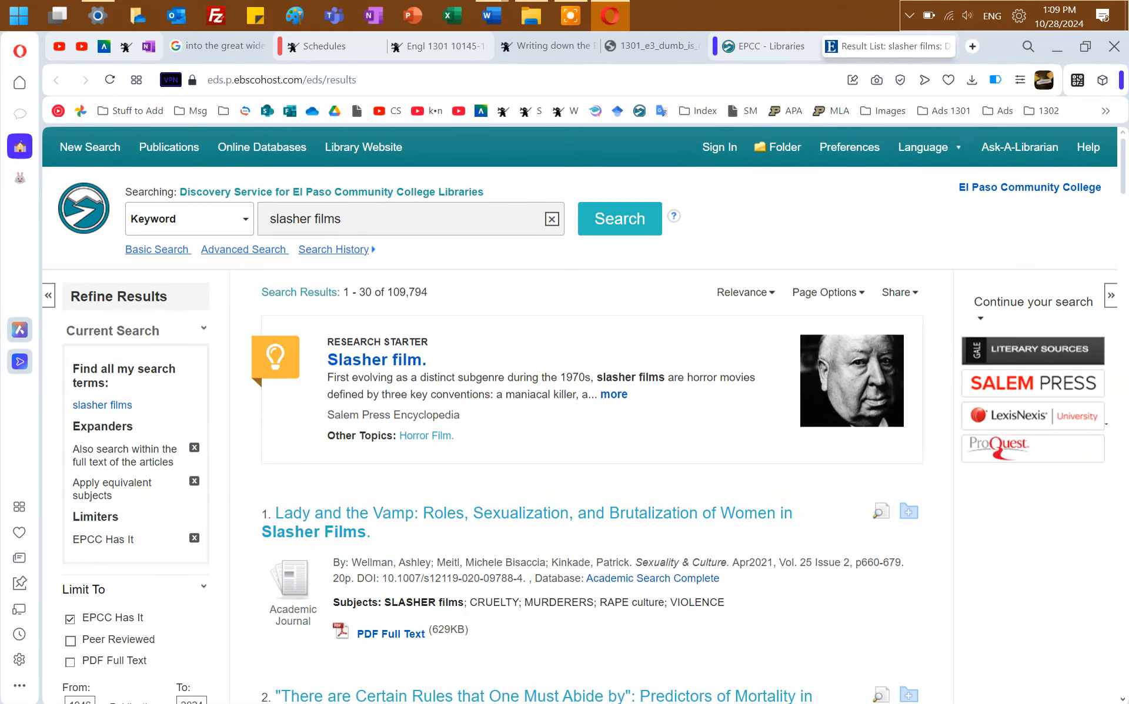
pyautogui.scroll(-3)
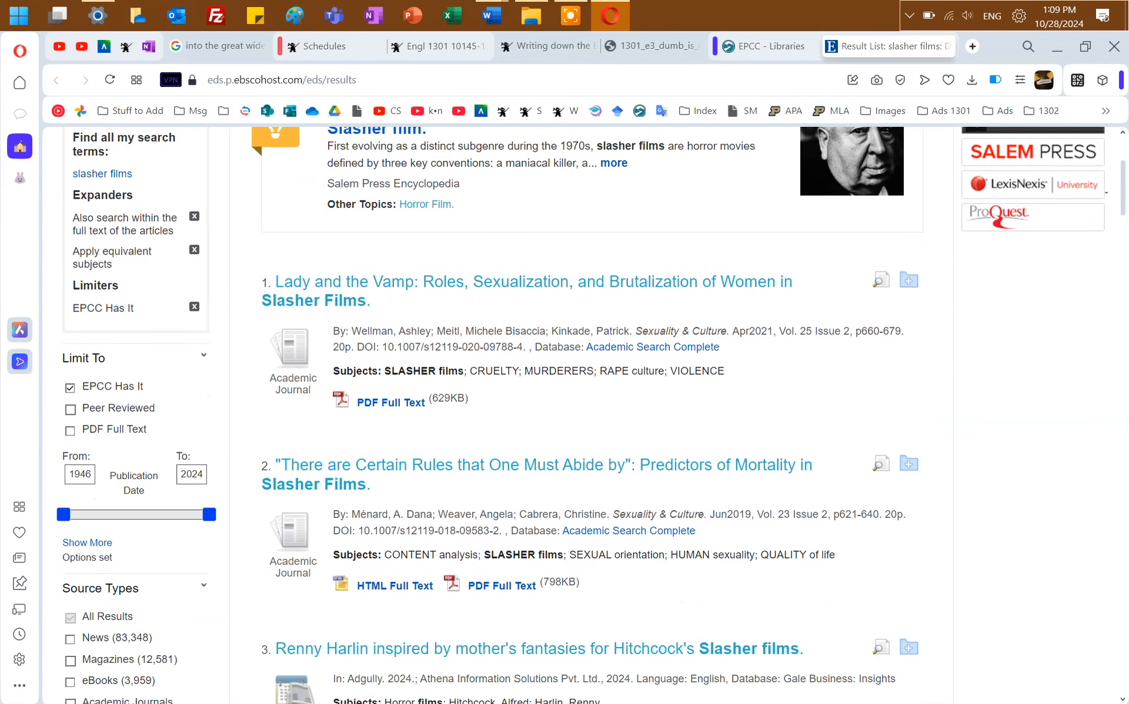
pyautogui.scroll(-3)
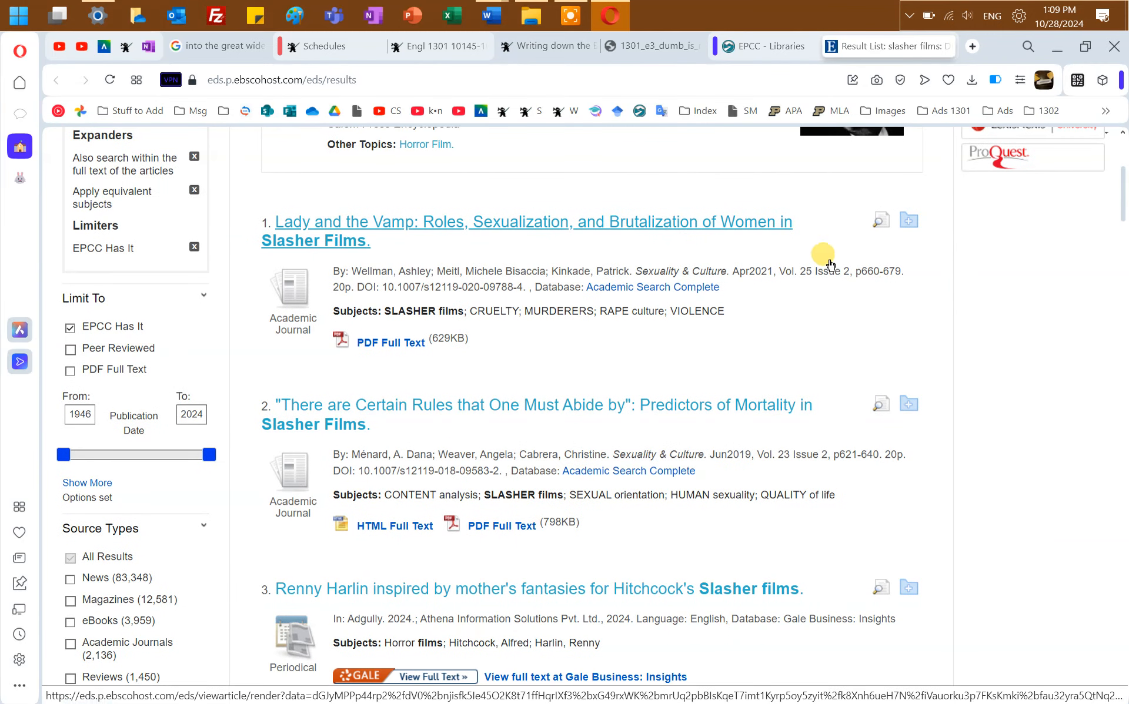
pyautogui.scroll(-3)
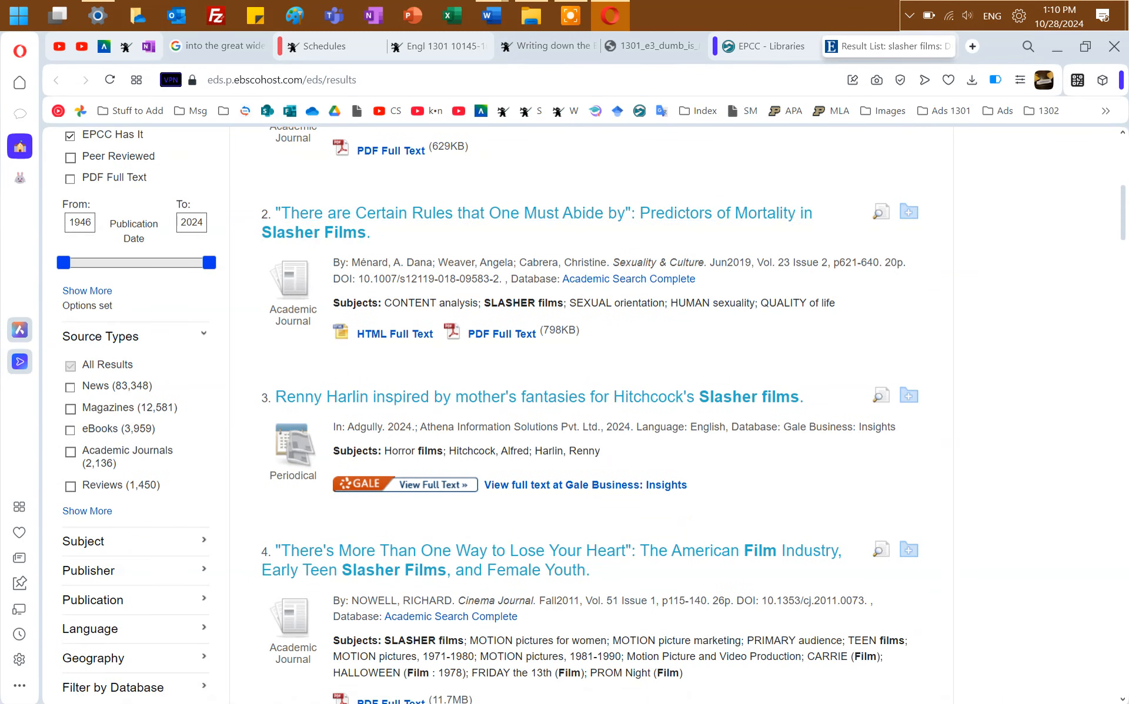
pyautogui.moveTo(727, 237)
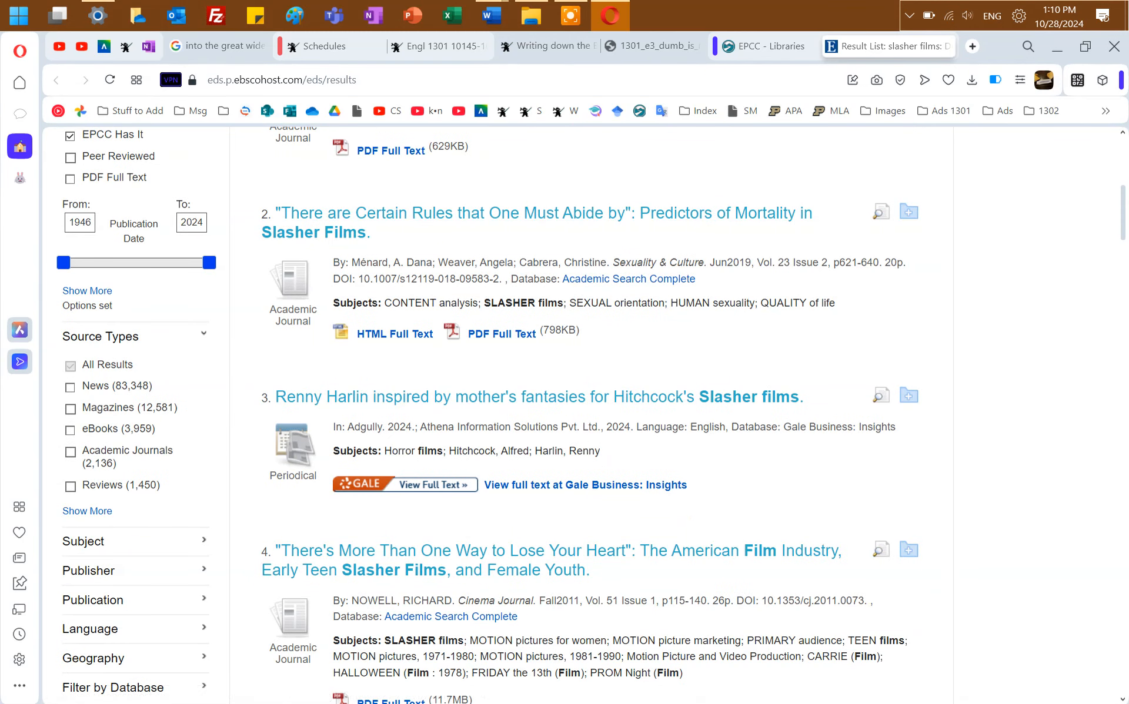
pyautogui.scroll(-3)
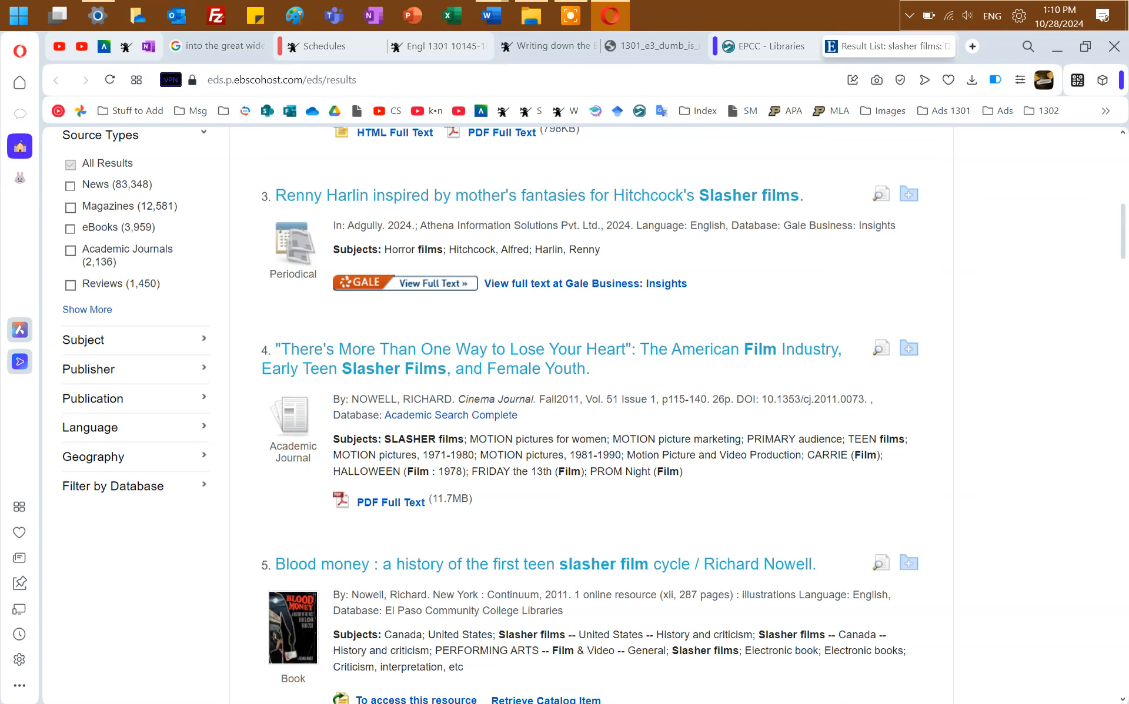
pyautogui.scroll(-3)
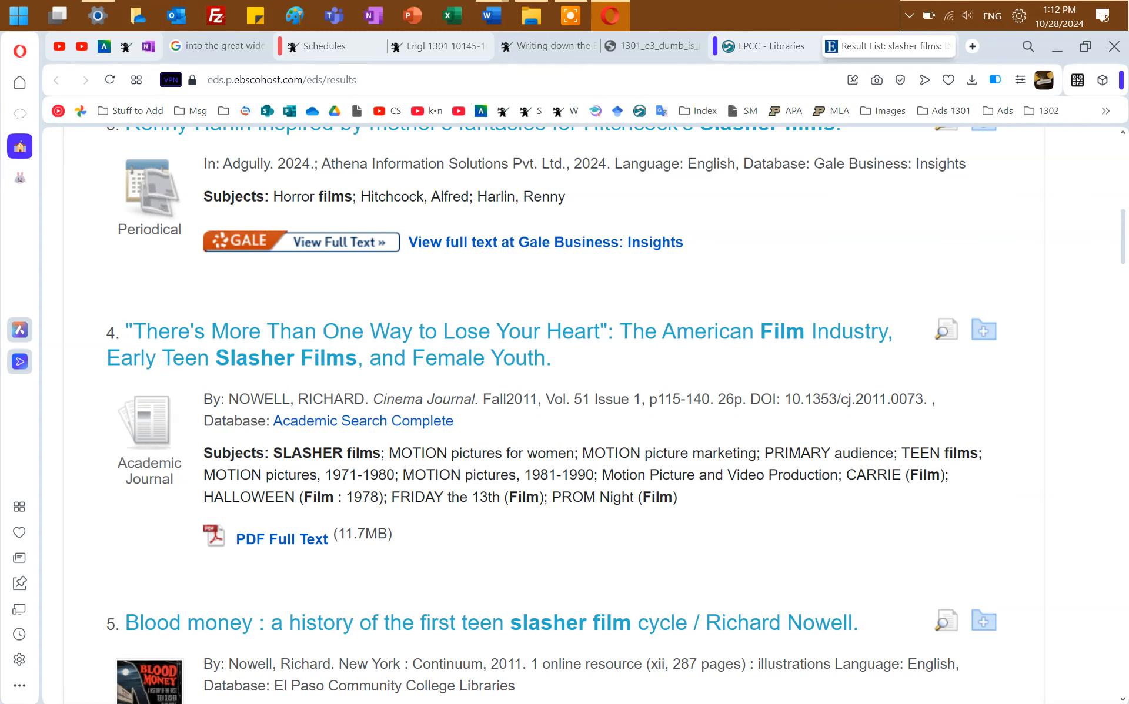
pyautogui.scroll(-3)
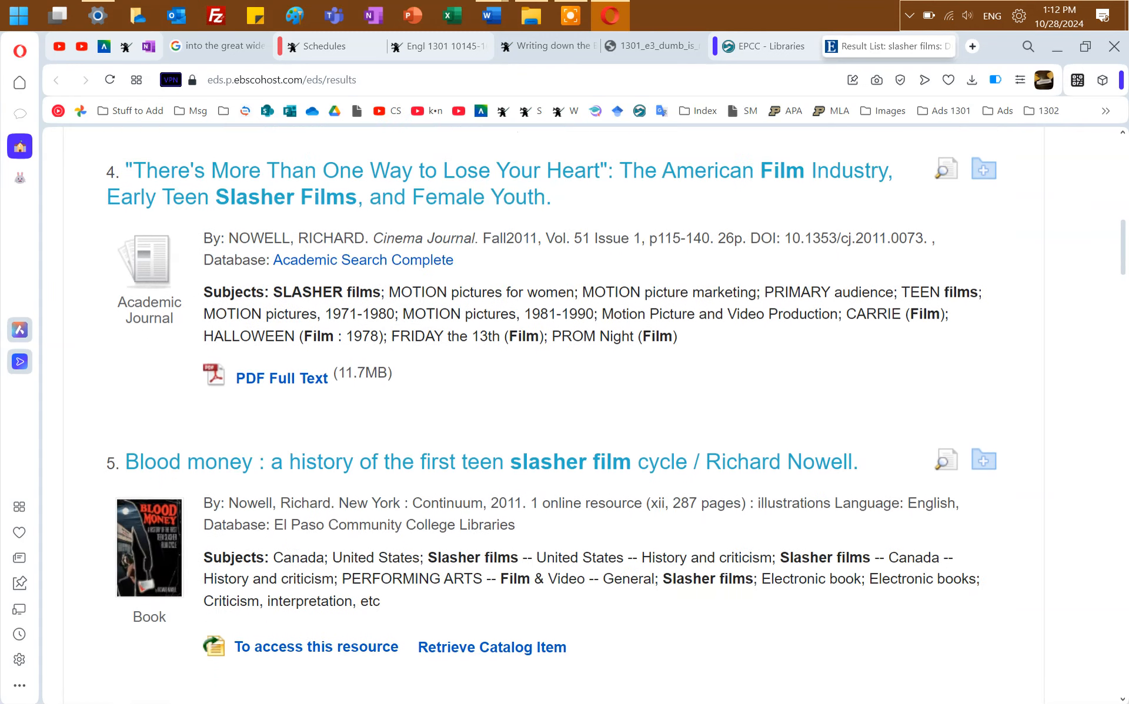
pyautogui.scroll(-3)
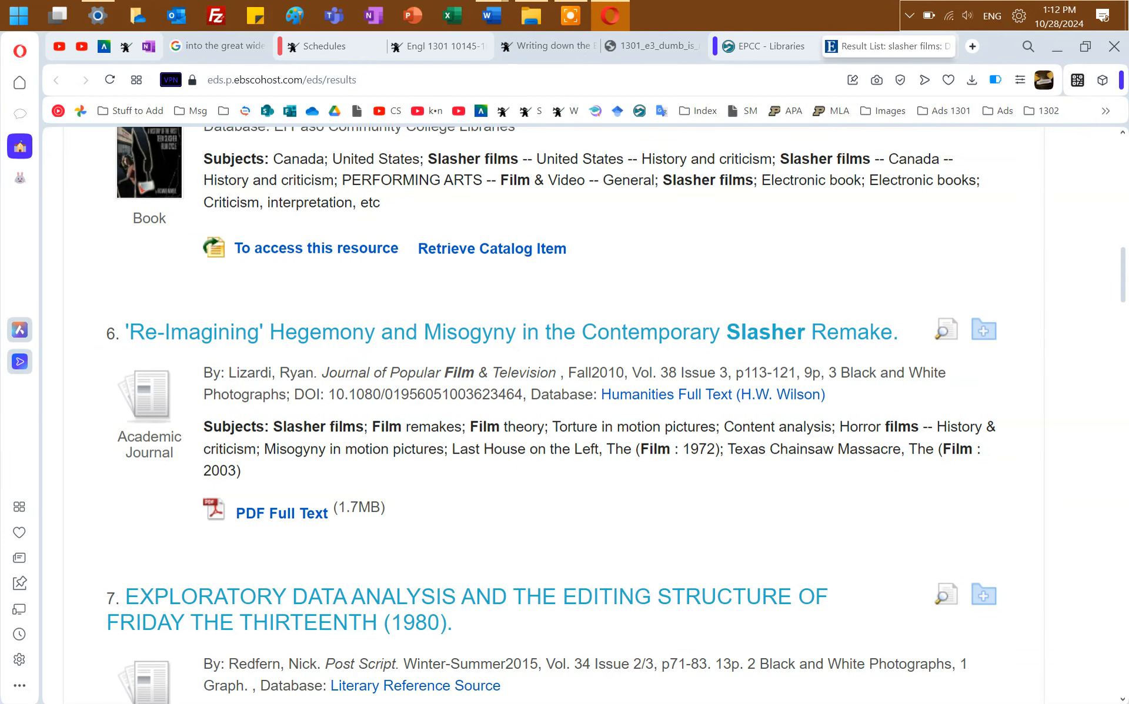
pyautogui.scroll(-3)
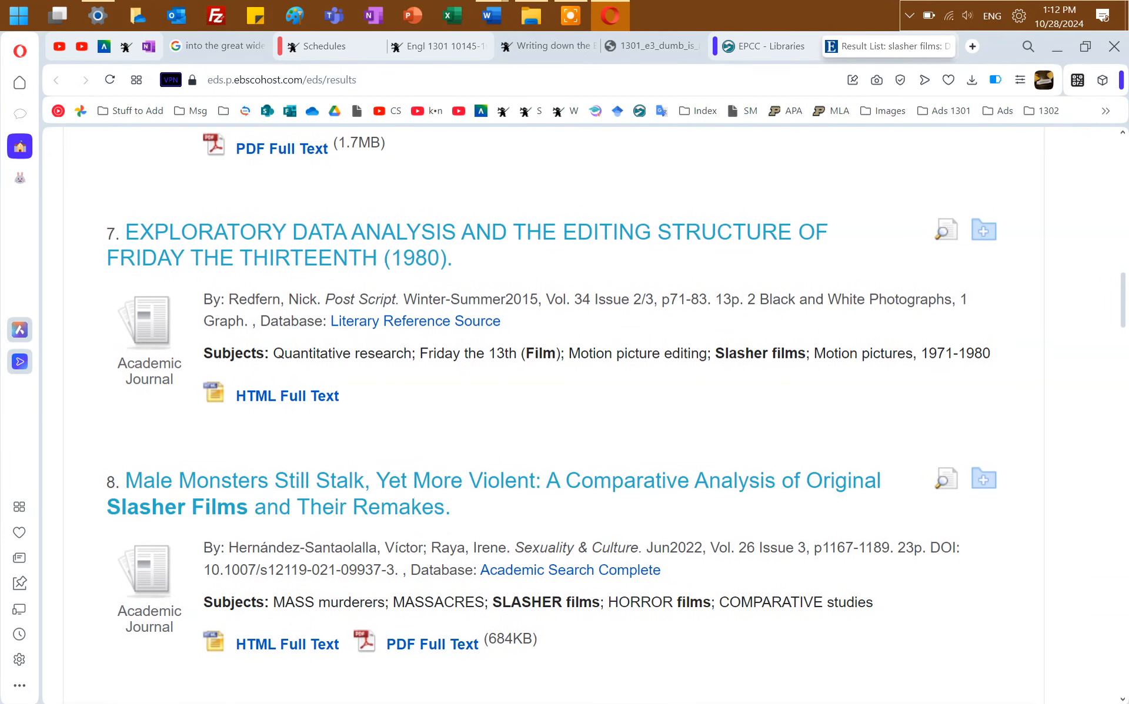
pyautogui.scroll(-3)
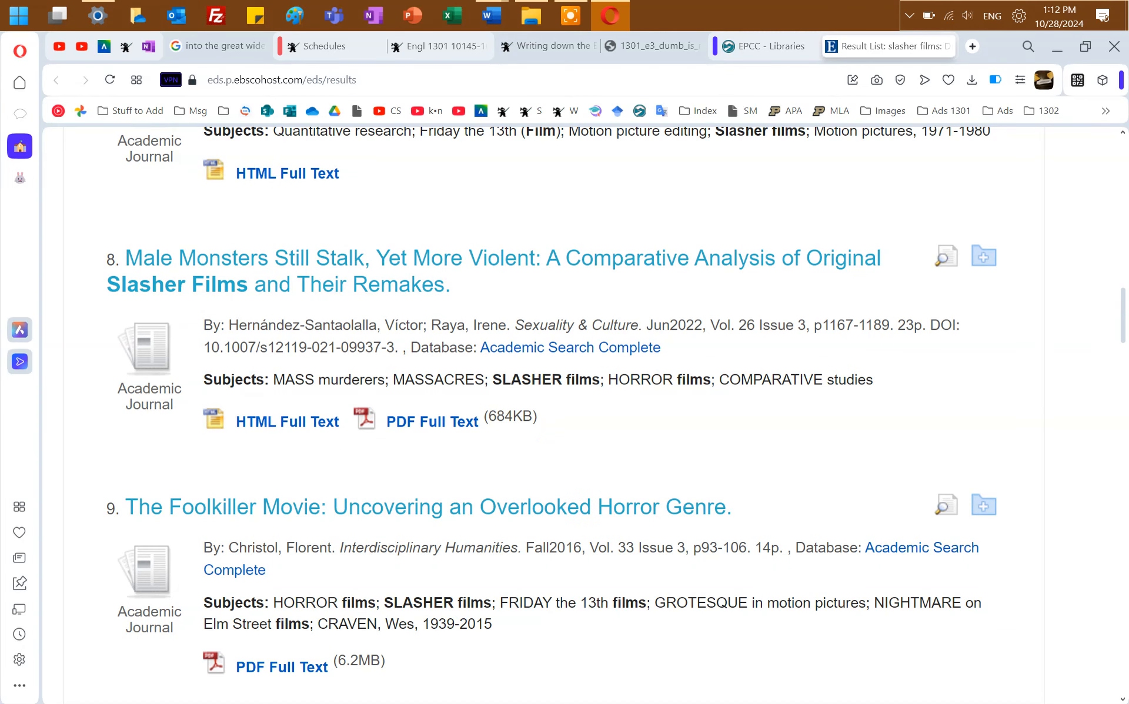
pyautogui.scroll(-3)
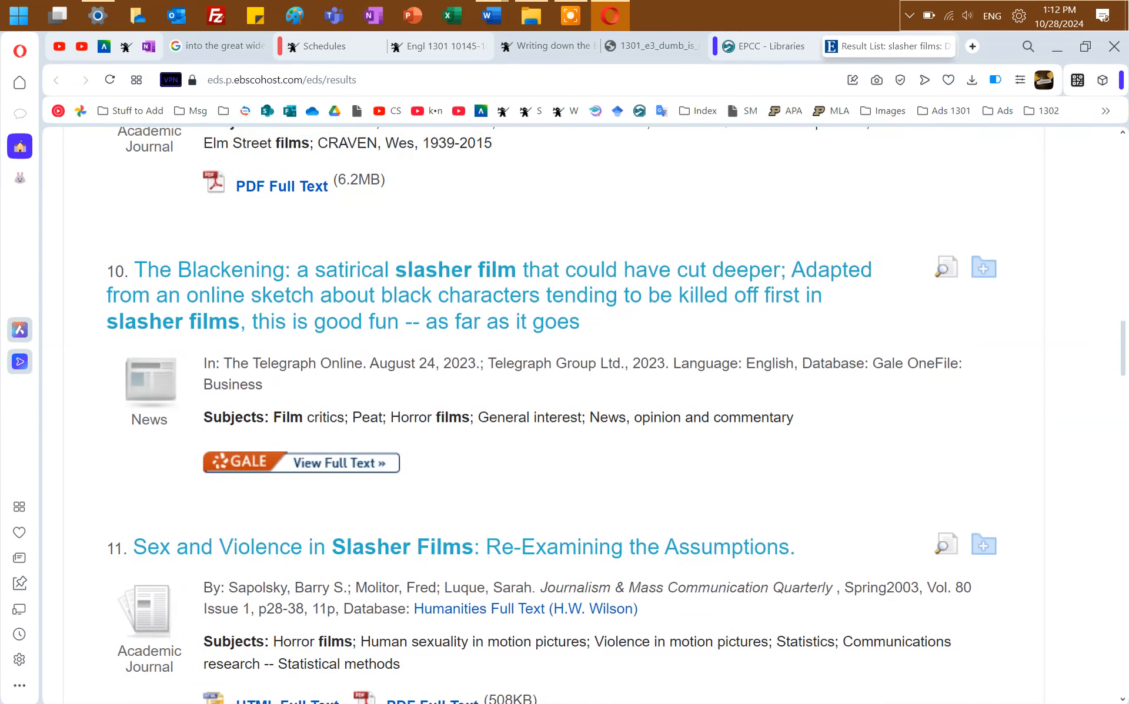
pyautogui.scroll(-3)
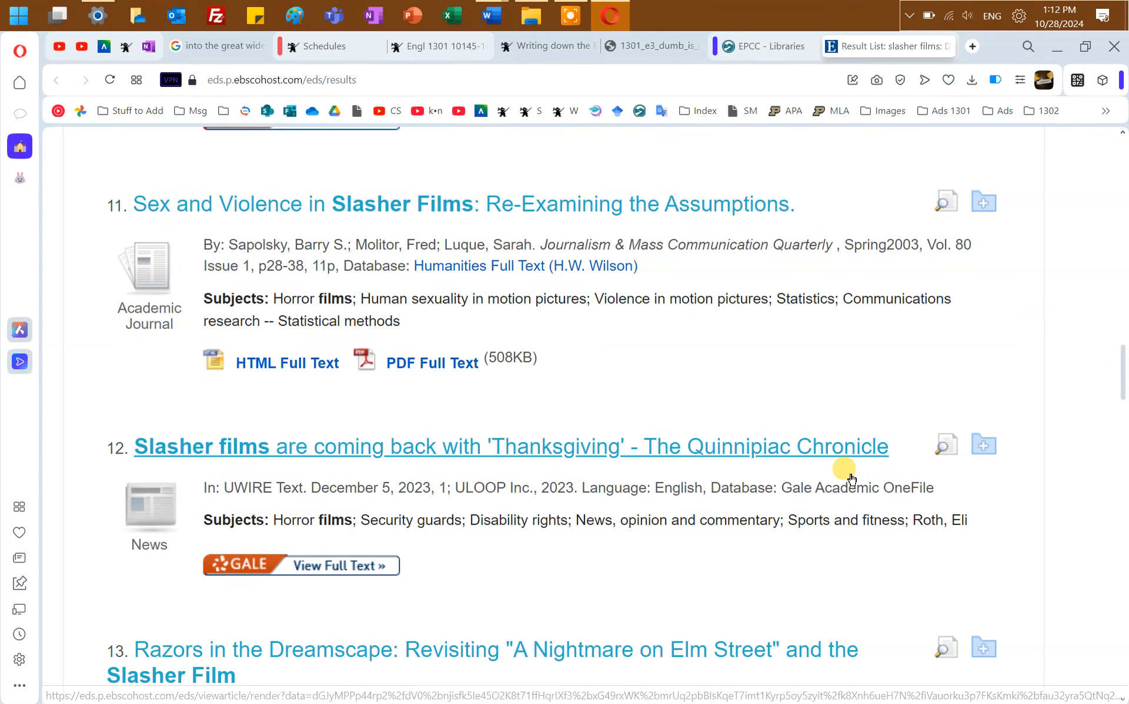
pyautogui.scroll(-3)
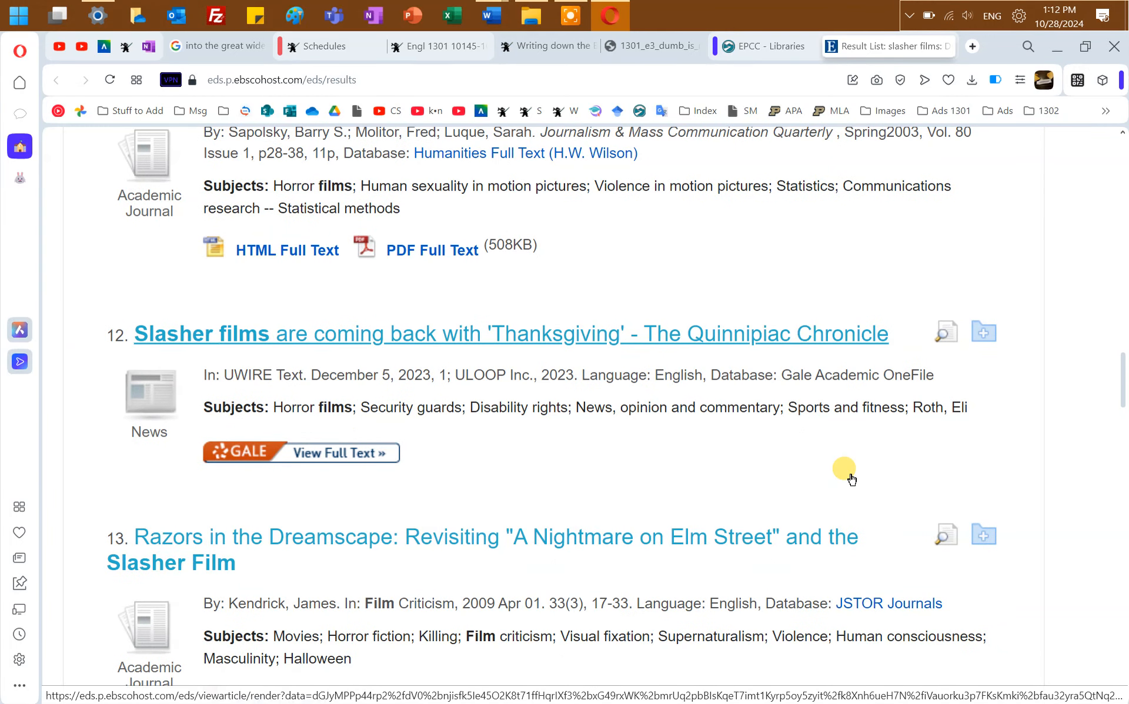
pyautogui.scroll(-3)
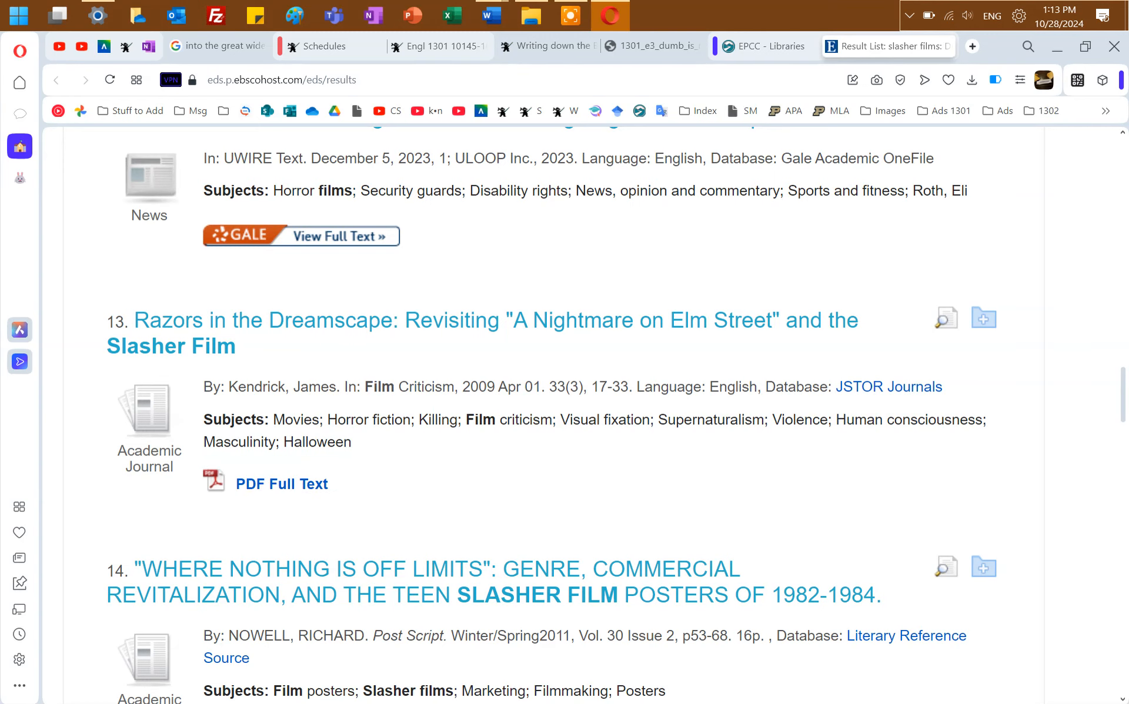
# Step: Search the web for 'slasher film rules' in a new tab
pyautogui.click(971, 46)
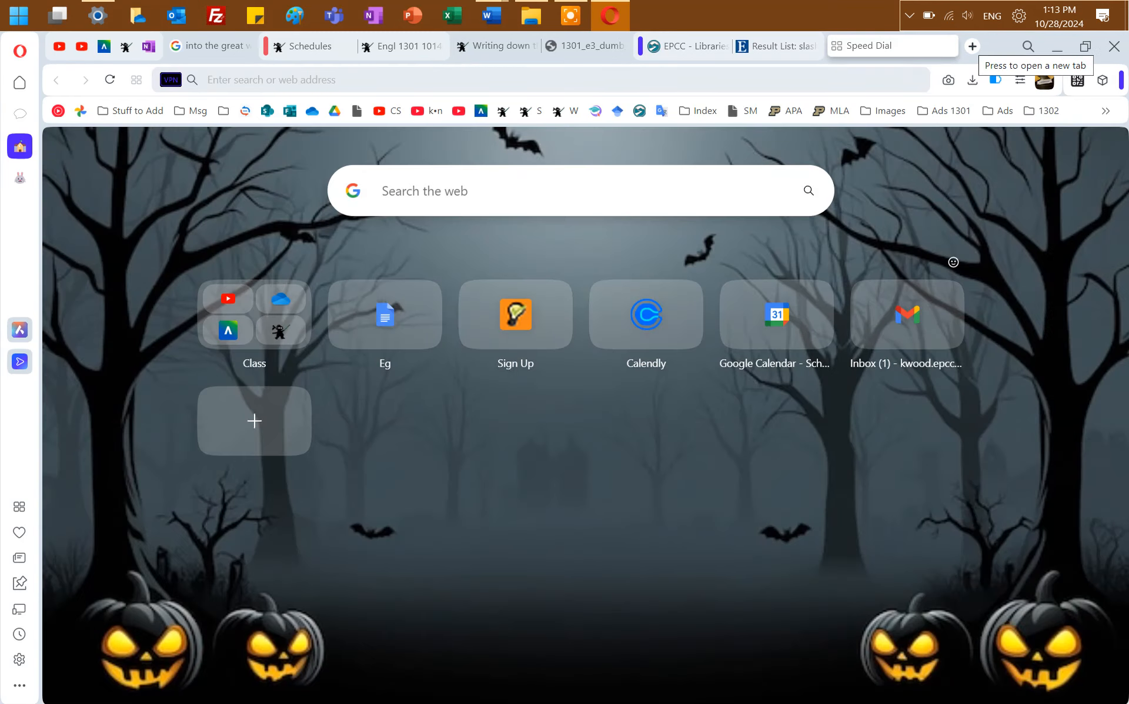
pyautogui.write('slasher film')
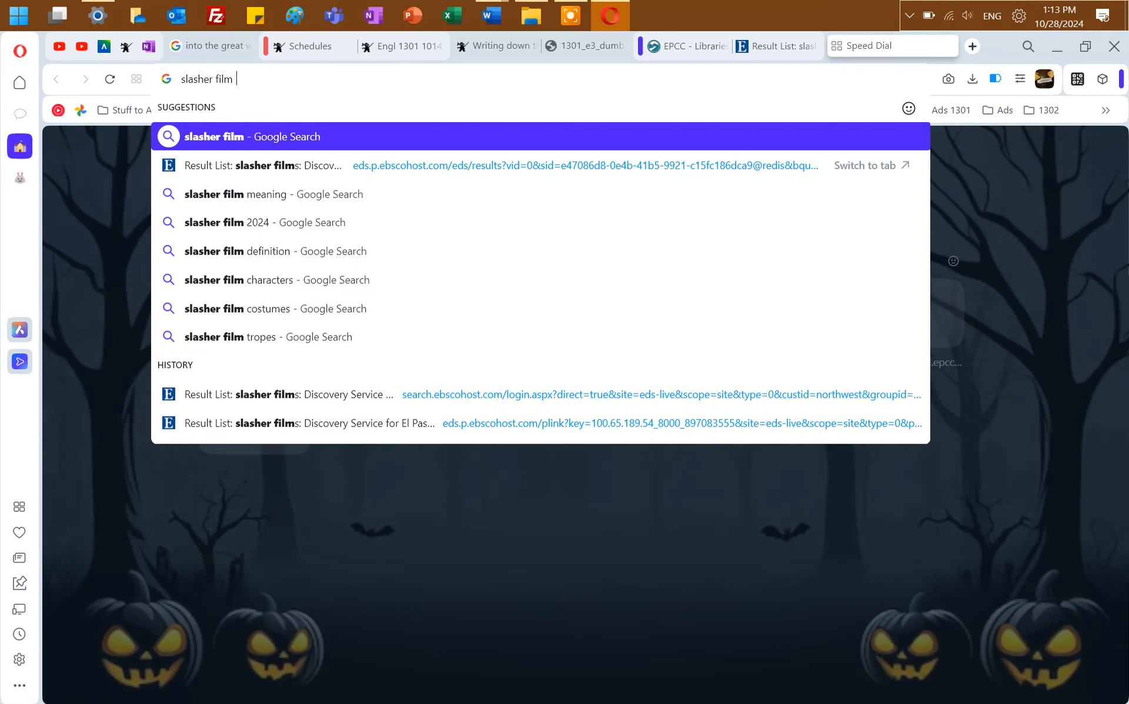
pyautogui.press('Return')
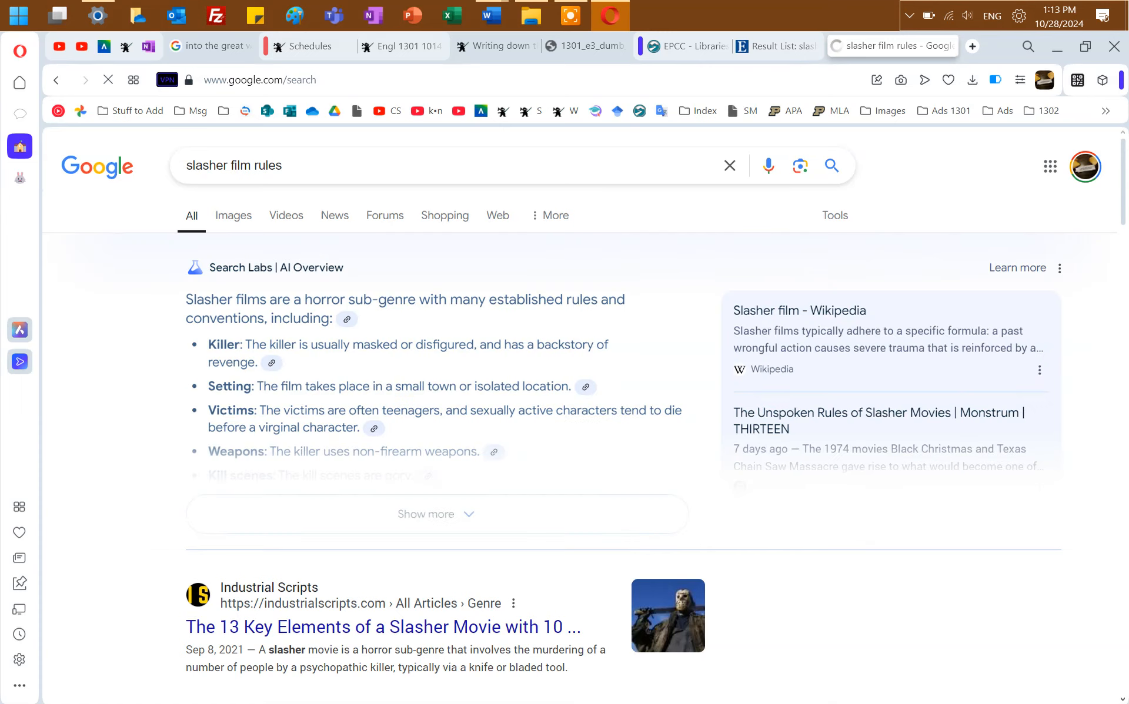
pyautogui.scroll(-3)
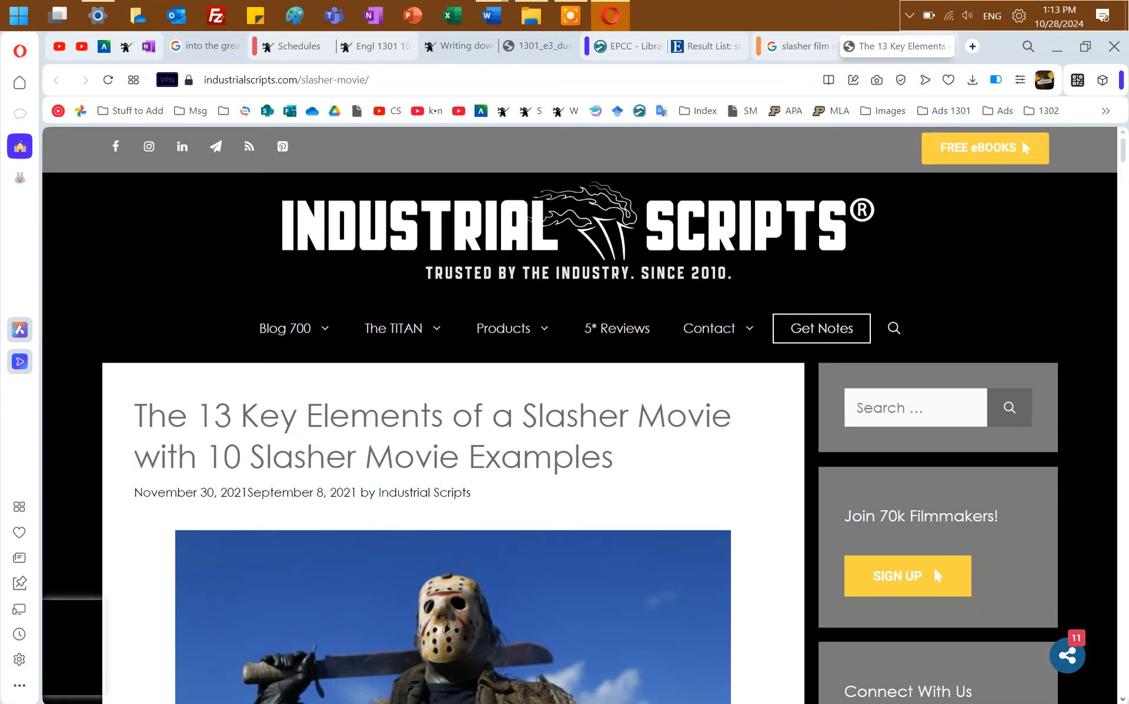
# Step: Scroll the Industrial Scripts slasher article down to its table of contents
pyautogui.scroll(-3)
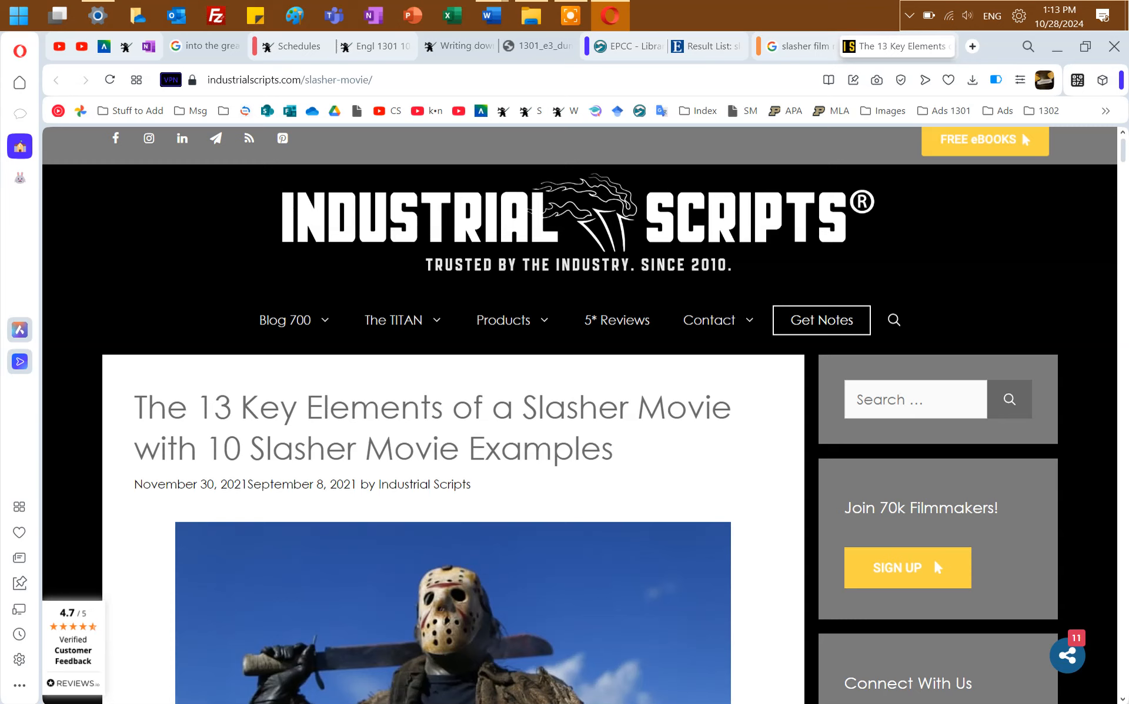
pyautogui.moveTo(616, 320)
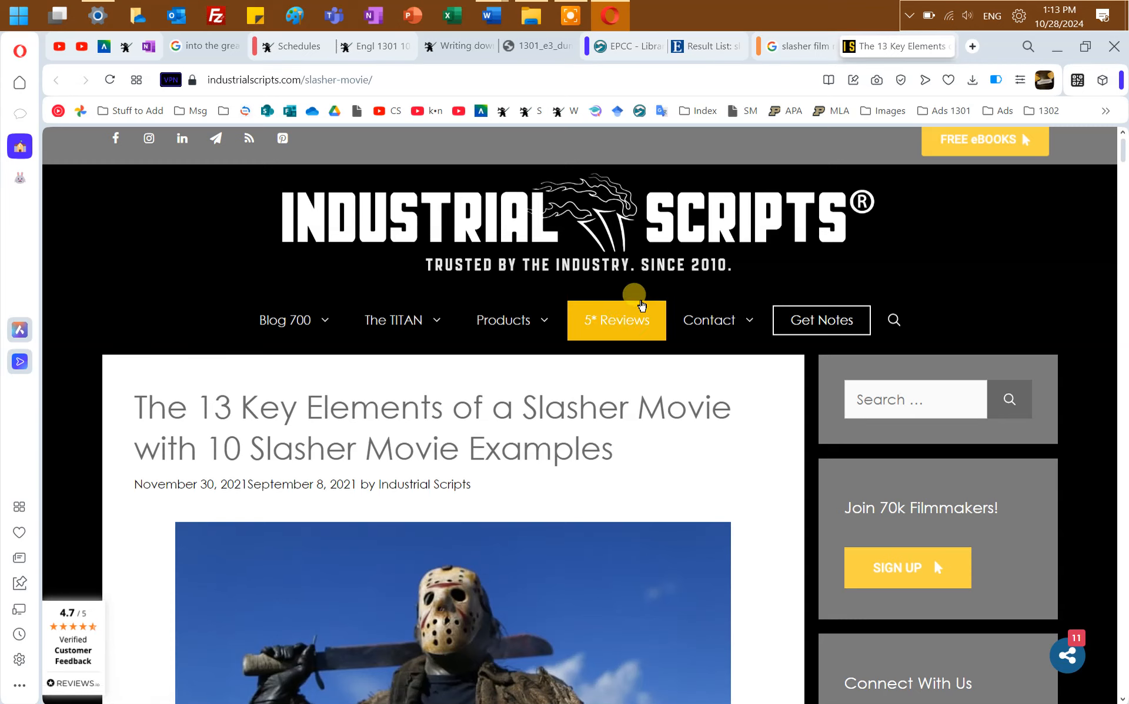
pyautogui.moveTo(640, 260)
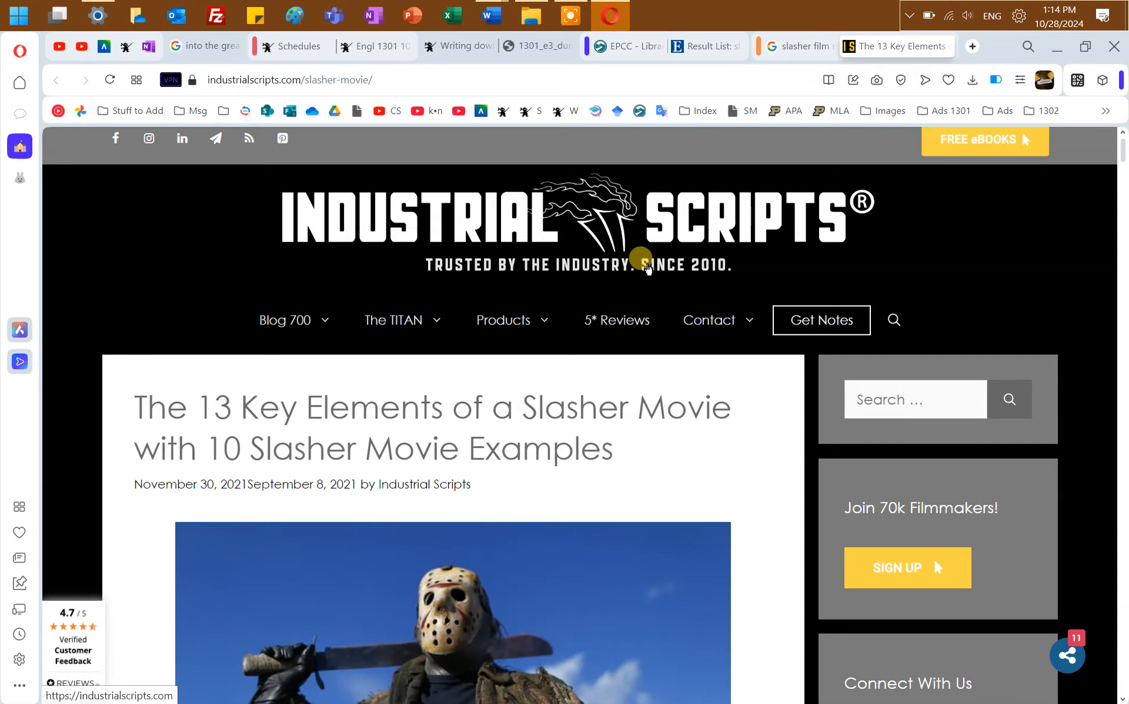
pyautogui.scroll(-3)
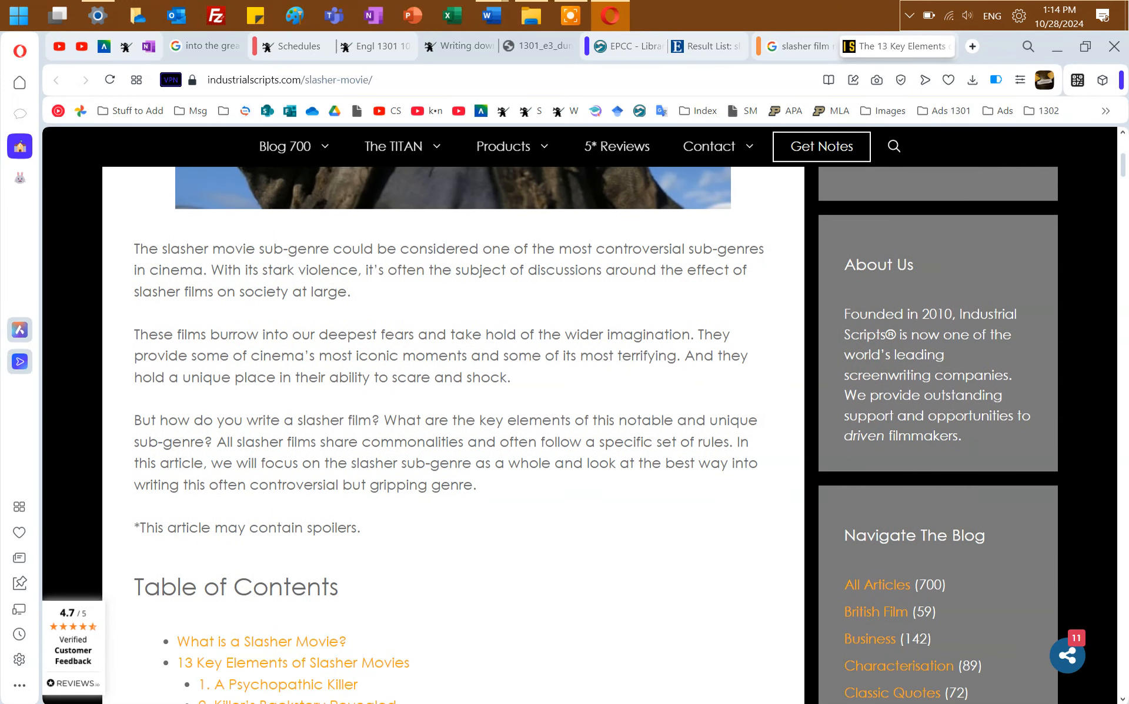
pyautogui.scroll(-3)
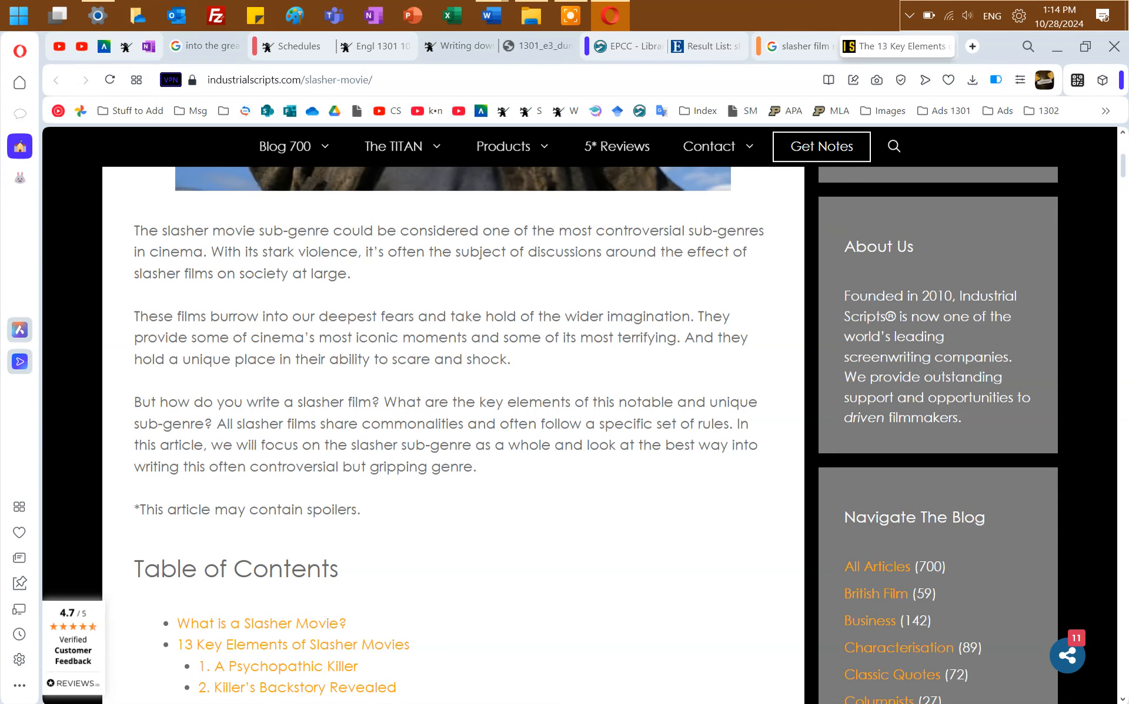
pyautogui.scroll(-3)
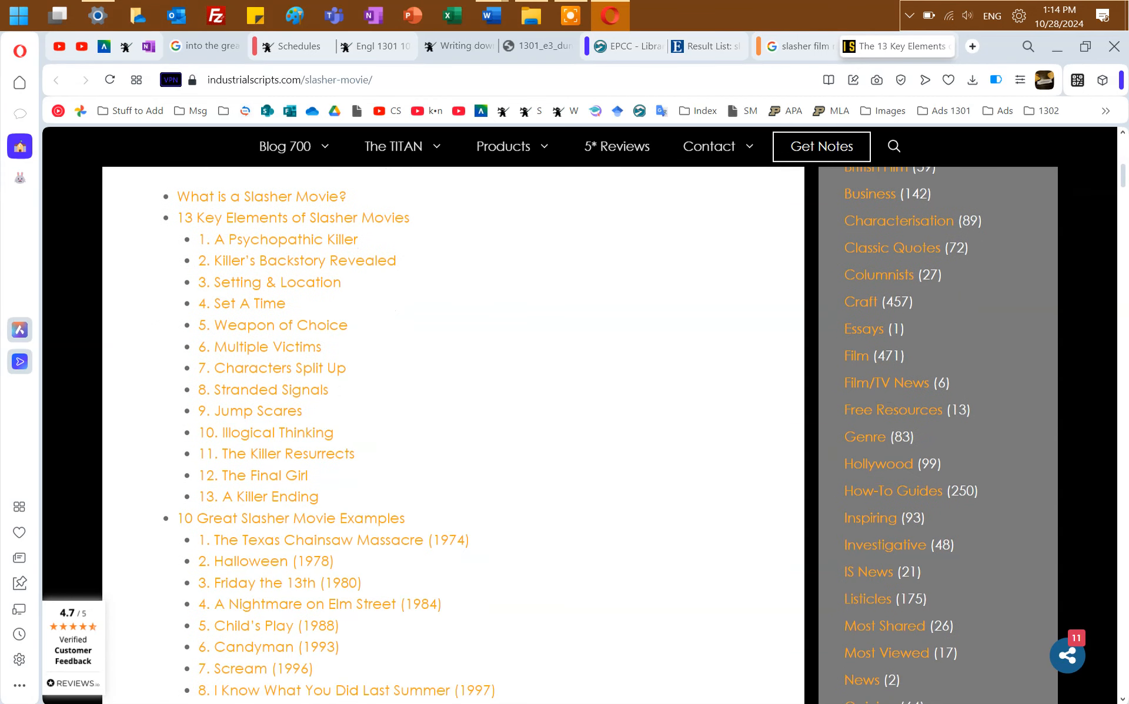
pyautogui.scroll(-3)
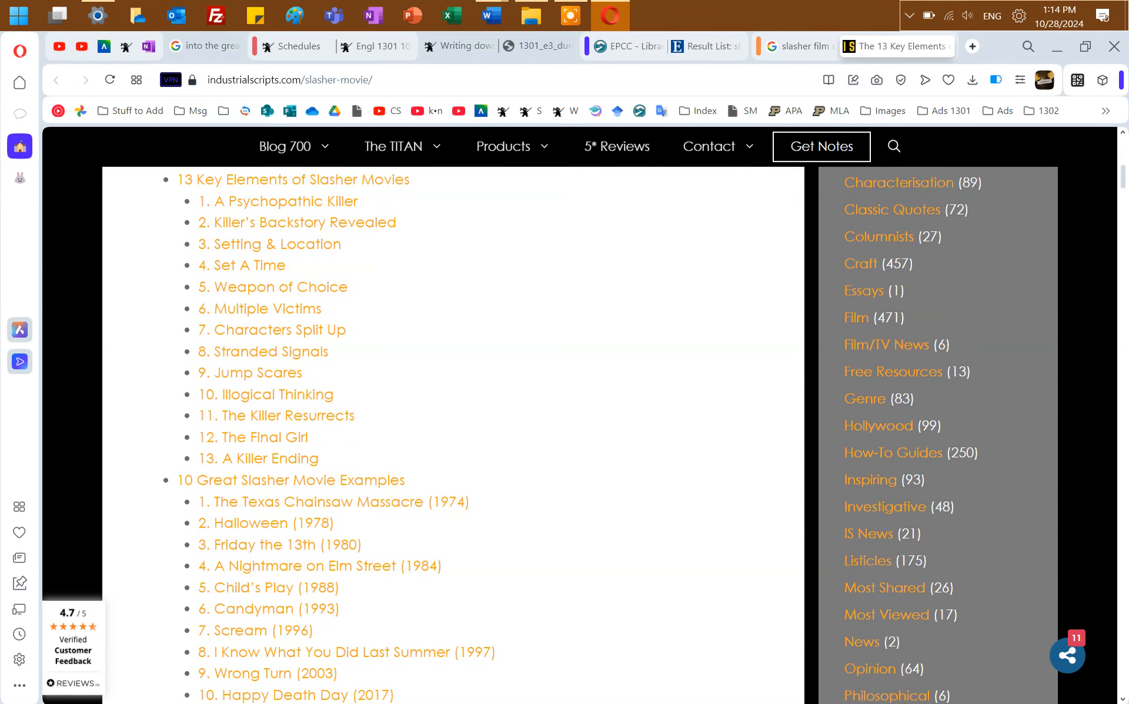
pyautogui.moveTo(311, 344)
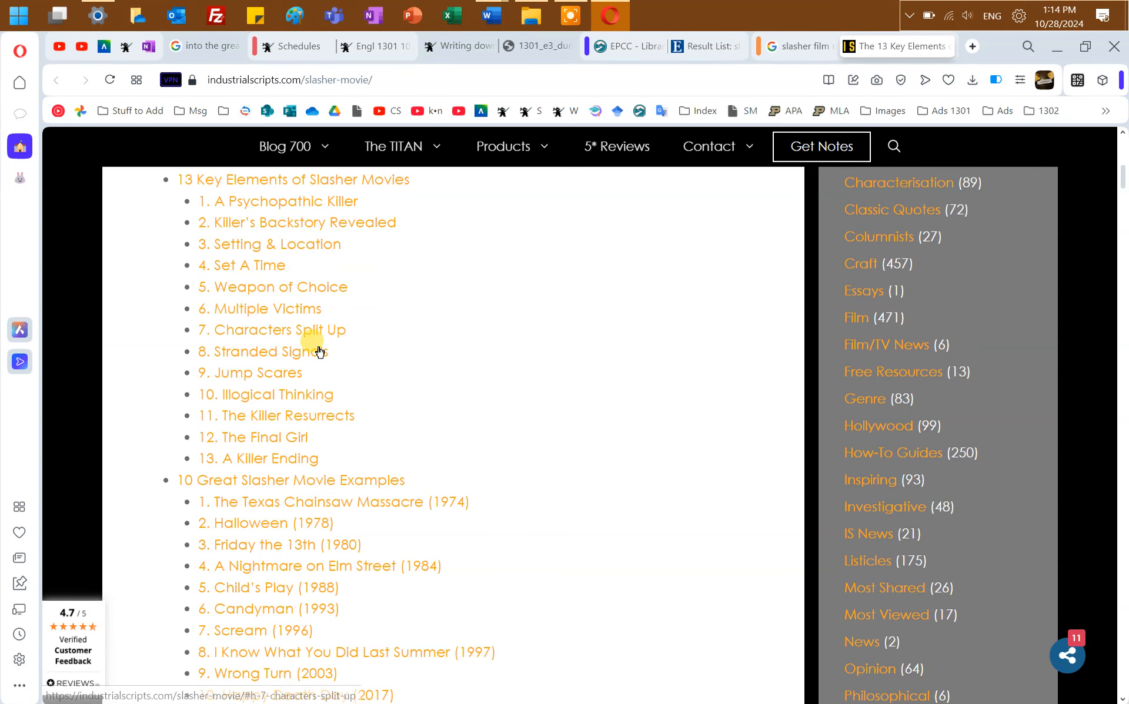
# Step: Jump to '9. Jump Scares' from the table of contents and read on
pyautogui.click(260, 373)
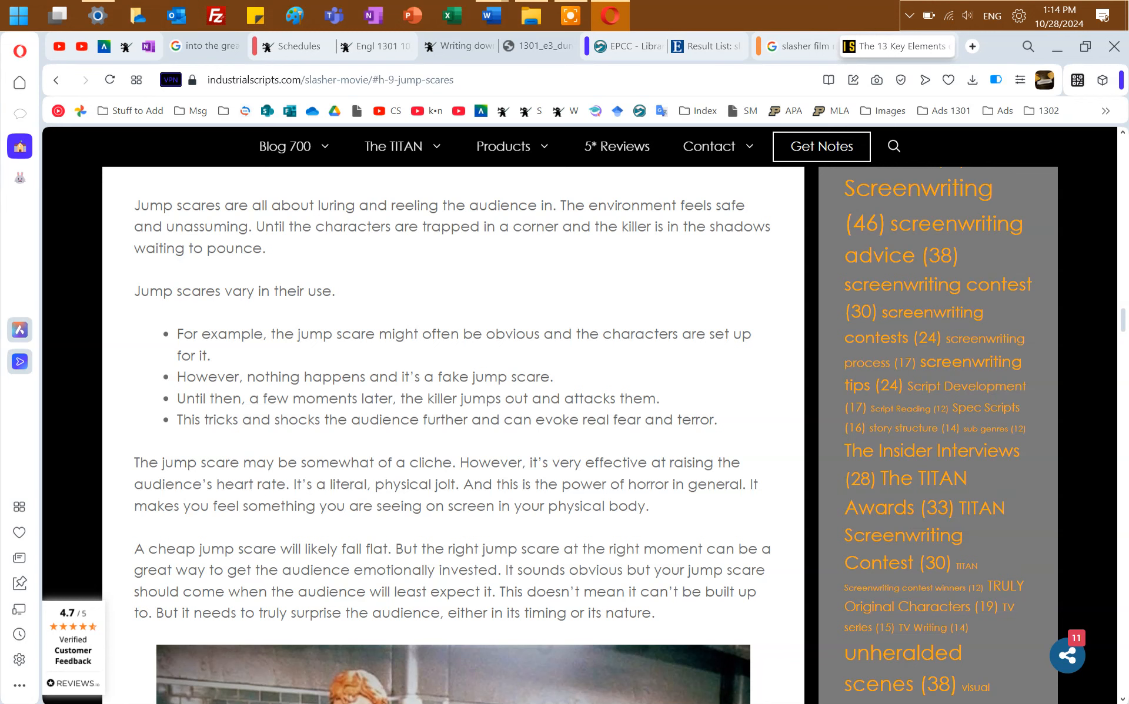
pyautogui.scroll(-3)
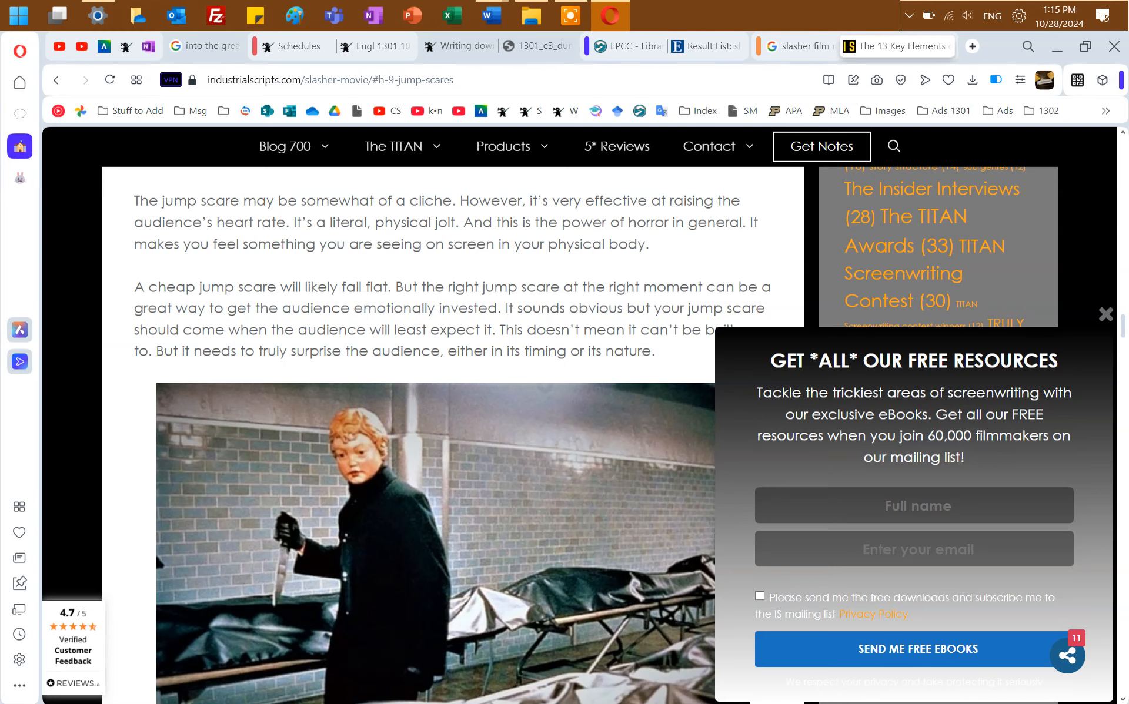
pyautogui.scroll(-3)
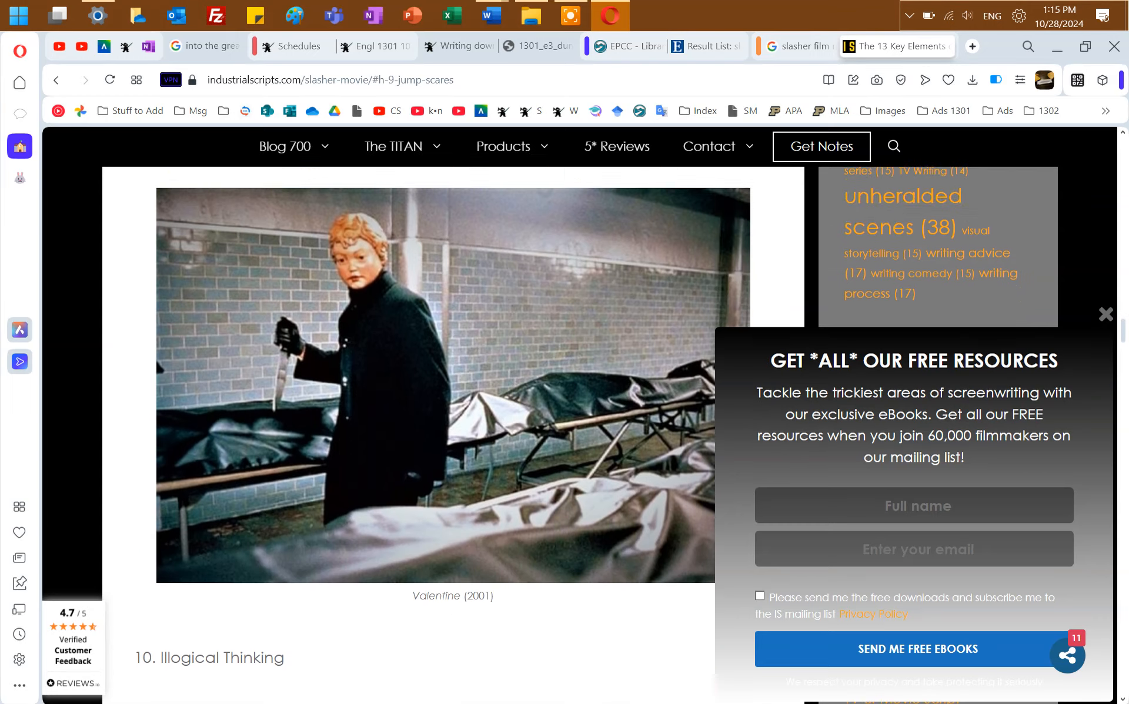
pyautogui.scroll(-3)
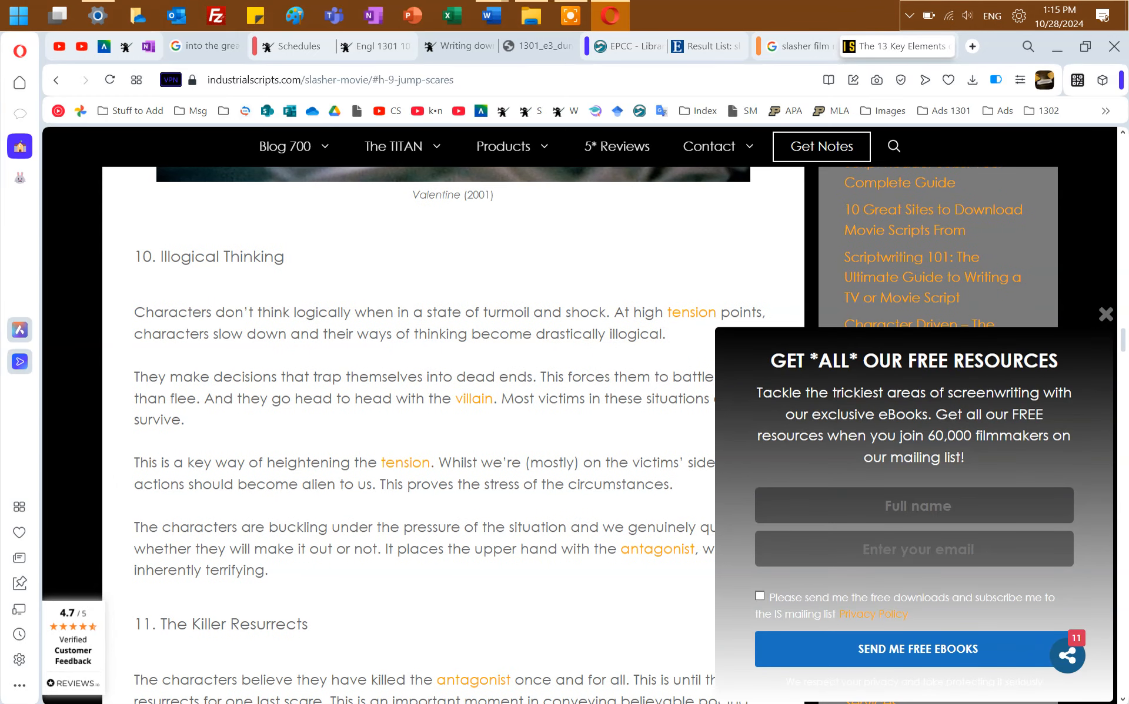
pyautogui.click(1106, 314)
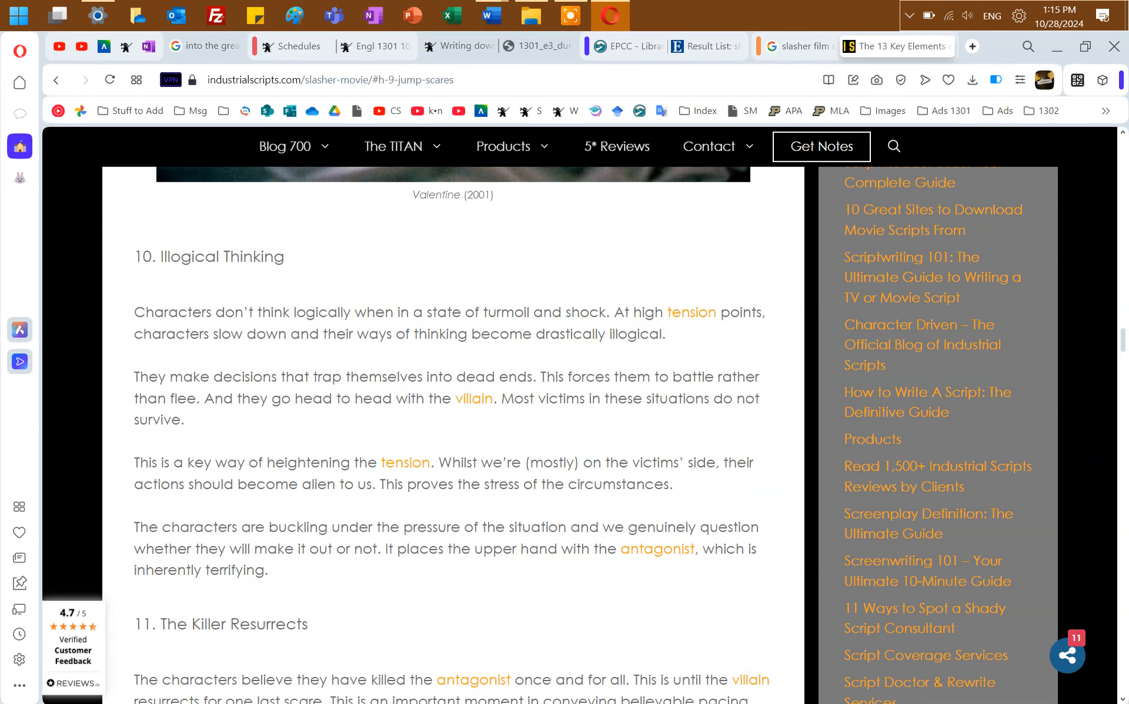
pyautogui.scroll(-3)
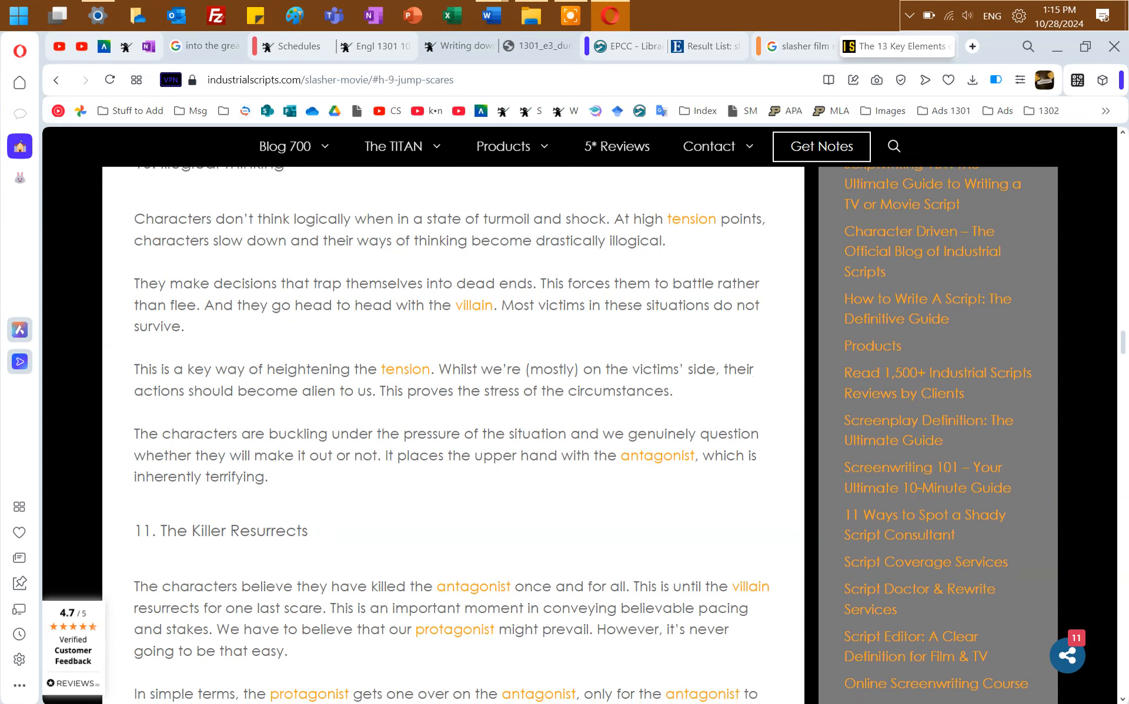
pyautogui.scroll(-3)
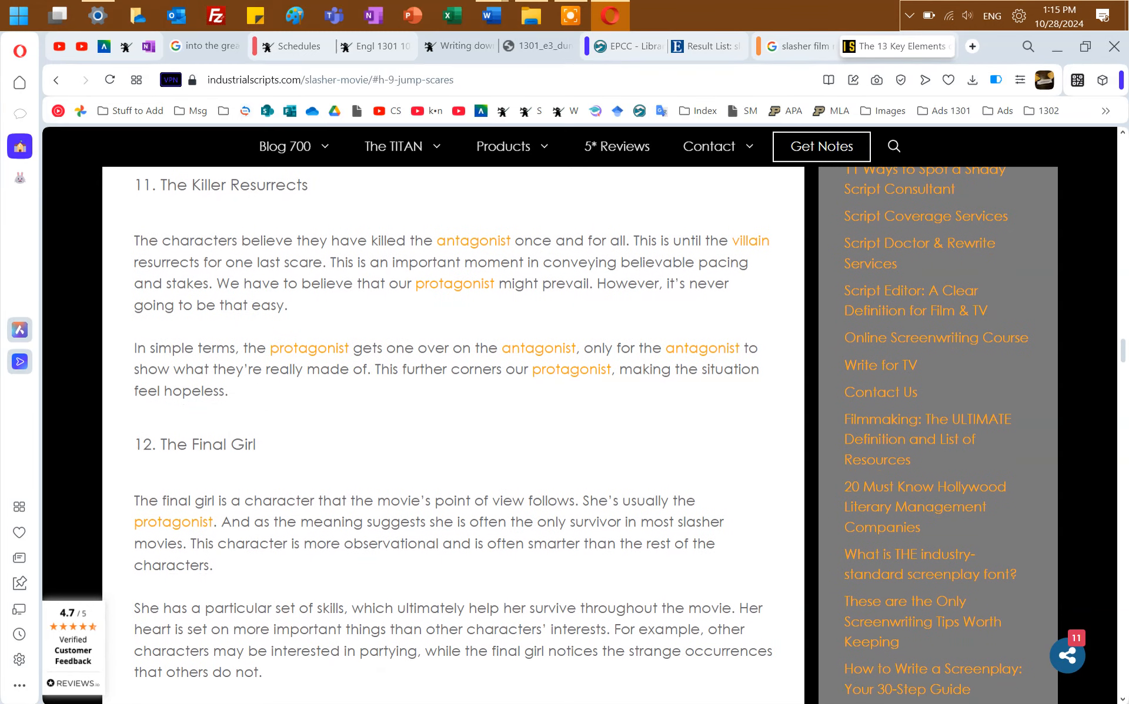
pyautogui.scroll(-3)
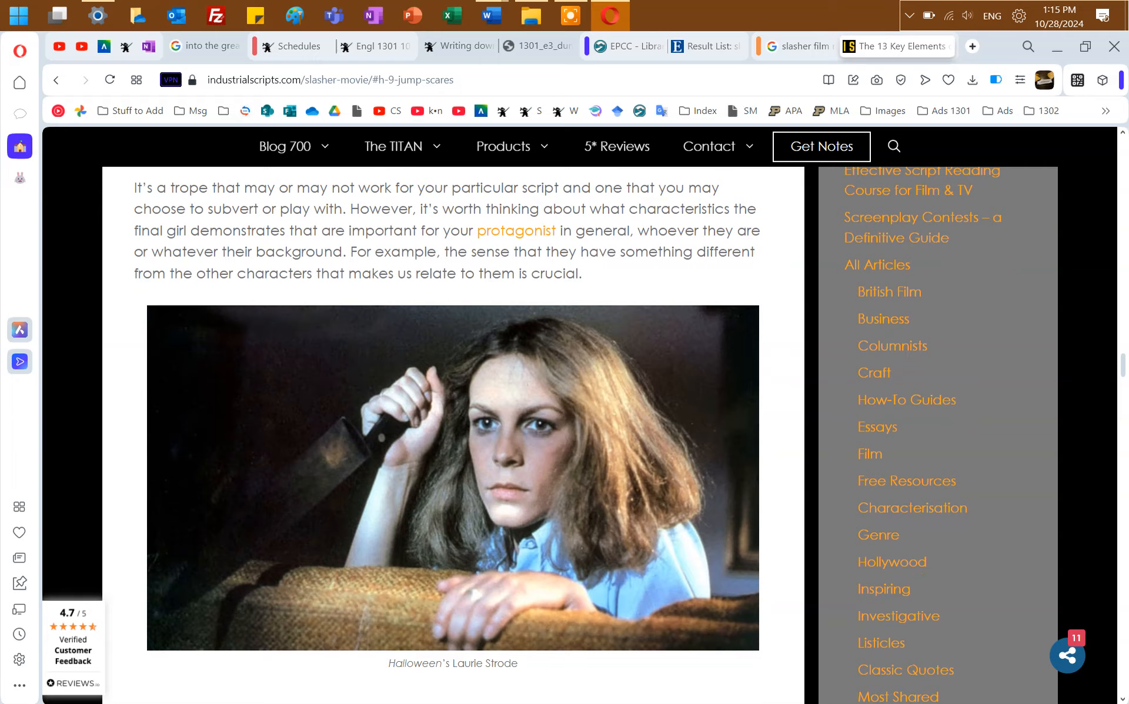
pyautogui.scroll(-3)
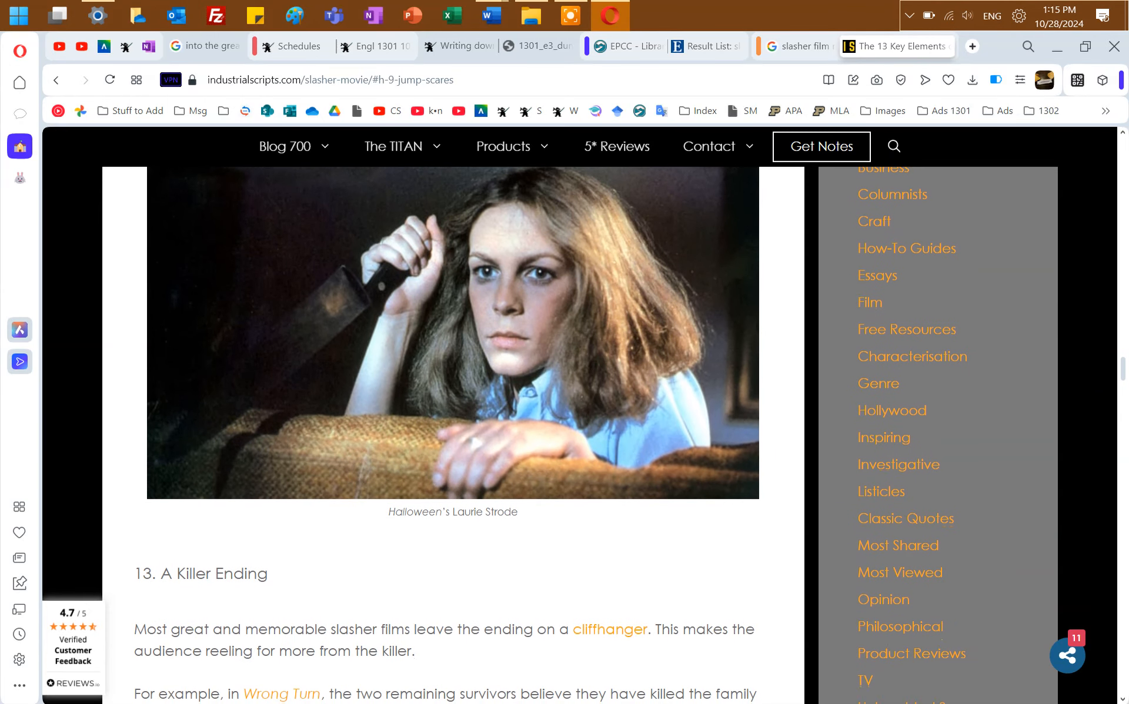
pyautogui.scroll(3)
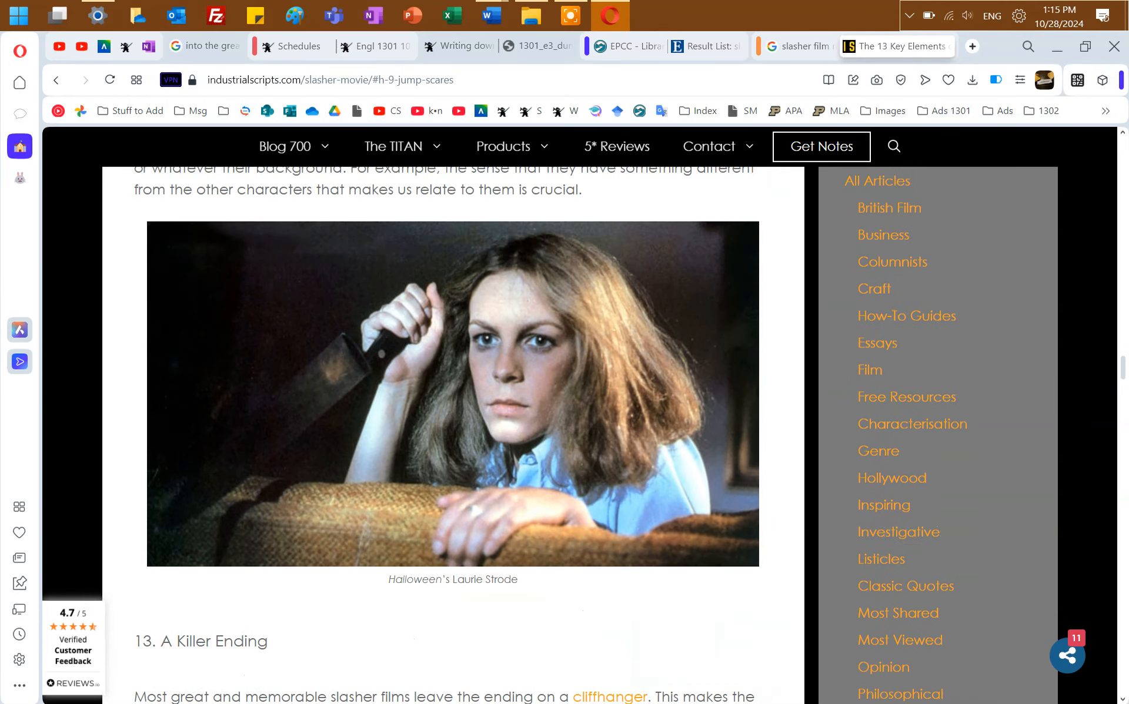
pyautogui.scroll(-3)
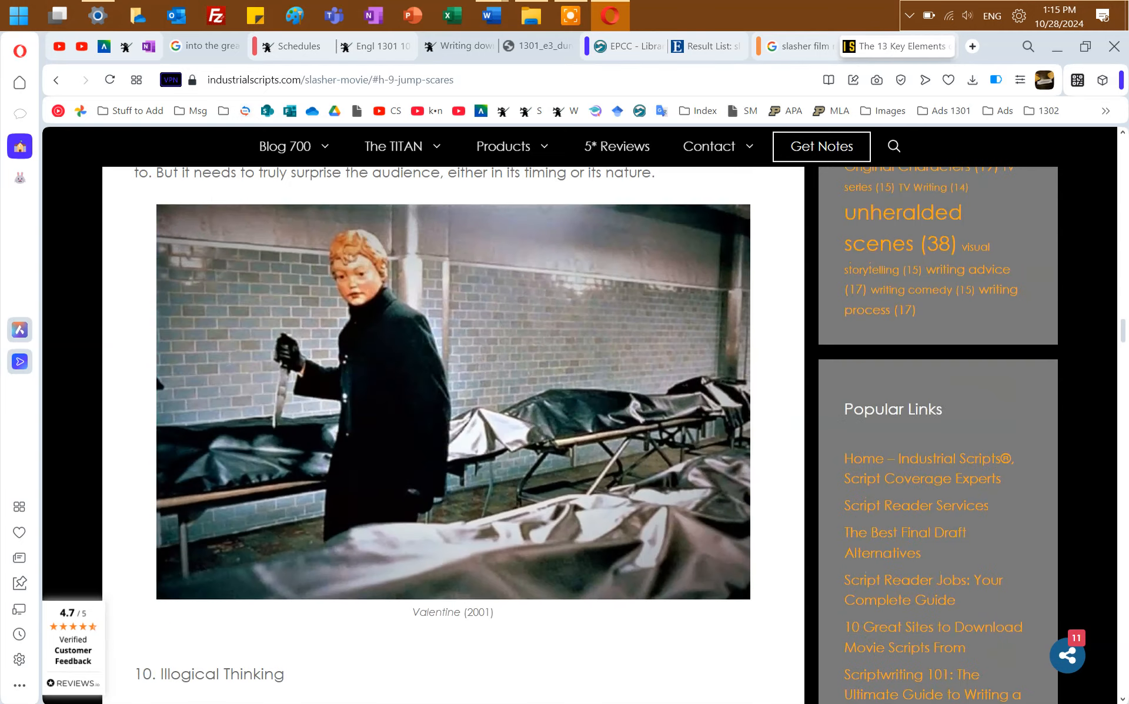
pyautogui.scroll(3)
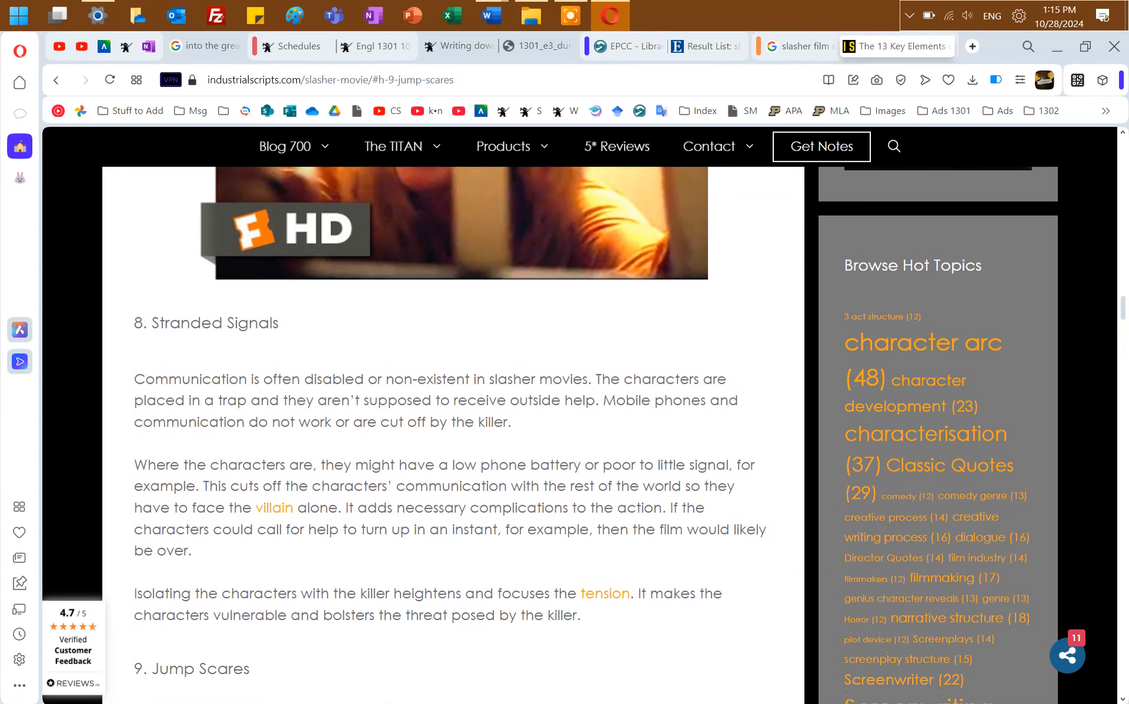
pyautogui.scroll(-3)
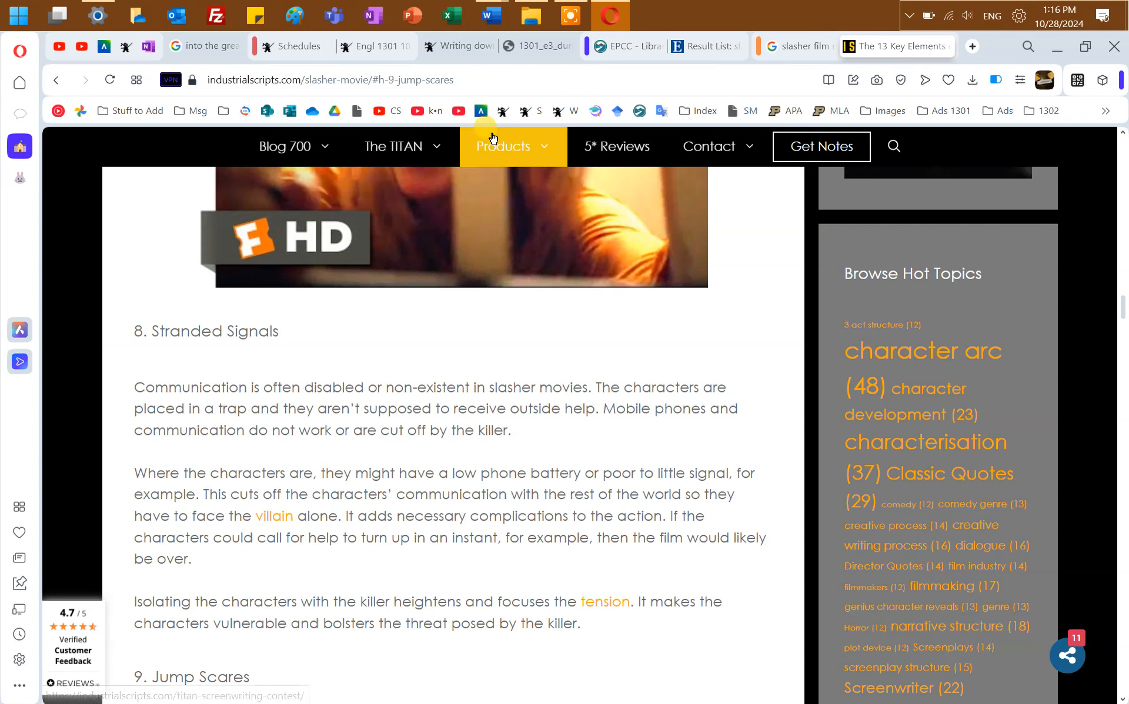
# Step: Show the Engl 1301 MWF schedule PDF without its date list, scrolled to Week 11
pyautogui.click(536, 45)
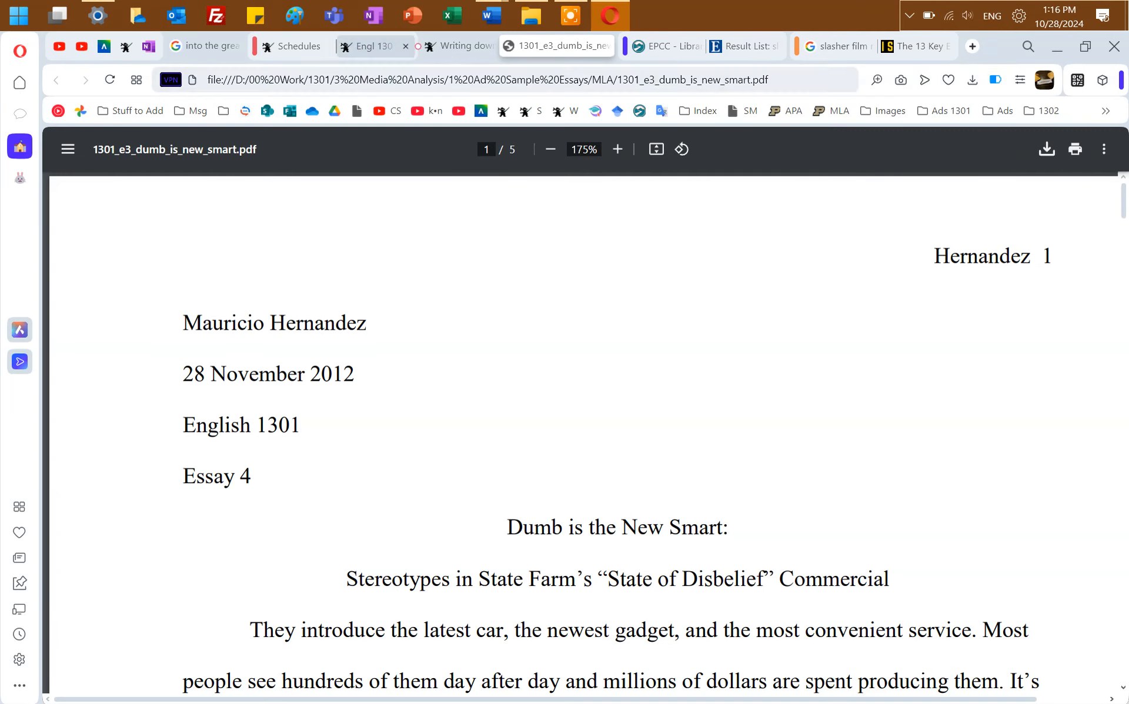
pyautogui.click(374, 46)
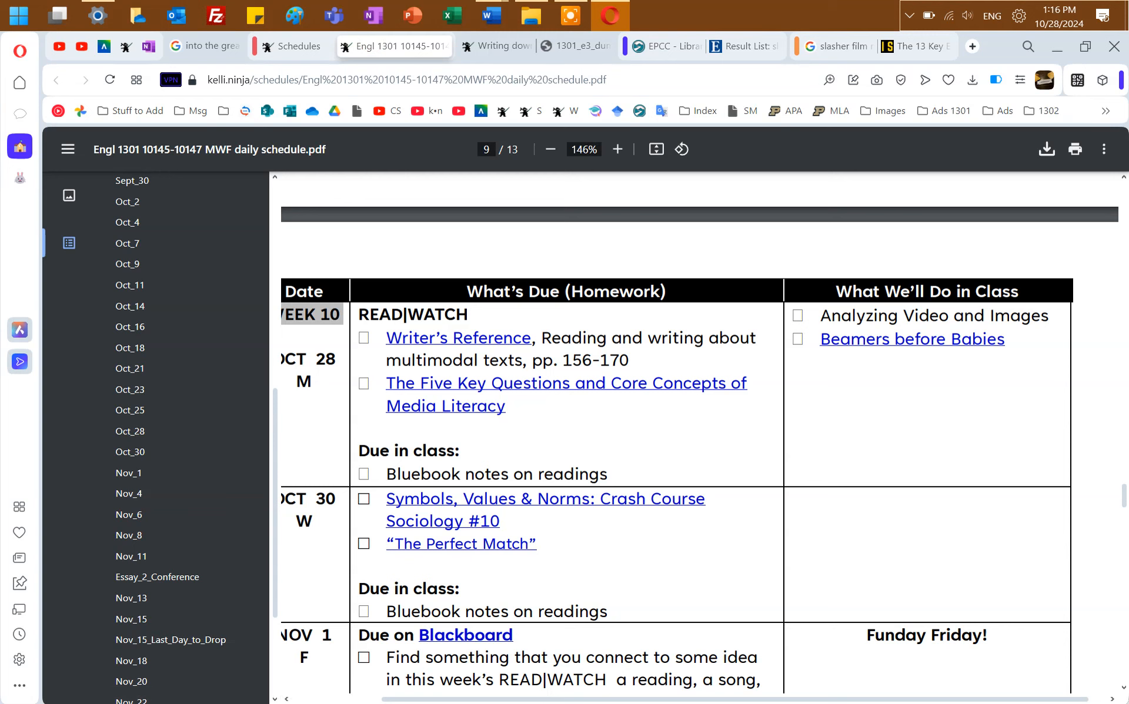
pyautogui.click(67, 149)
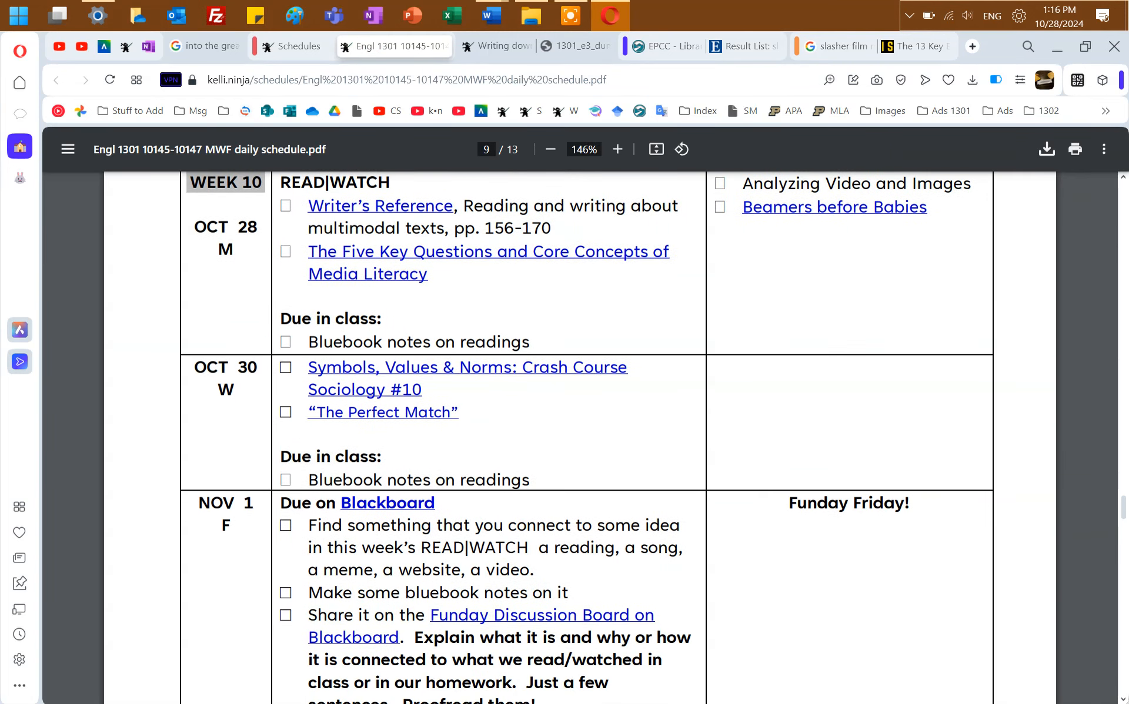
pyautogui.scroll(-3)
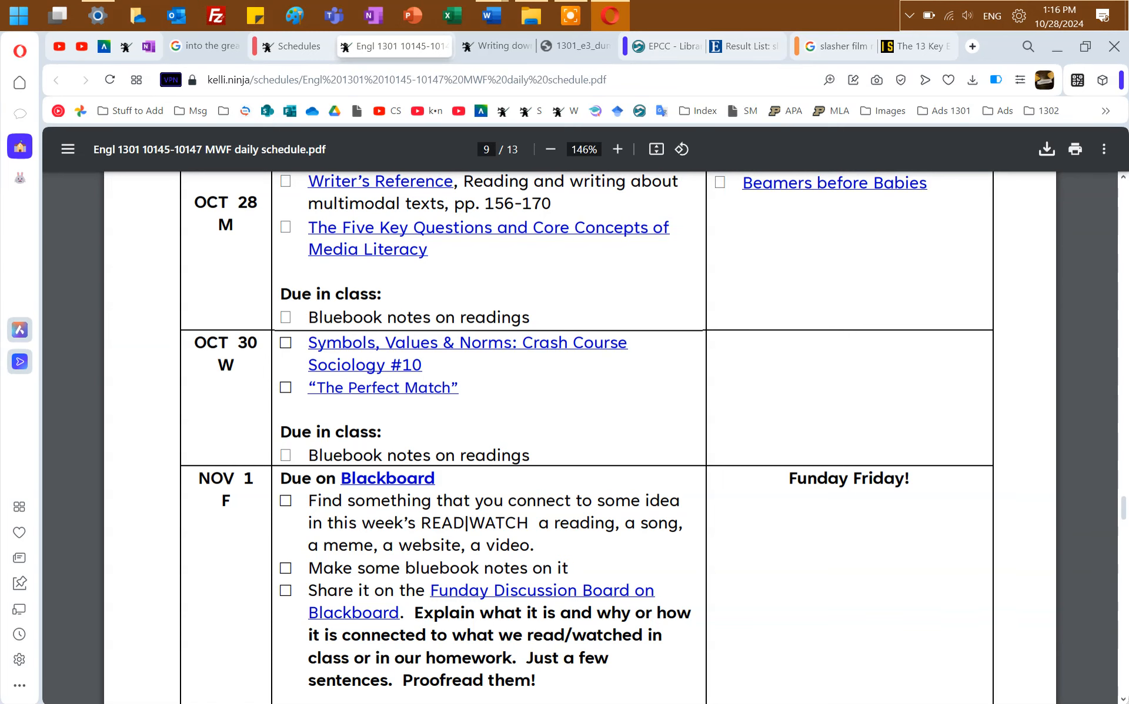
pyautogui.scroll(-3)
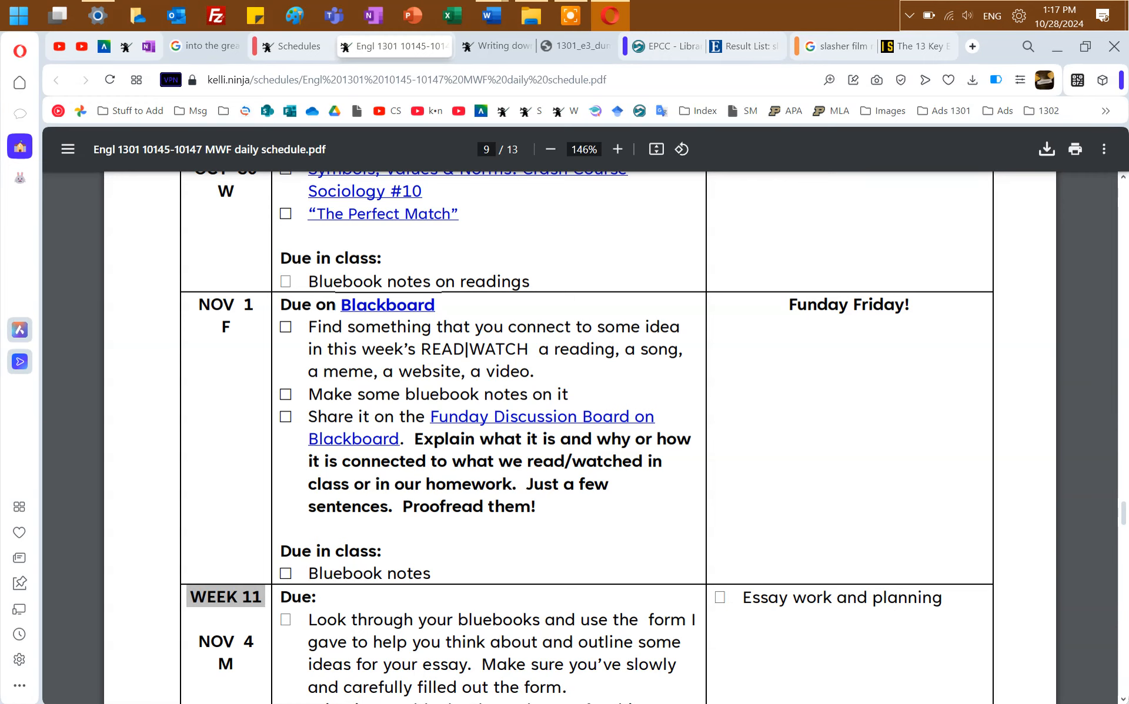
pyautogui.scroll(-3)
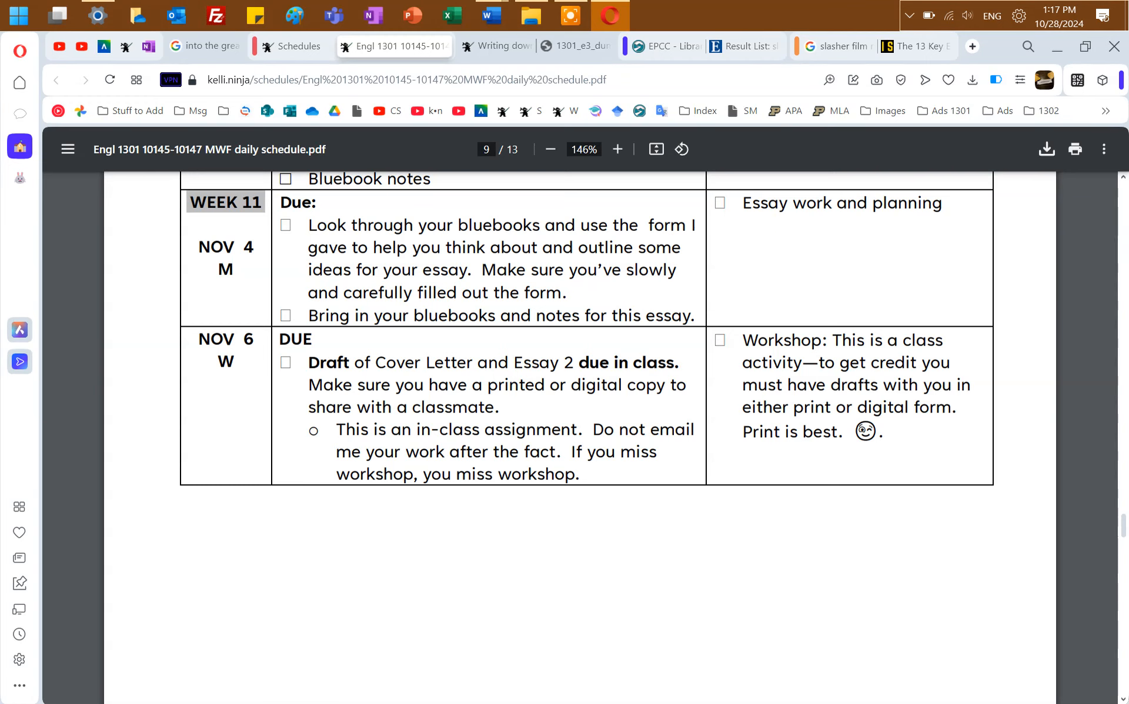
pyautogui.scroll(-3)
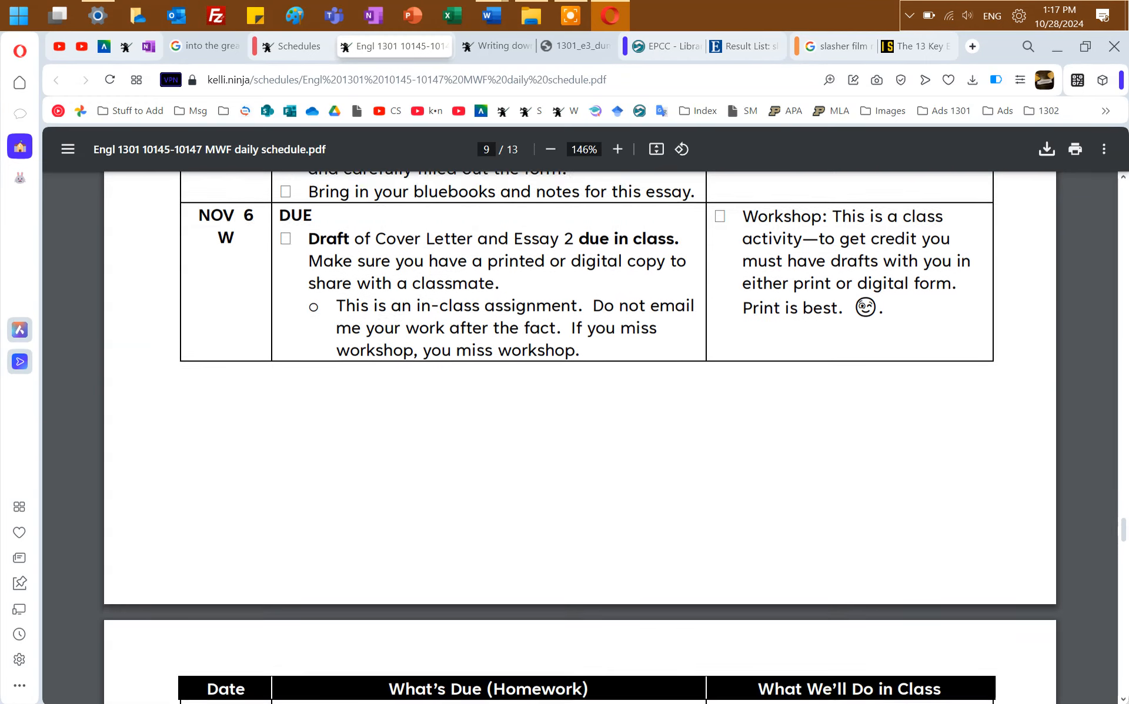
pyautogui.scroll(-3)
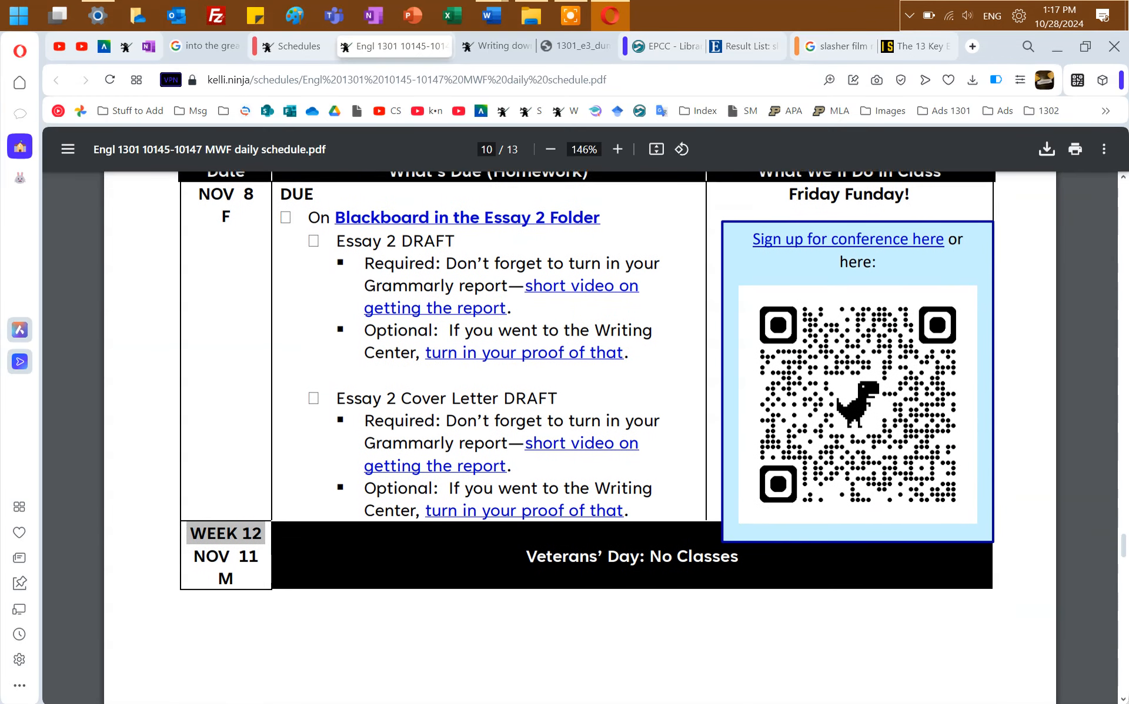
pyautogui.scroll(3)
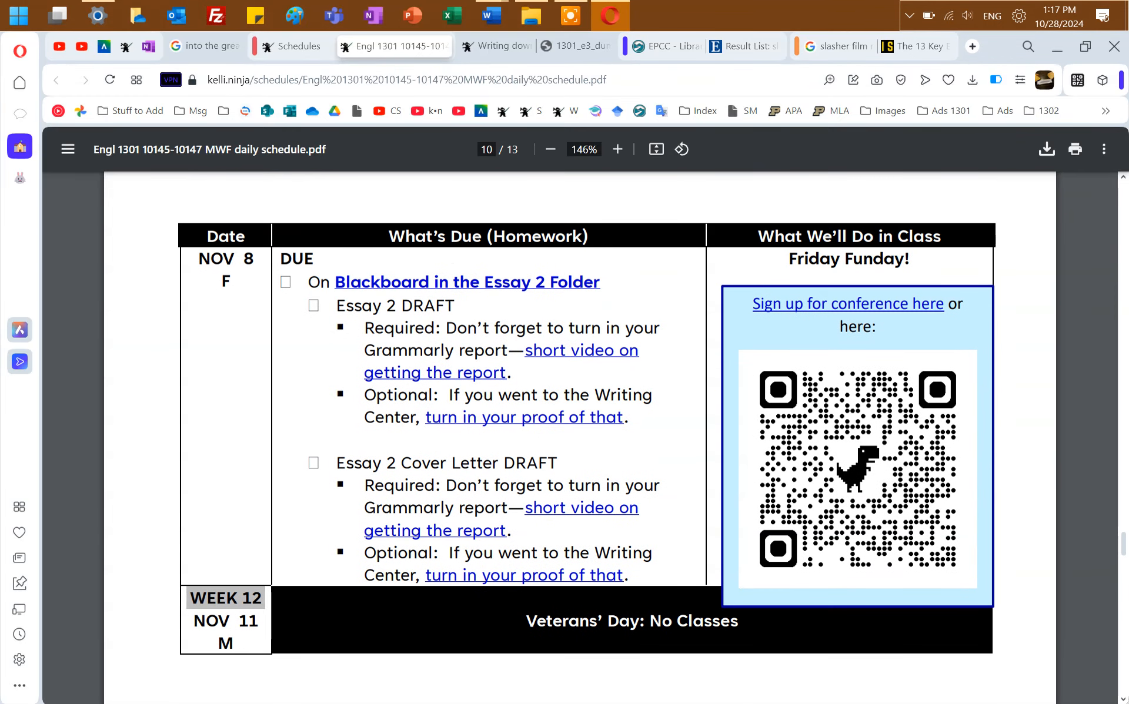
pyautogui.scroll(-3)
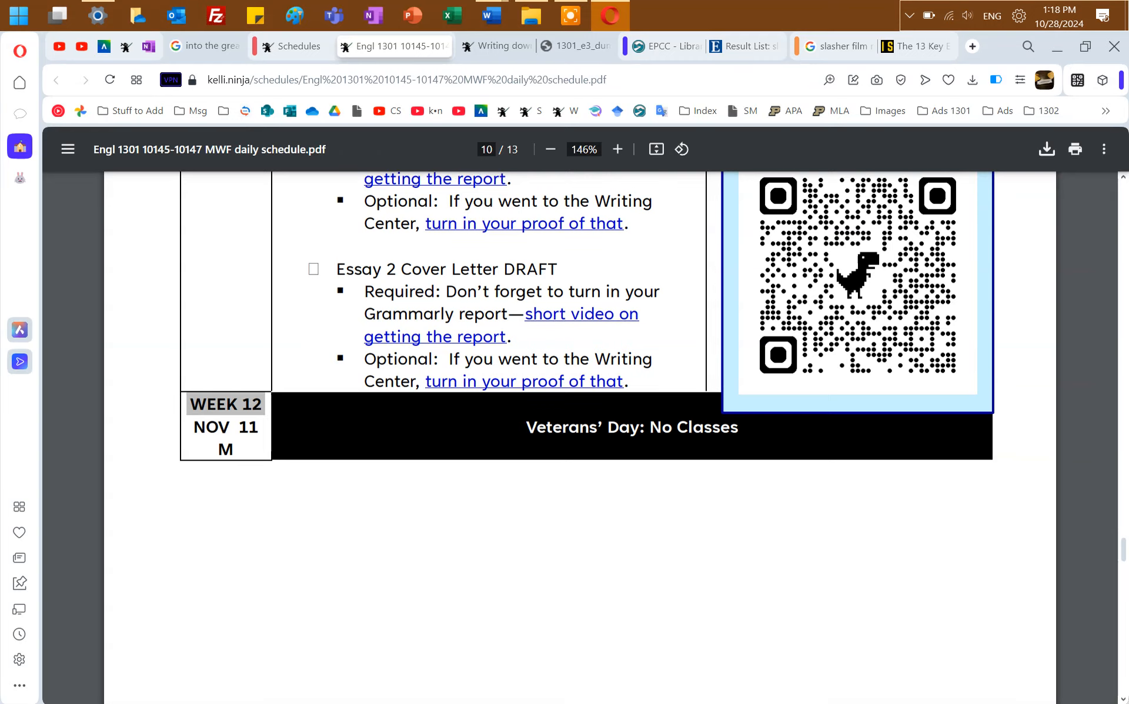
pyautogui.scroll(-3)
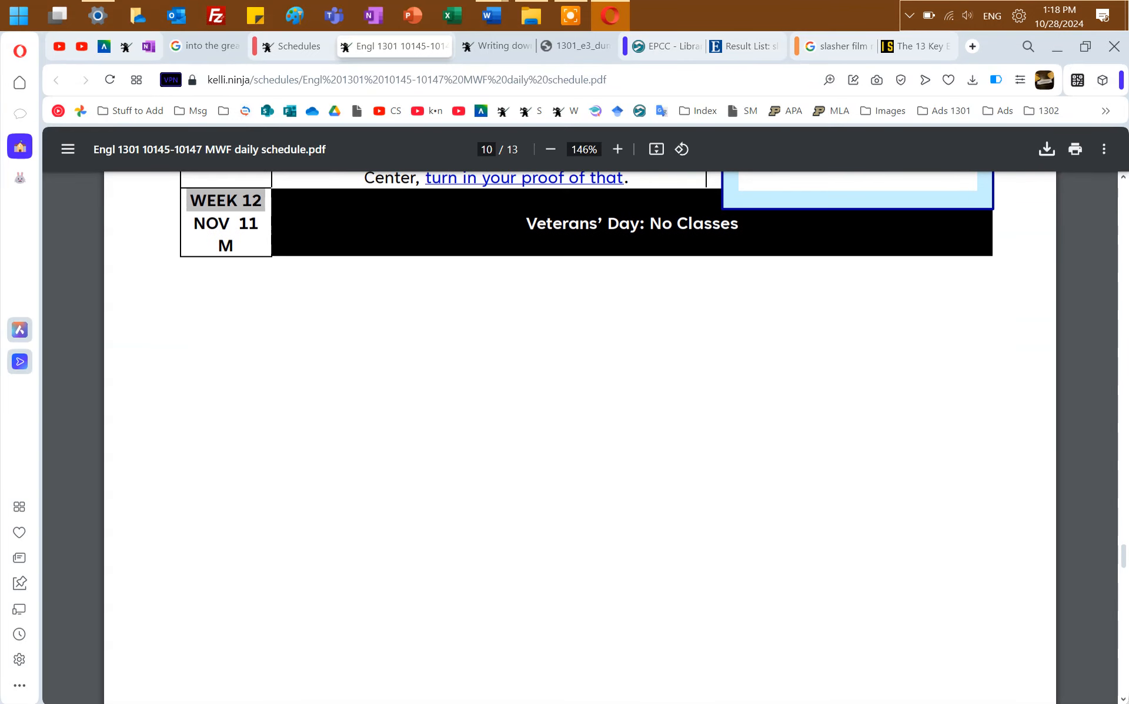
pyautogui.scroll(-3)
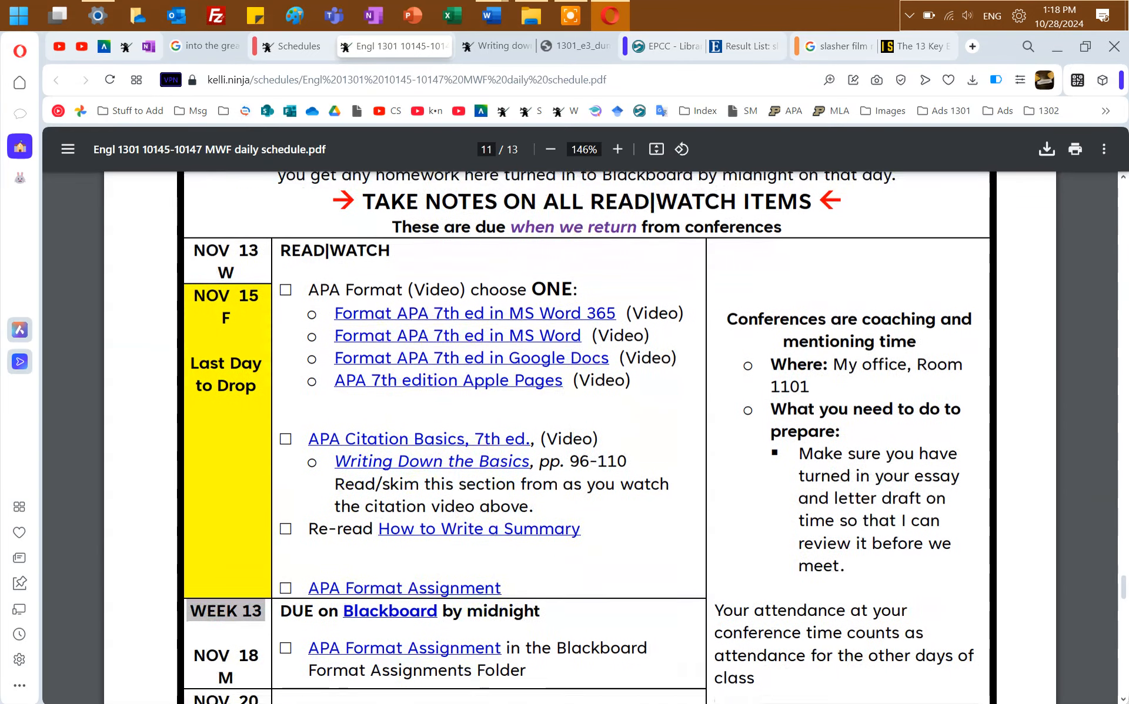
pyautogui.scroll(-3)
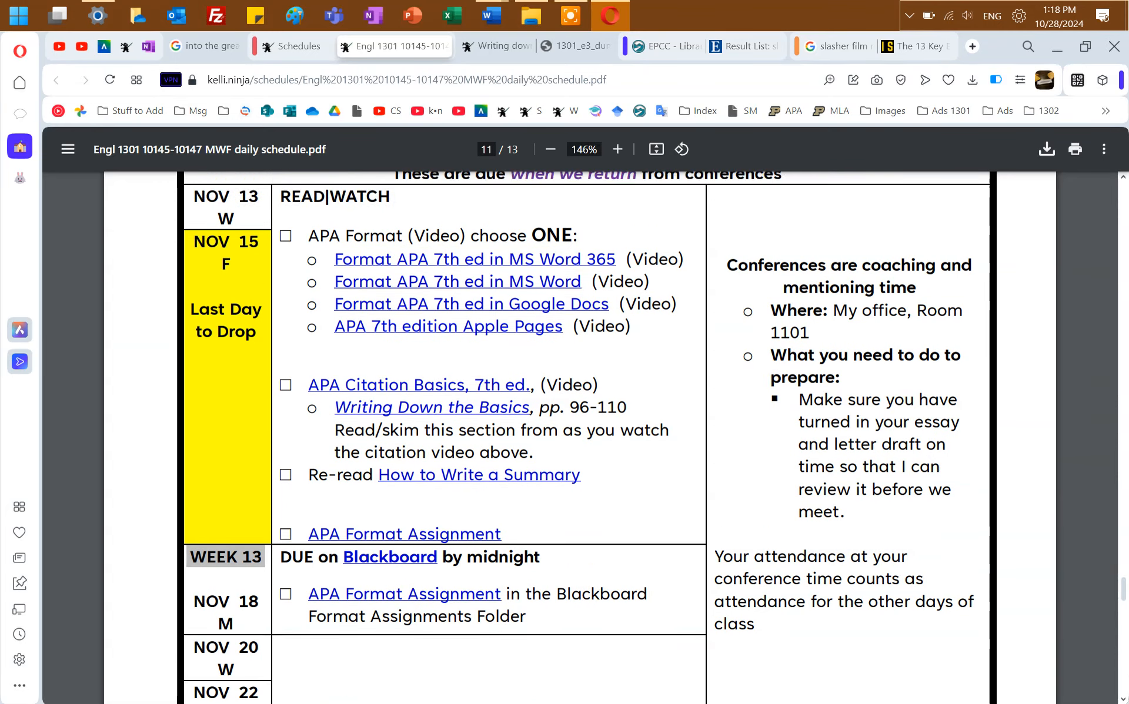
pyautogui.scroll(3)
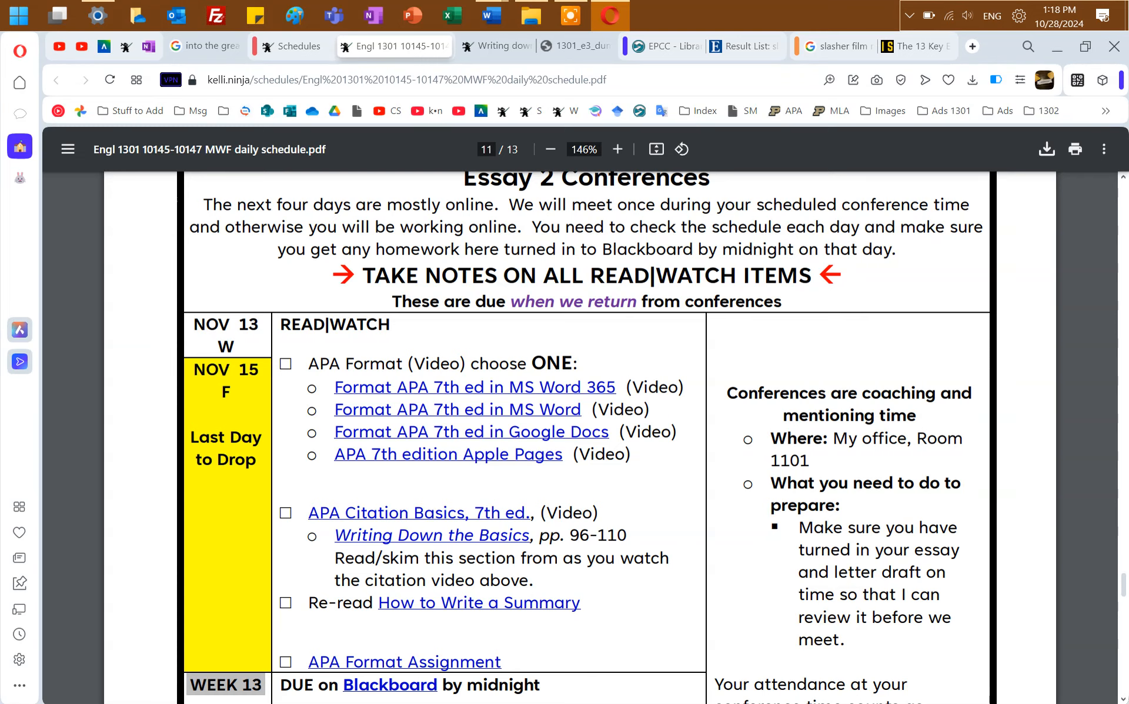
pyautogui.scroll(3)
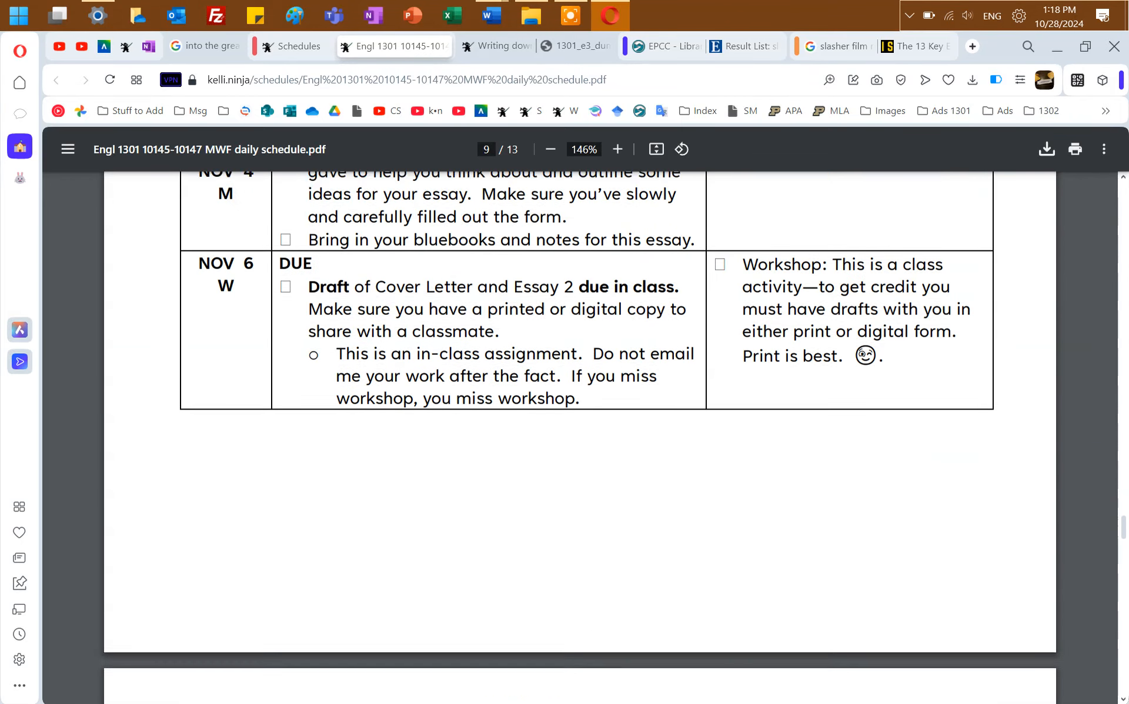
pyautogui.scroll(3)
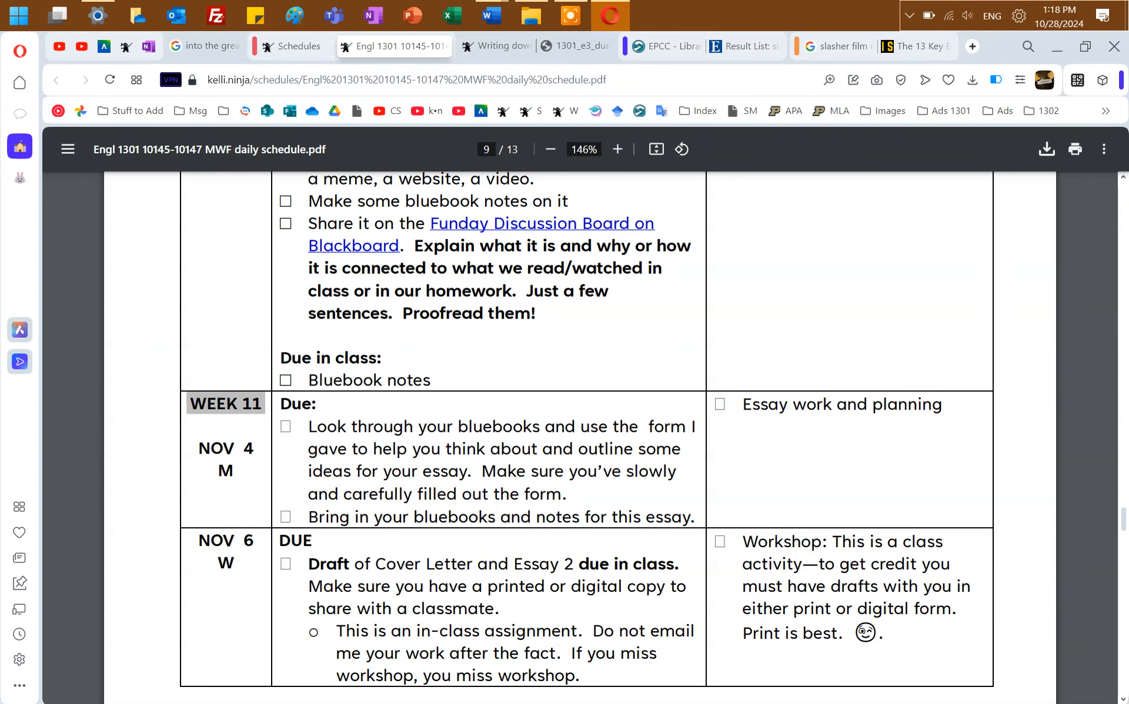
pyautogui.scroll(-3)
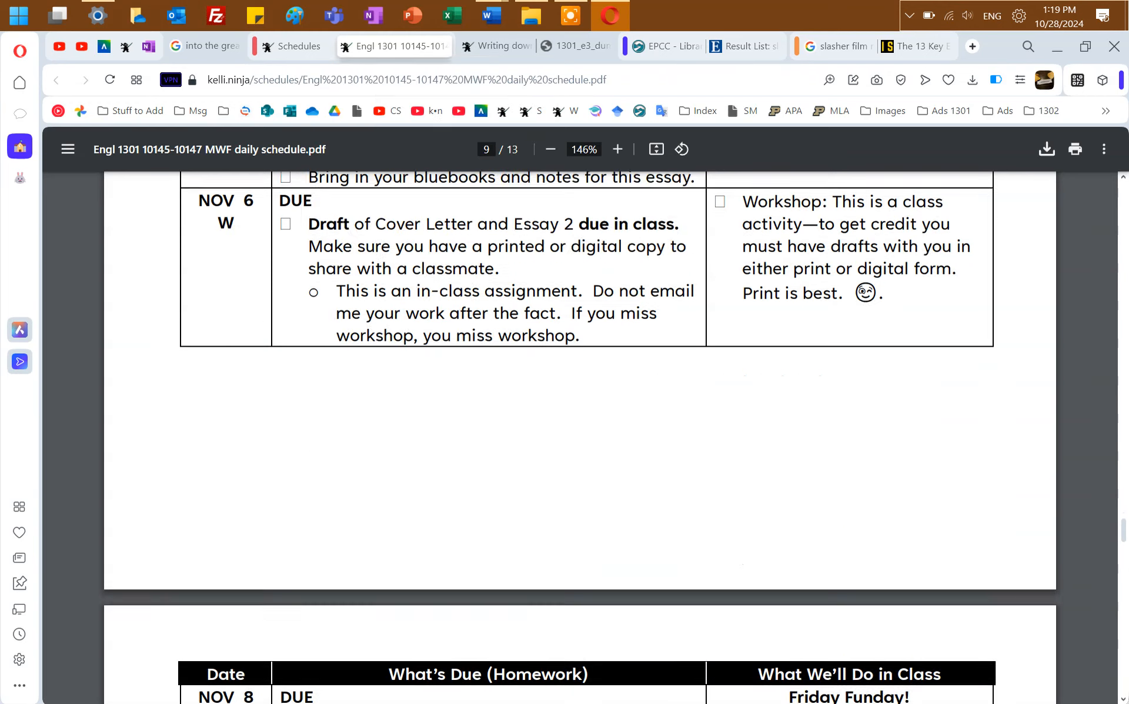
pyautogui.scroll(-3)
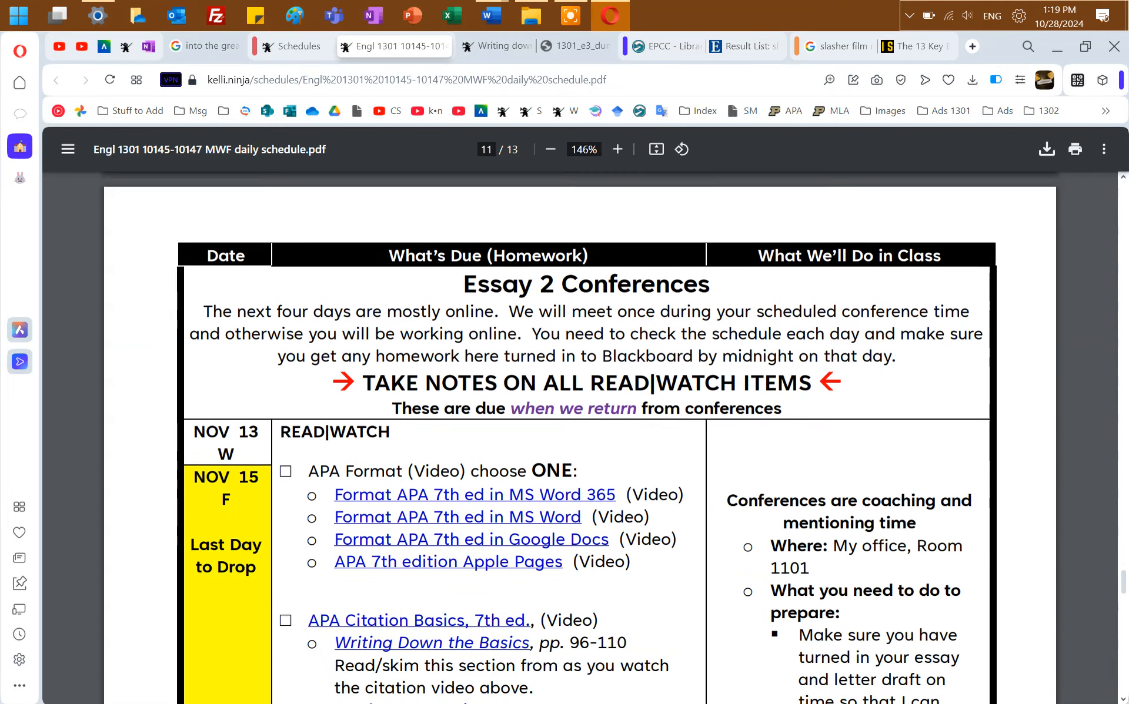
pyautogui.scroll(-3)
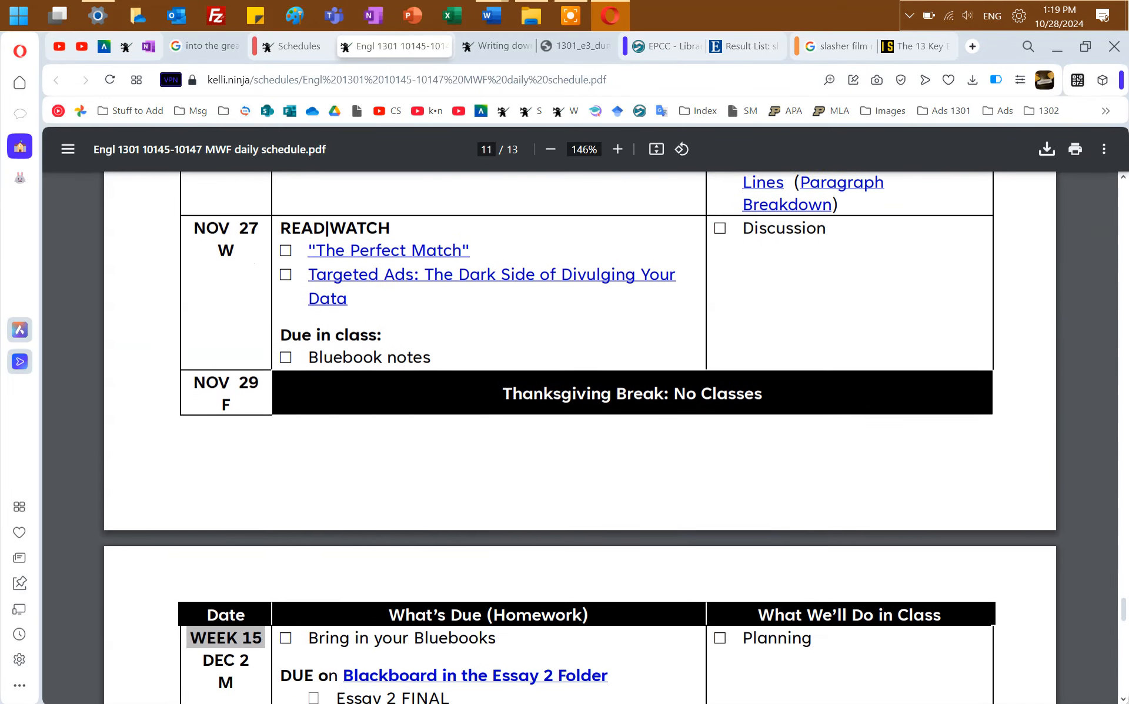
pyautogui.scroll(3)
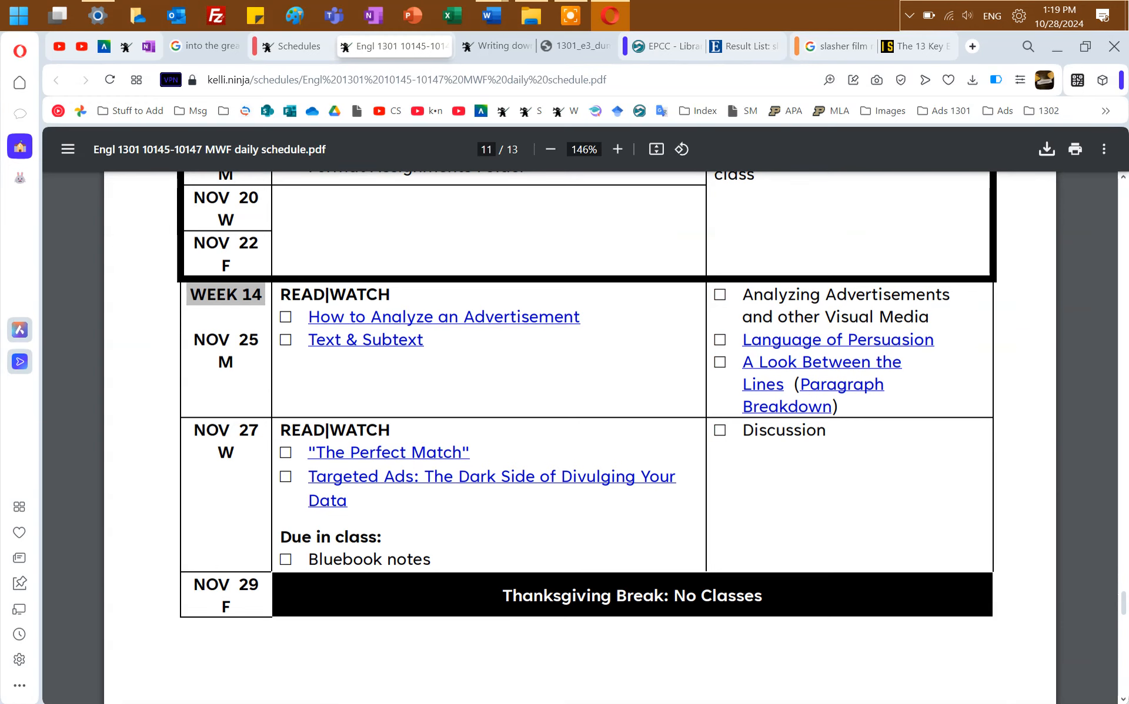
pyautogui.scroll(-3)
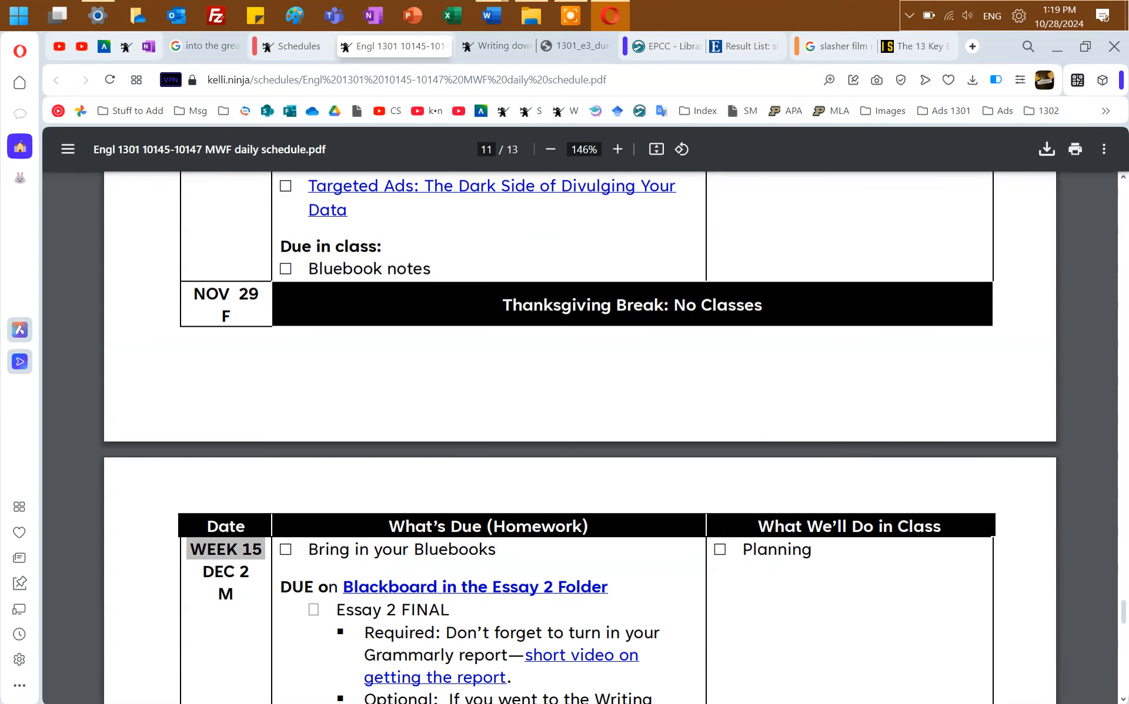
pyautogui.scroll(-3)
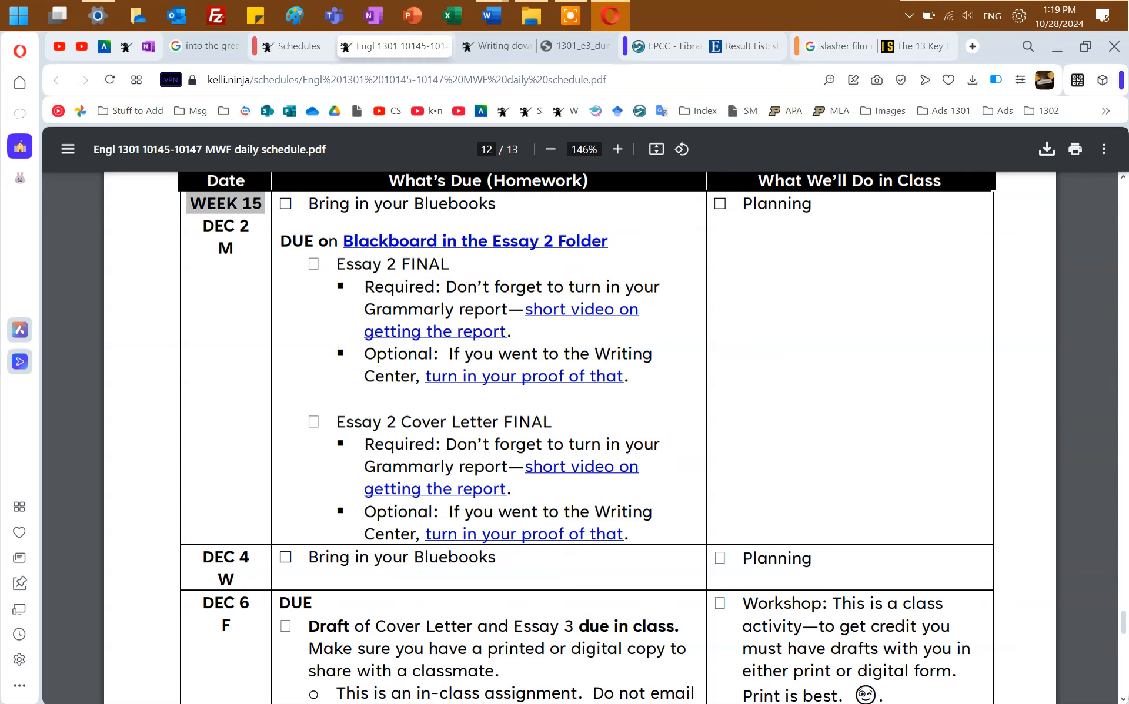
pyautogui.scroll(-3)
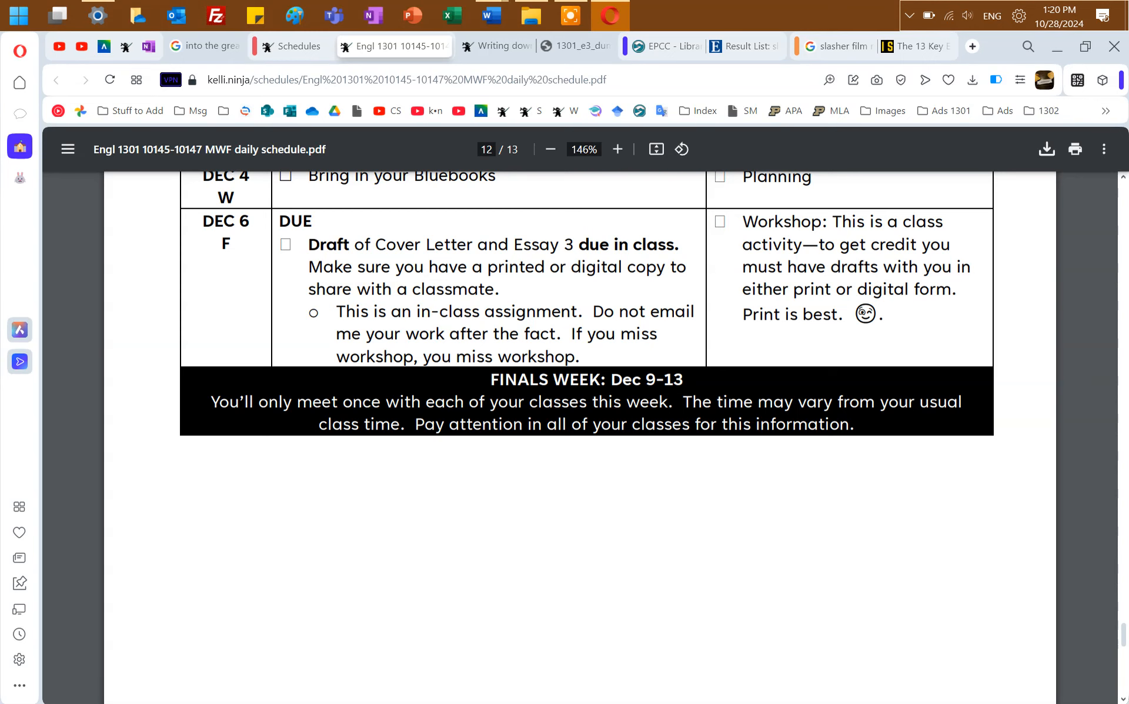
pyautogui.scroll(3)
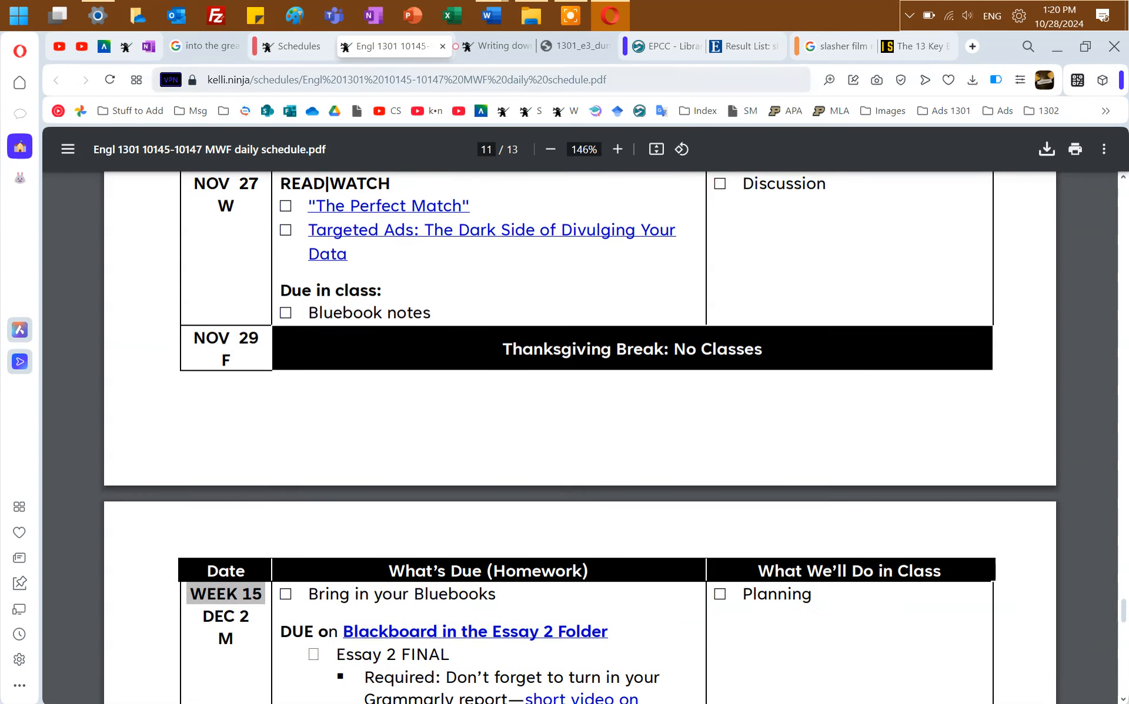
# Step: Jump the schedule PDF to the Oct_28 bookmark and zoom in to 127%
pyautogui.click(297, 45)
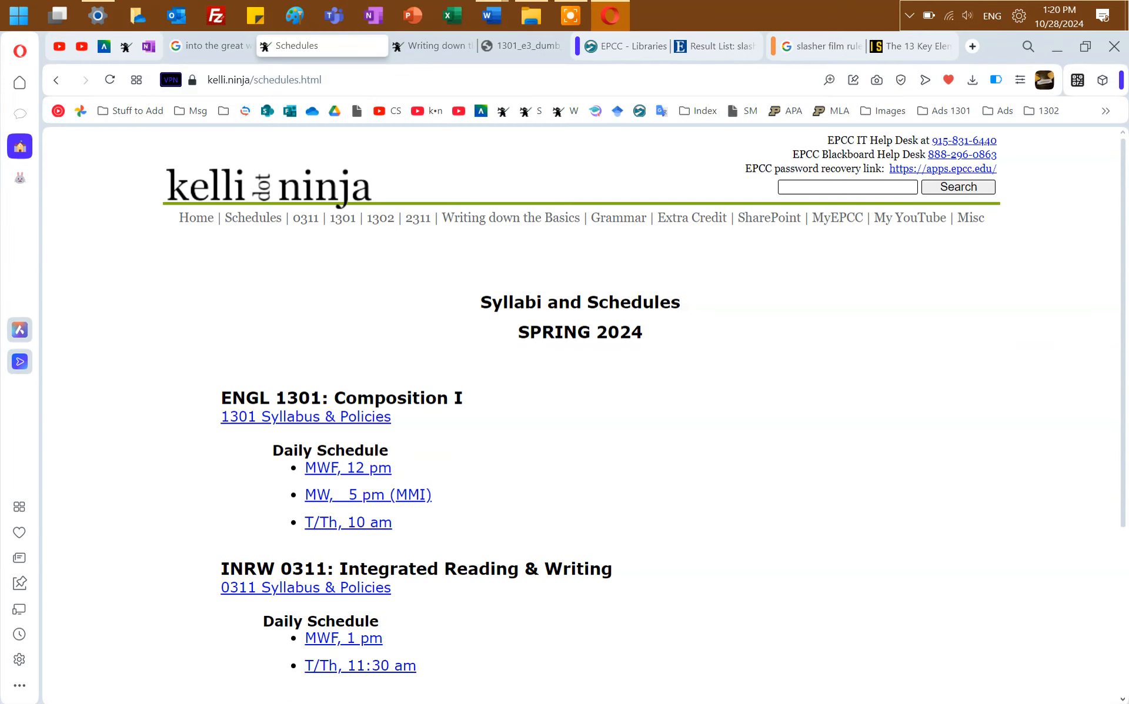
pyautogui.click(343, 638)
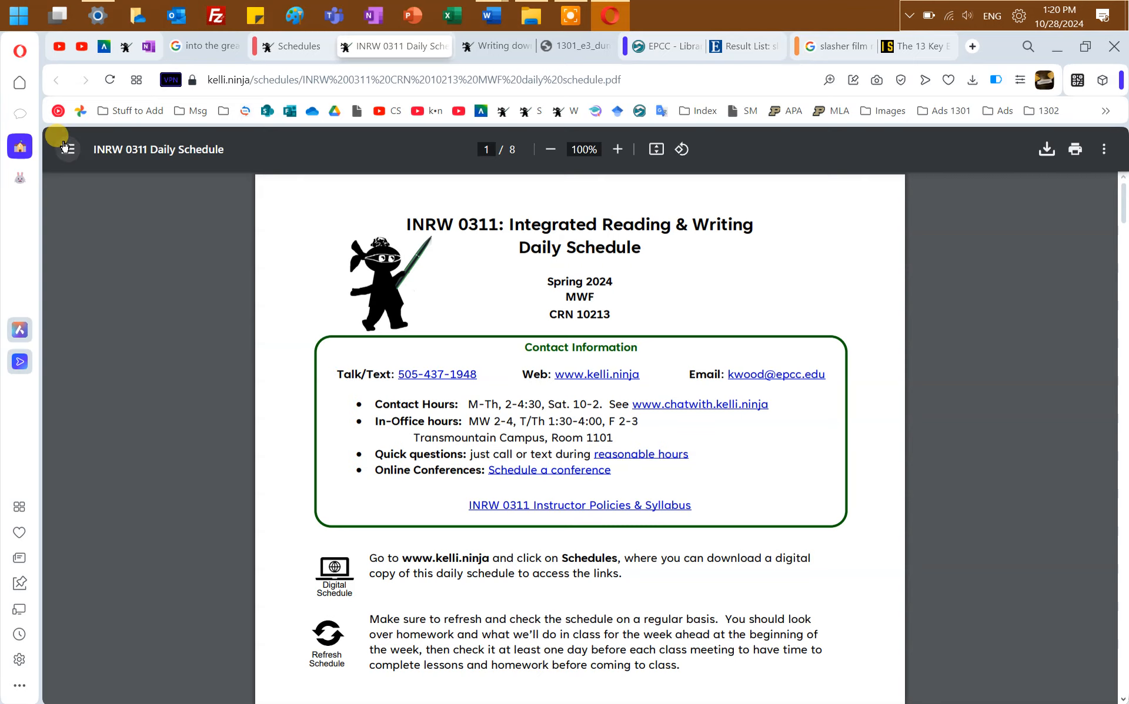
pyautogui.click(67, 150)
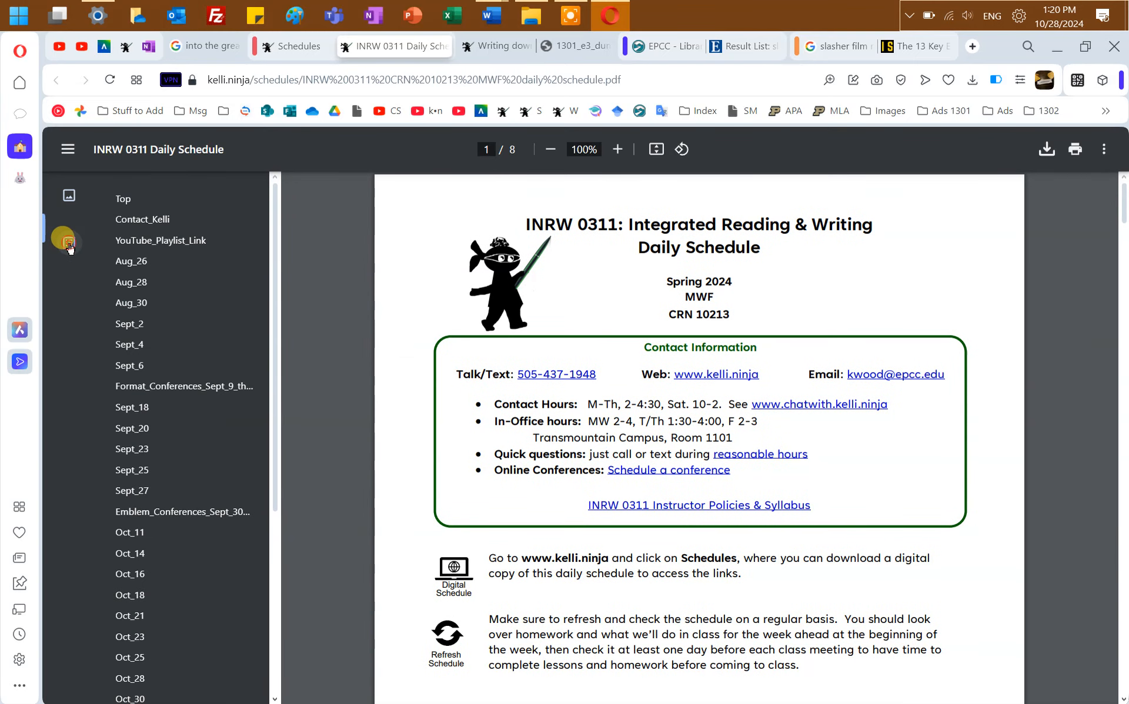
pyautogui.scroll(-3)
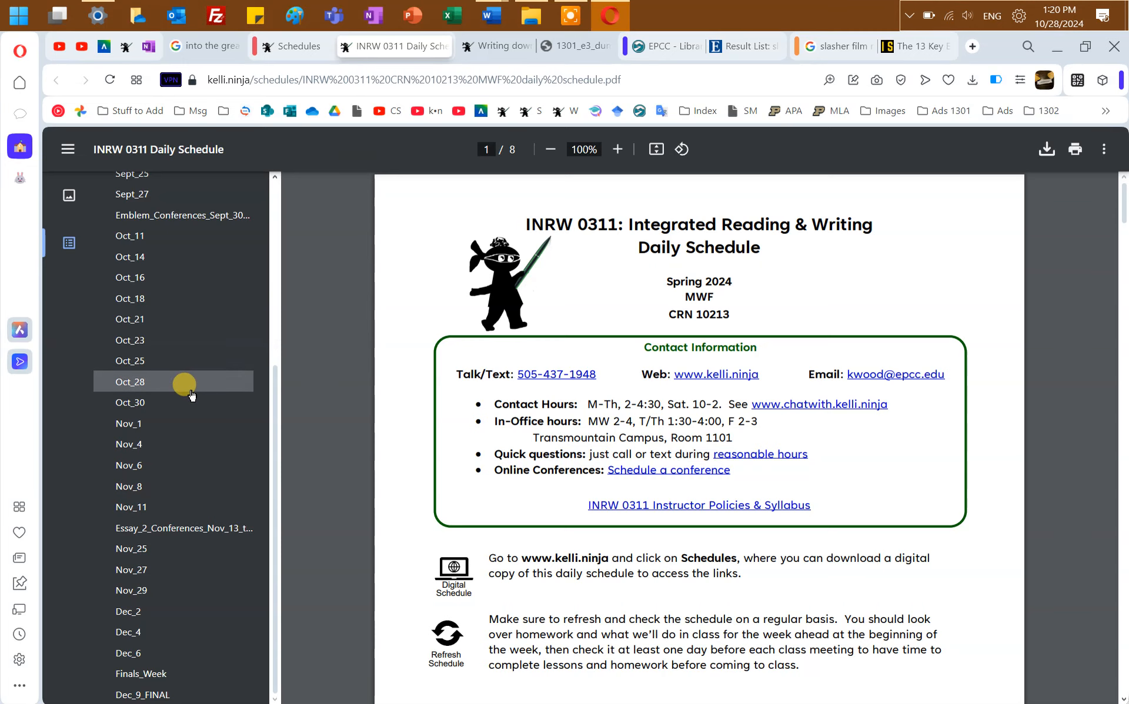
pyautogui.click(130, 381)
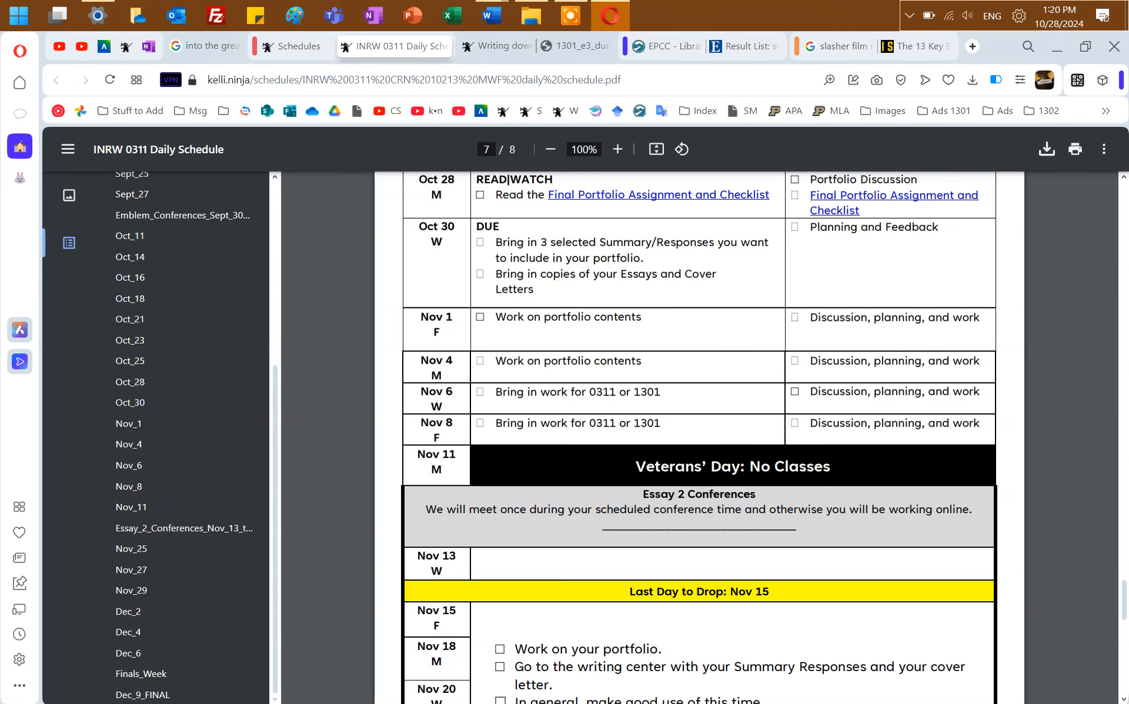
pyautogui.click(615, 149)
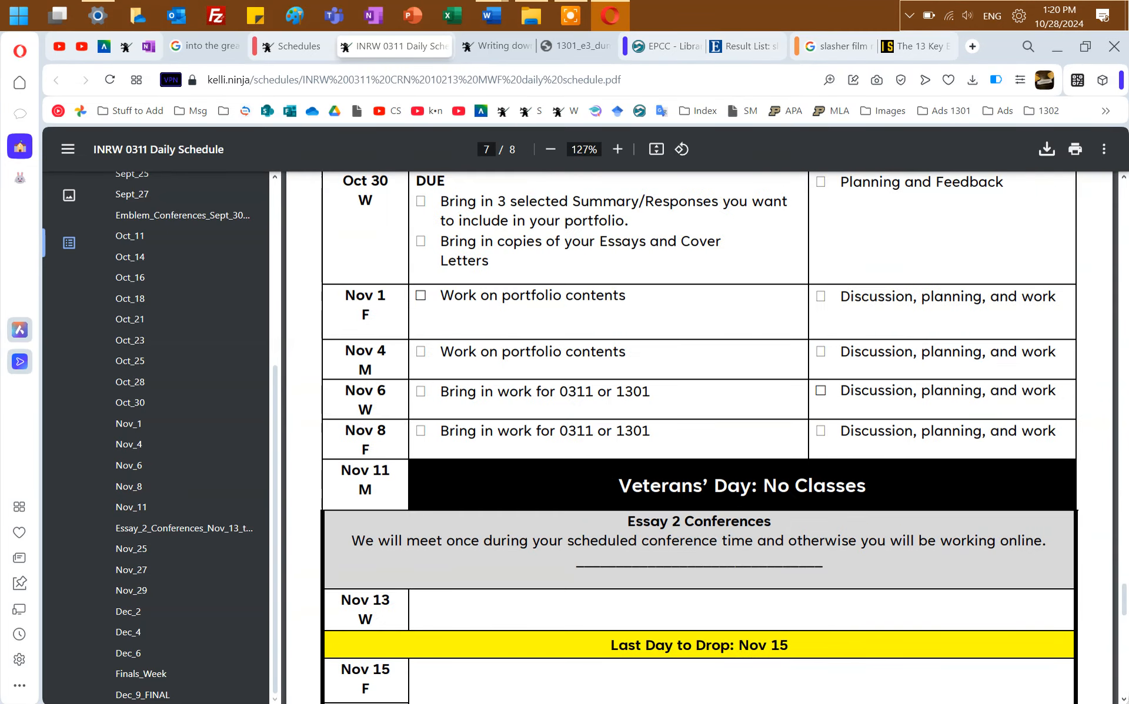
pyautogui.scroll(3)
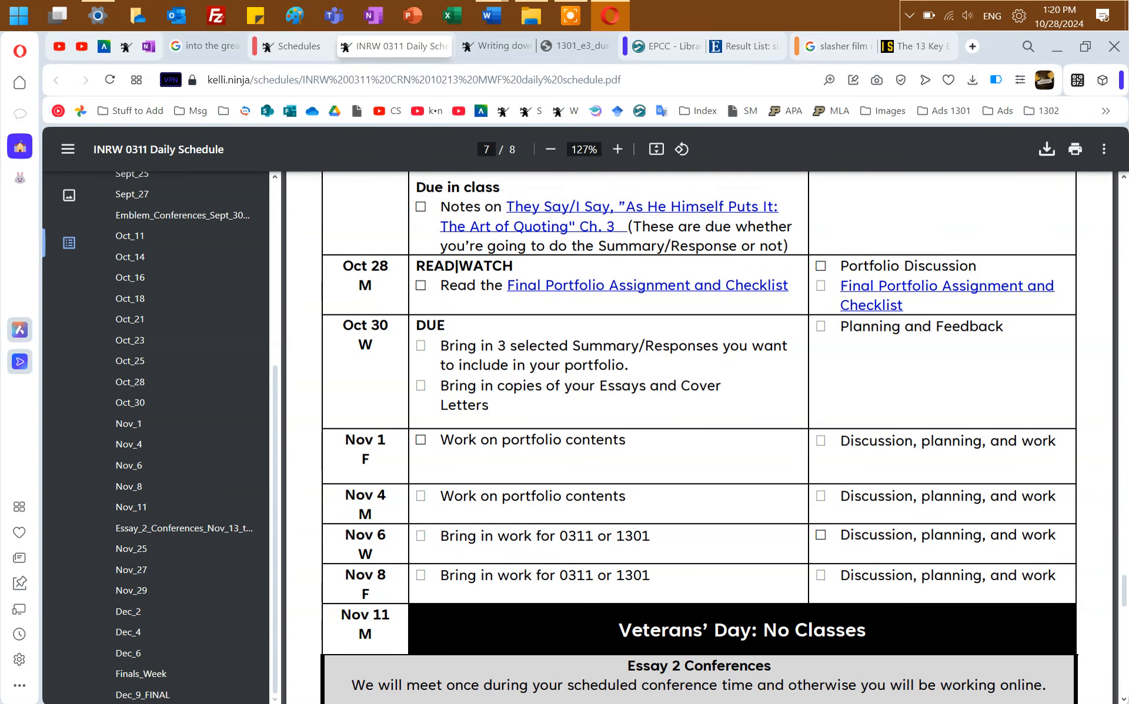
pyautogui.scroll(3)
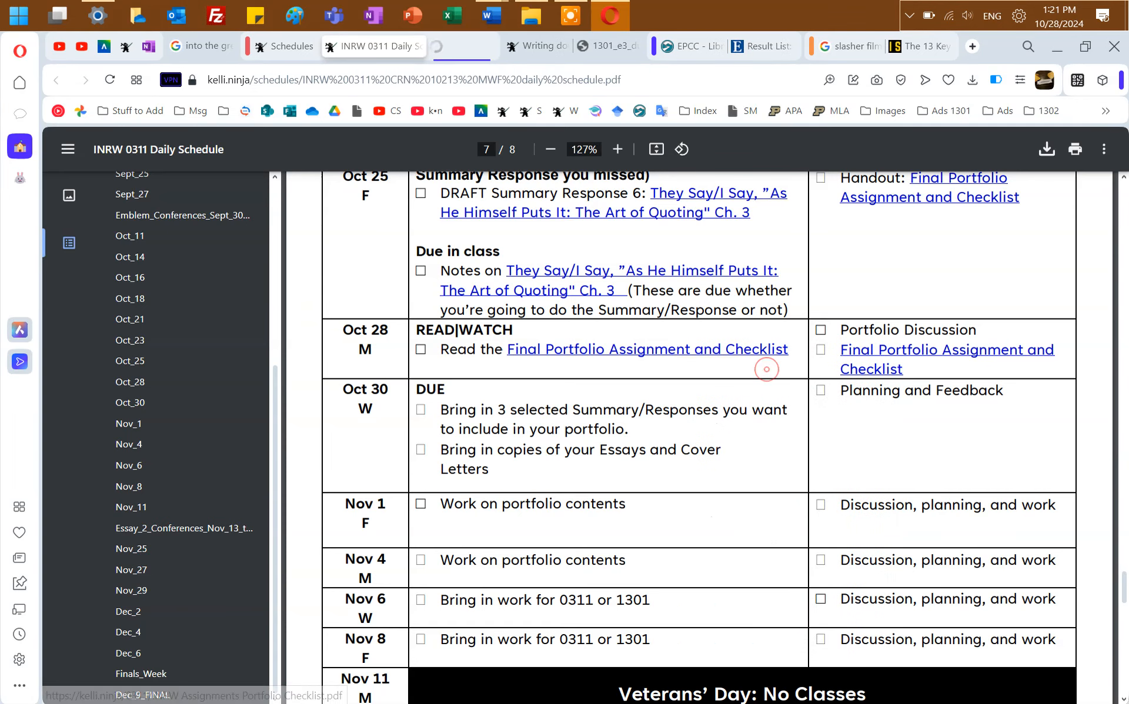
# Step: Review the Final Portfolio Assignment and Checklist PDF, then return to the Oct 28 schedule
pyautogui.click(647, 350)
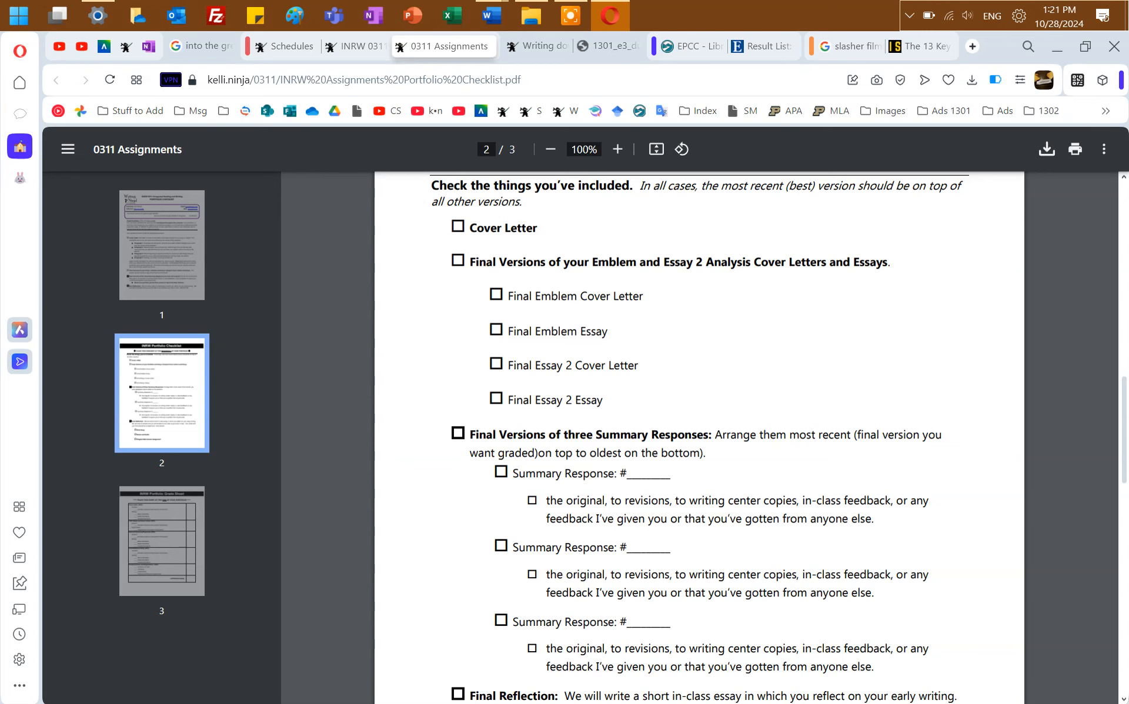
pyautogui.click(367, 46)
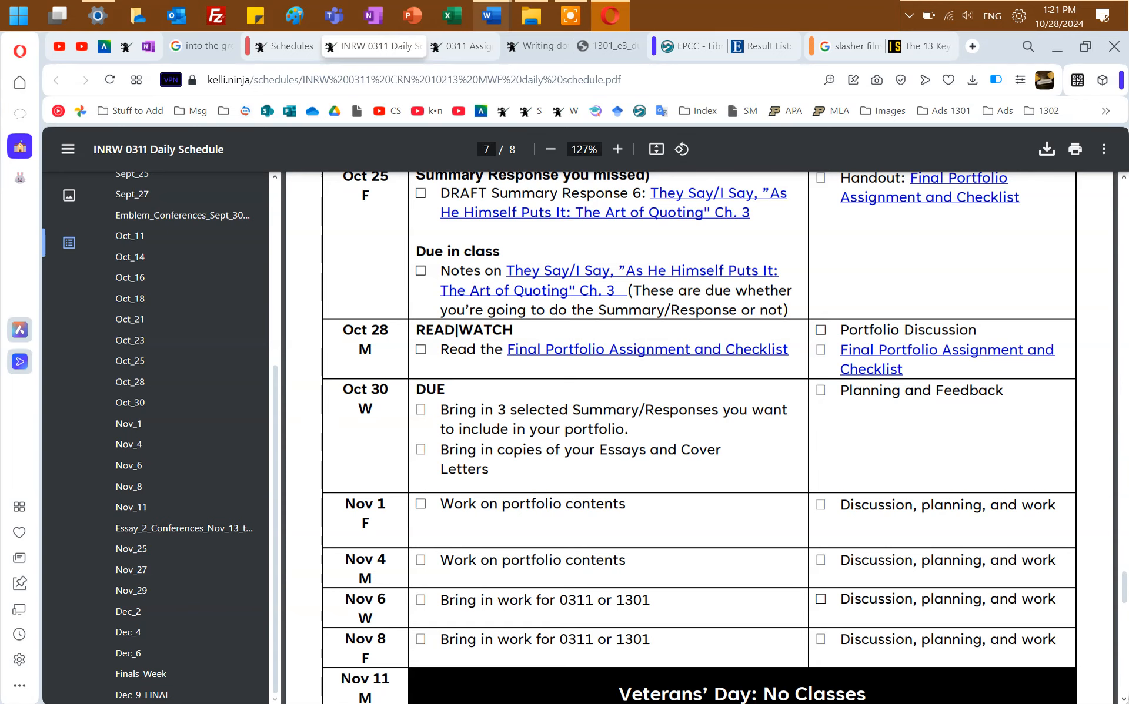
# Step: Show the Summary-Response Grading Checklist in Word and zoom into its grading table
pyautogui.click(489, 14)
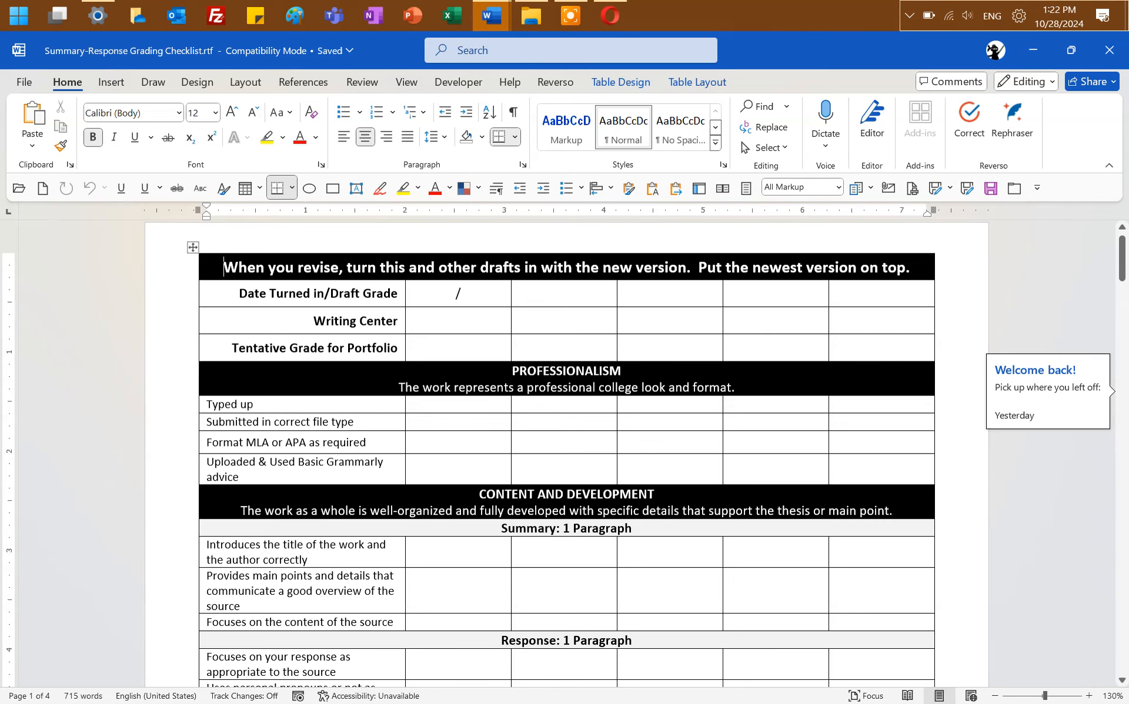
pyautogui.scroll(-3)
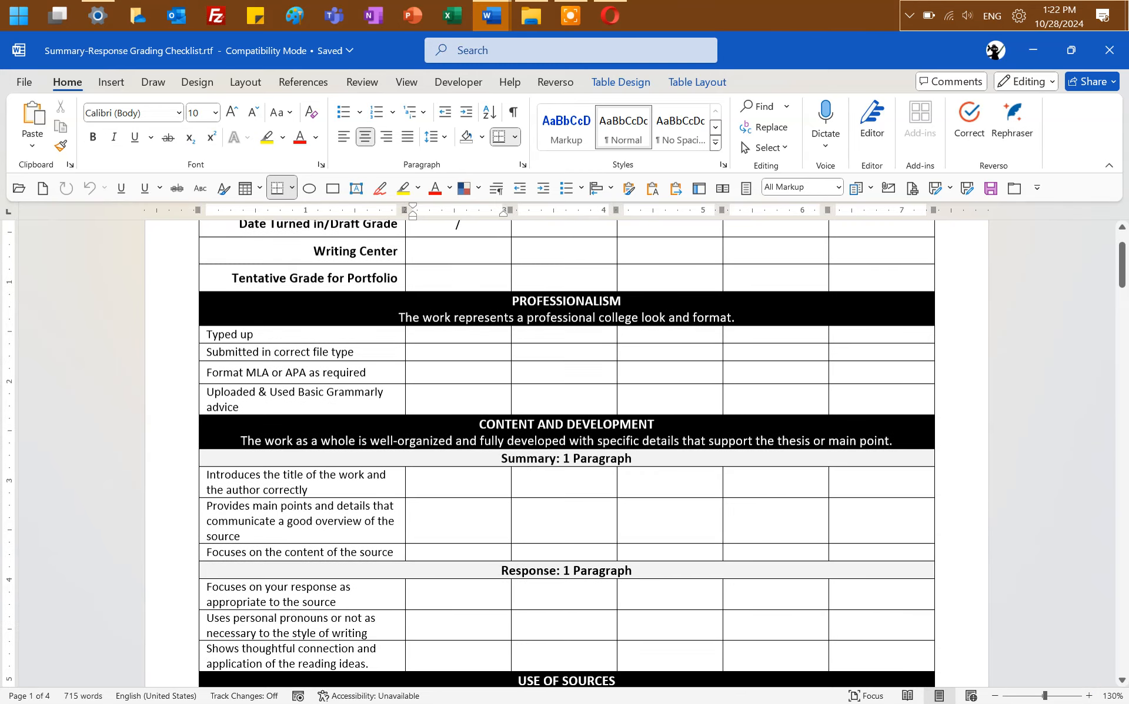
pyautogui.click(457, 276)
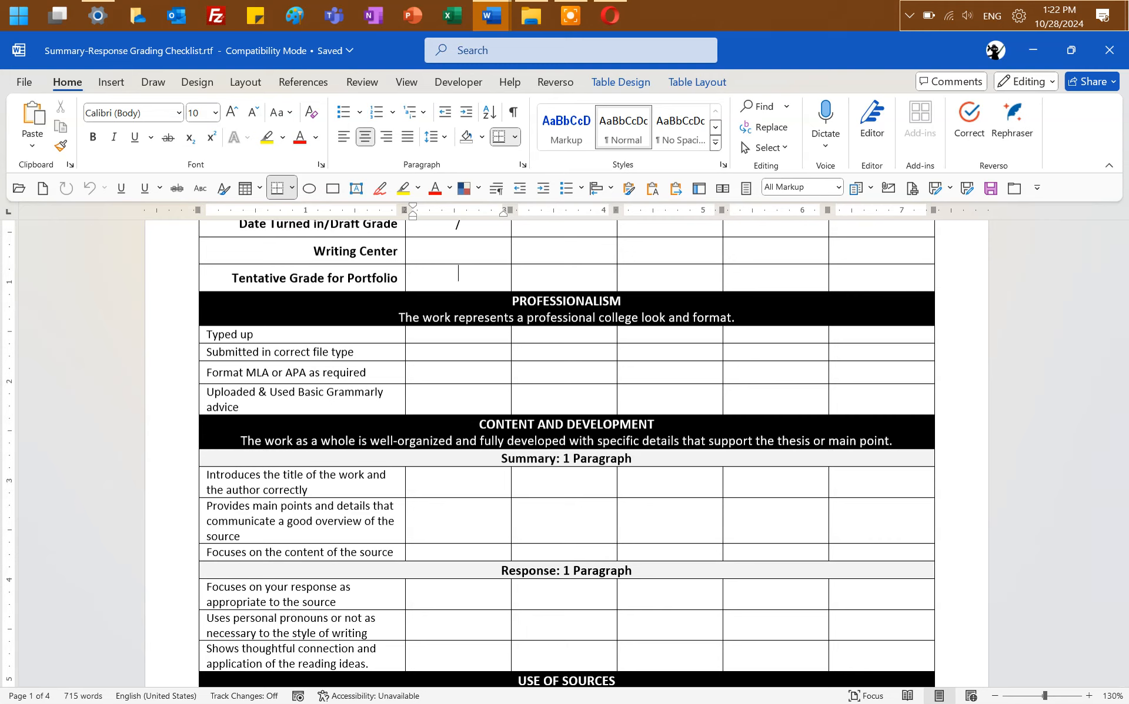
pyautogui.scroll(3)
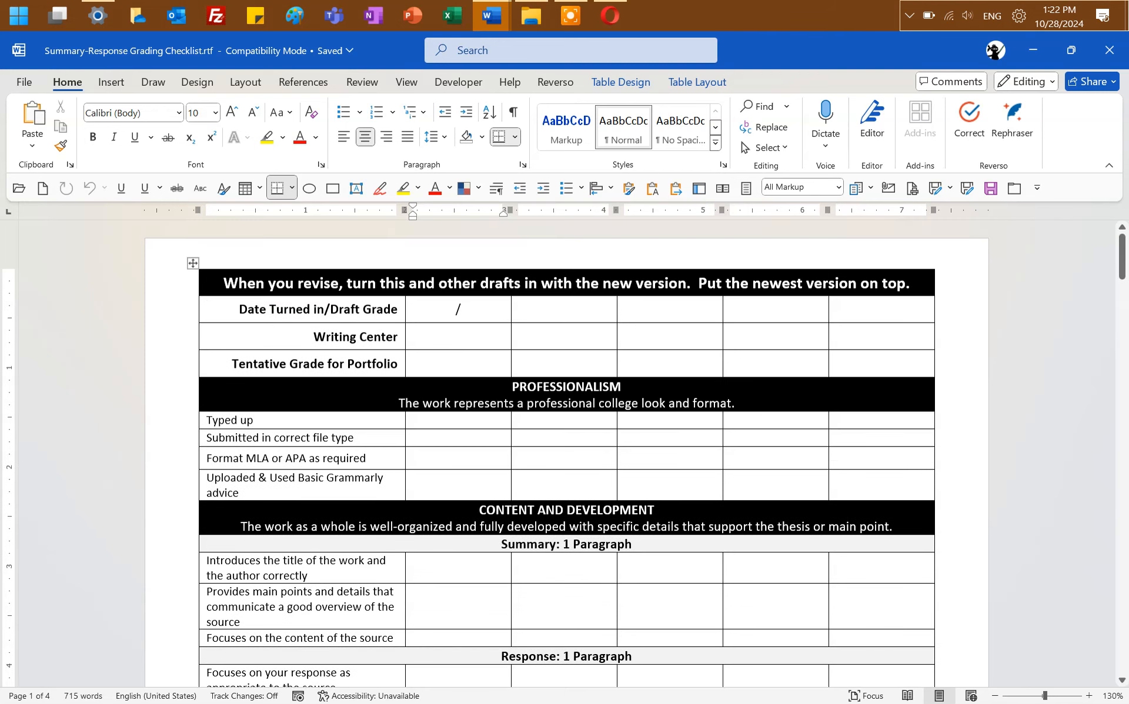
pyautogui.click(458, 363)
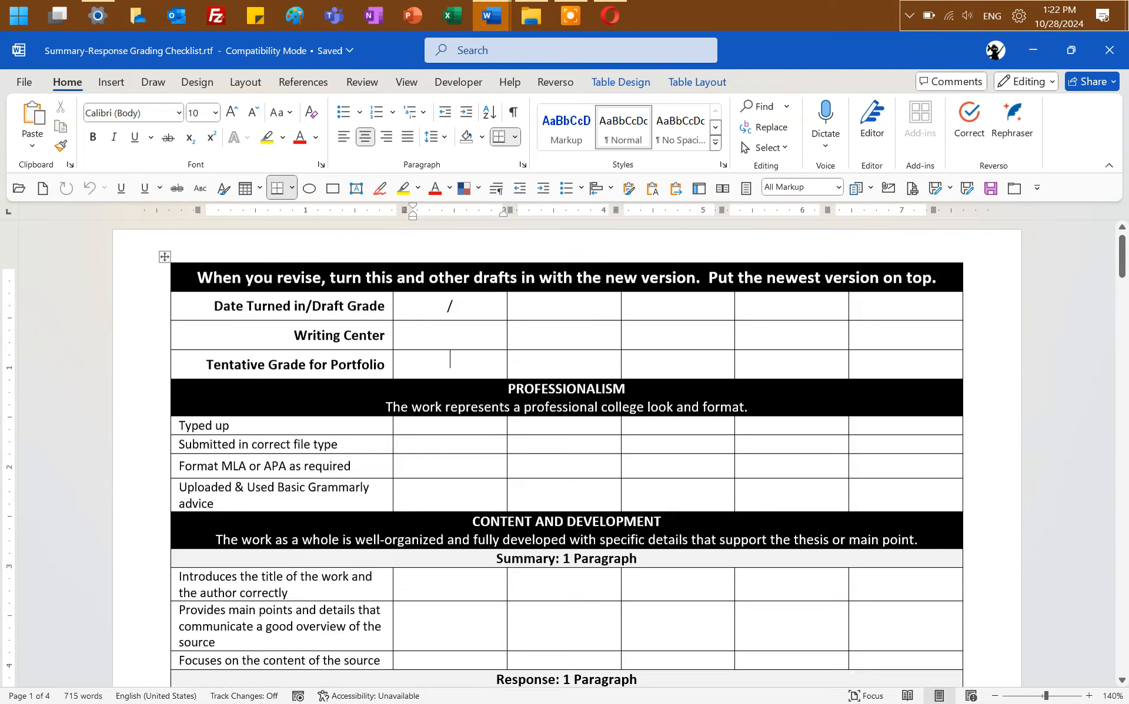
pyautogui.scroll(-3)
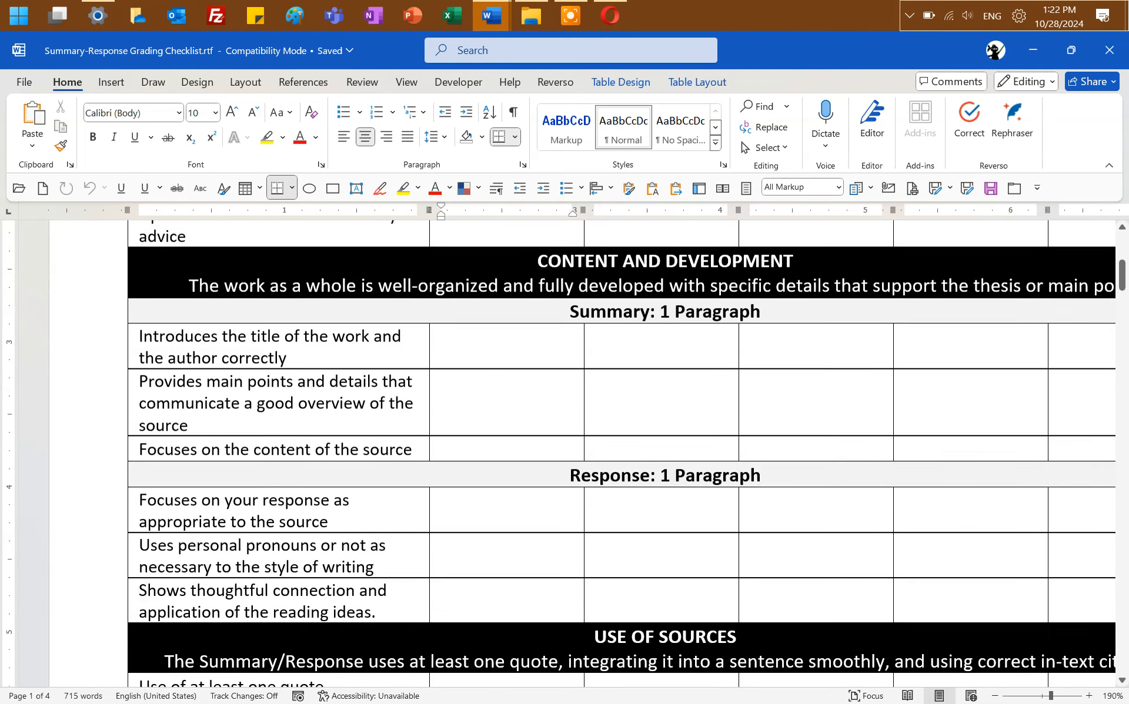
pyautogui.scroll(3)
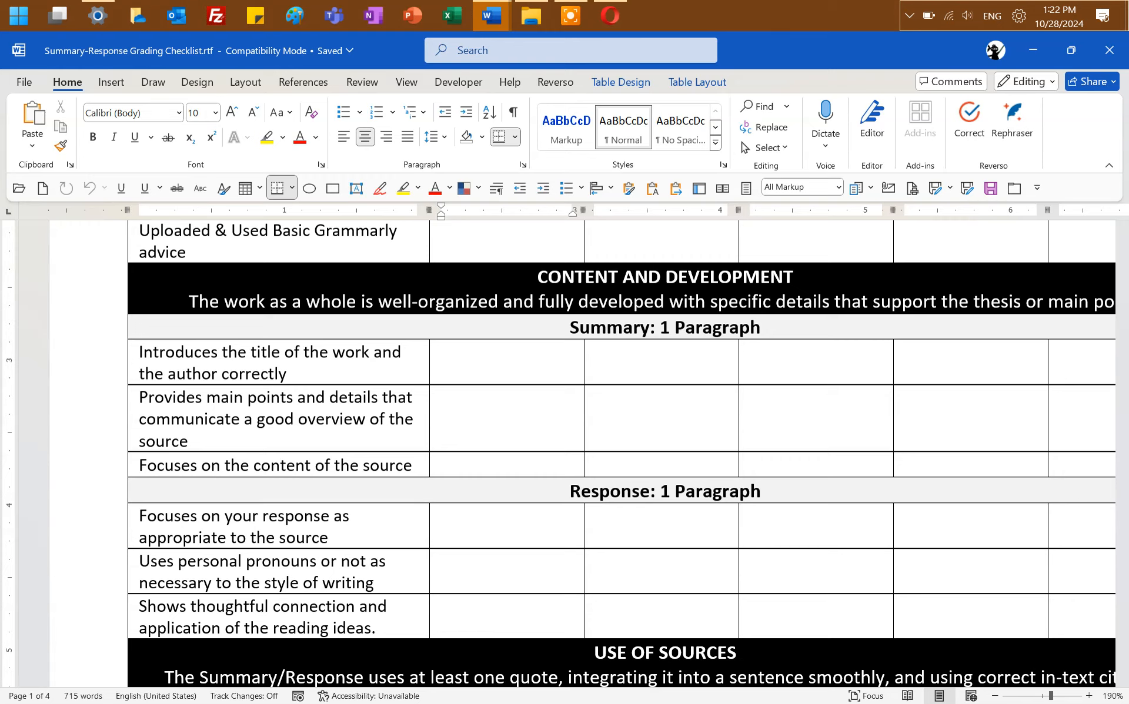
pyautogui.scroll(-3)
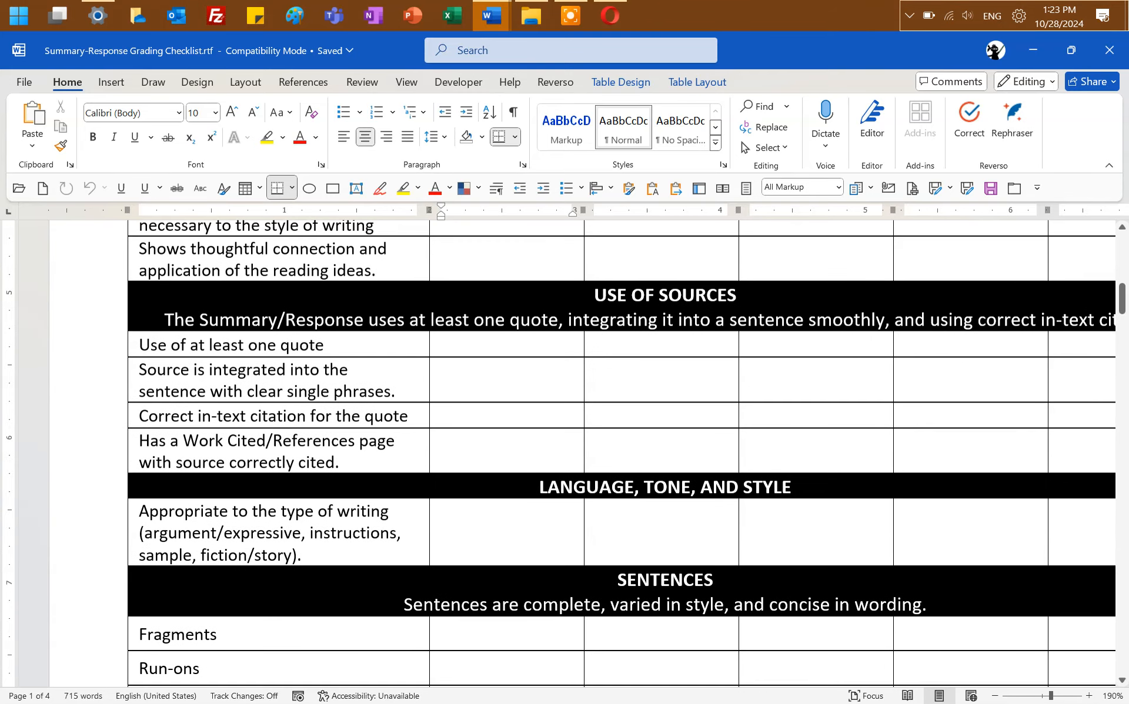
pyautogui.scroll(3)
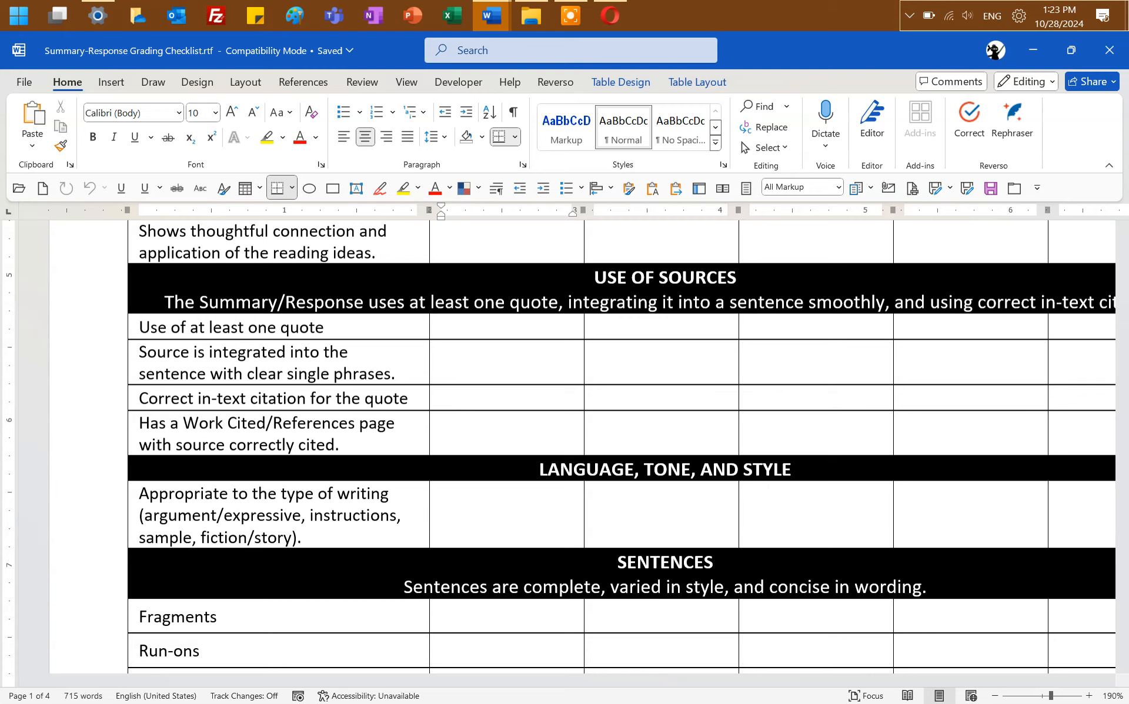
pyautogui.scroll(-3)
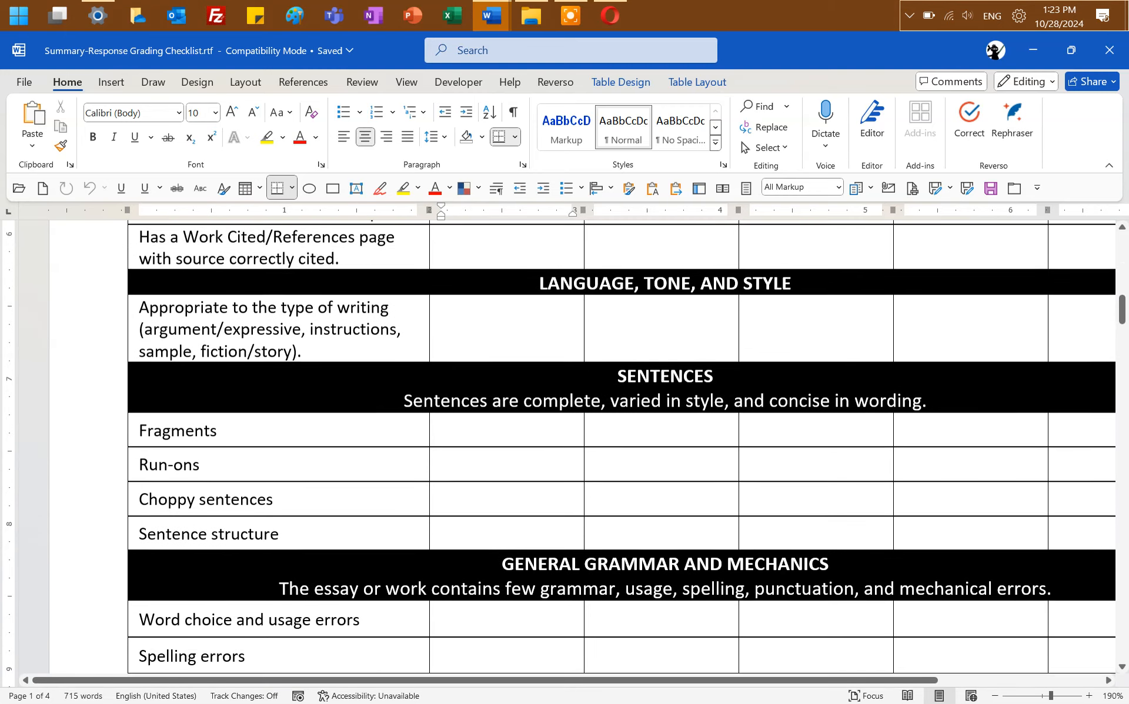
pyautogui.scroll(-3)
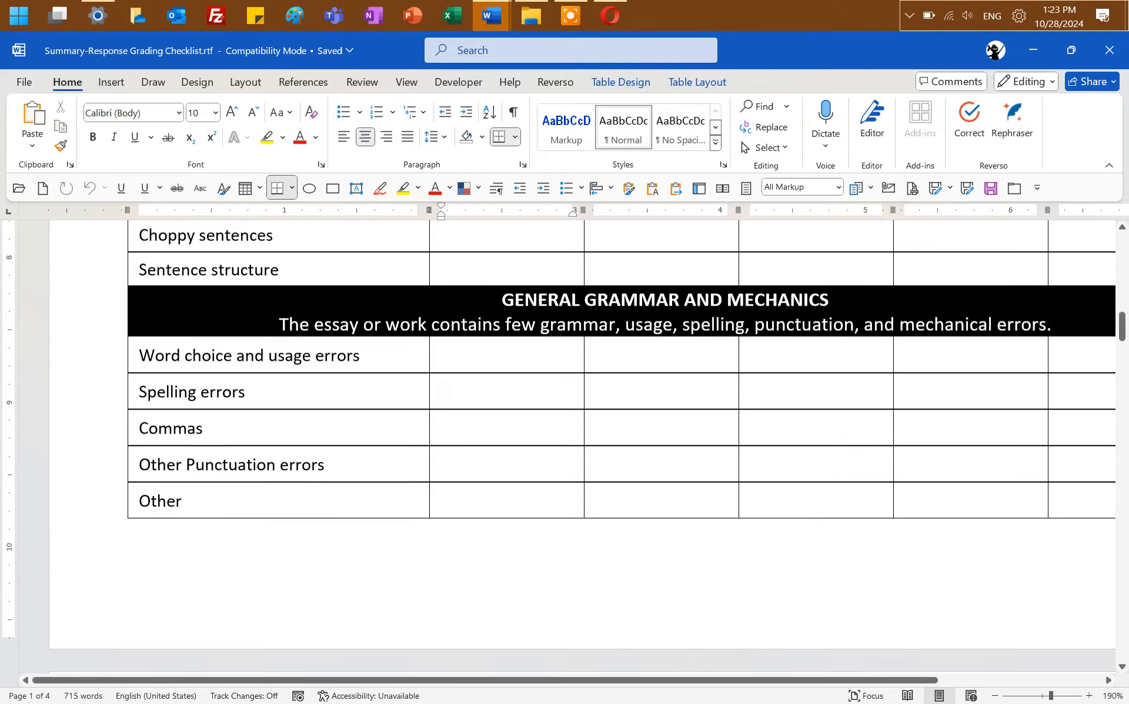
pyautogui.scroll(-3)
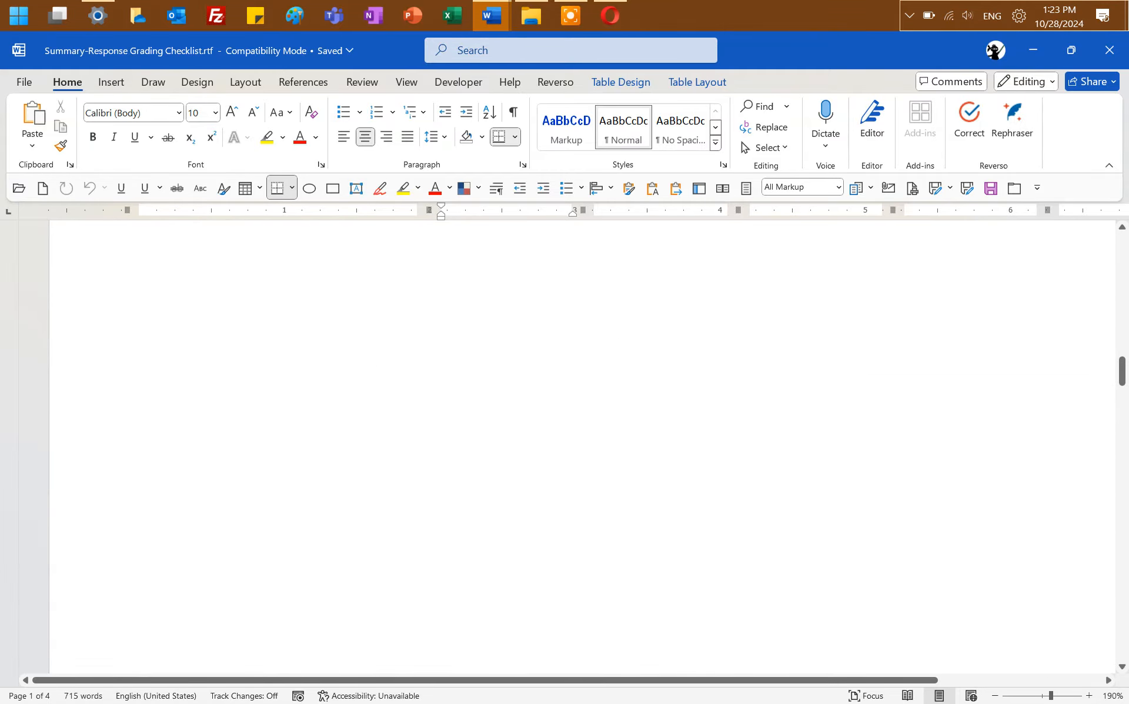
pyautogui.scroll(-3)
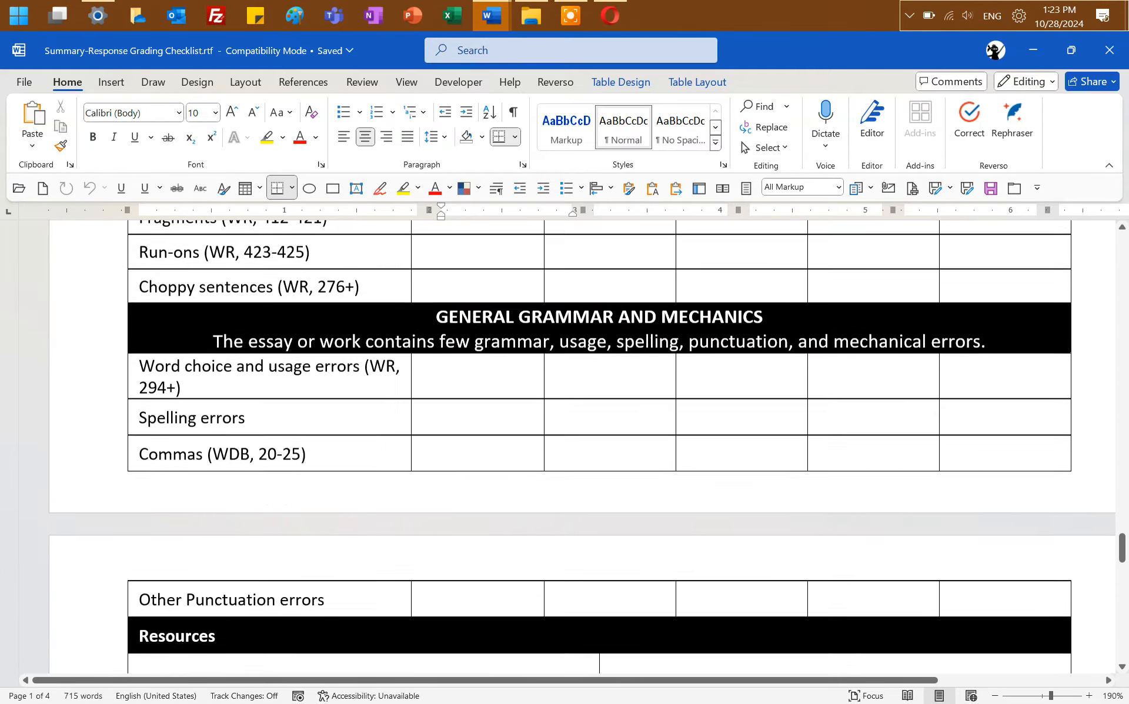
pyautogui.scroll(-3)
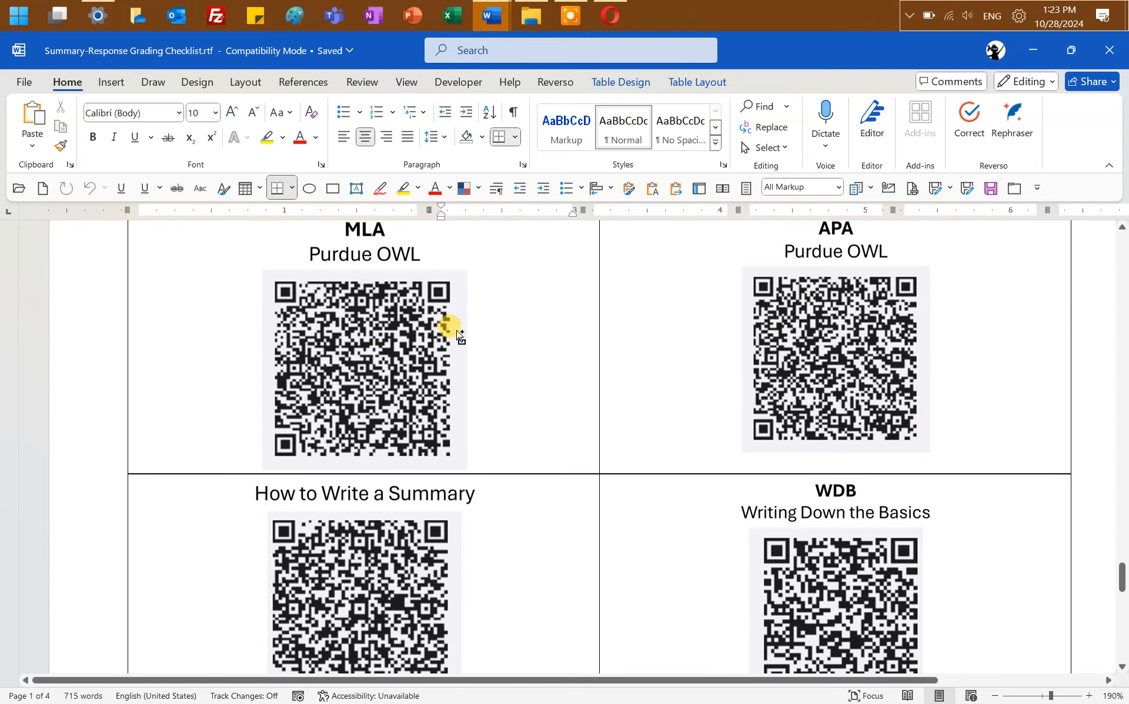
pyautogui.scroll(-3)
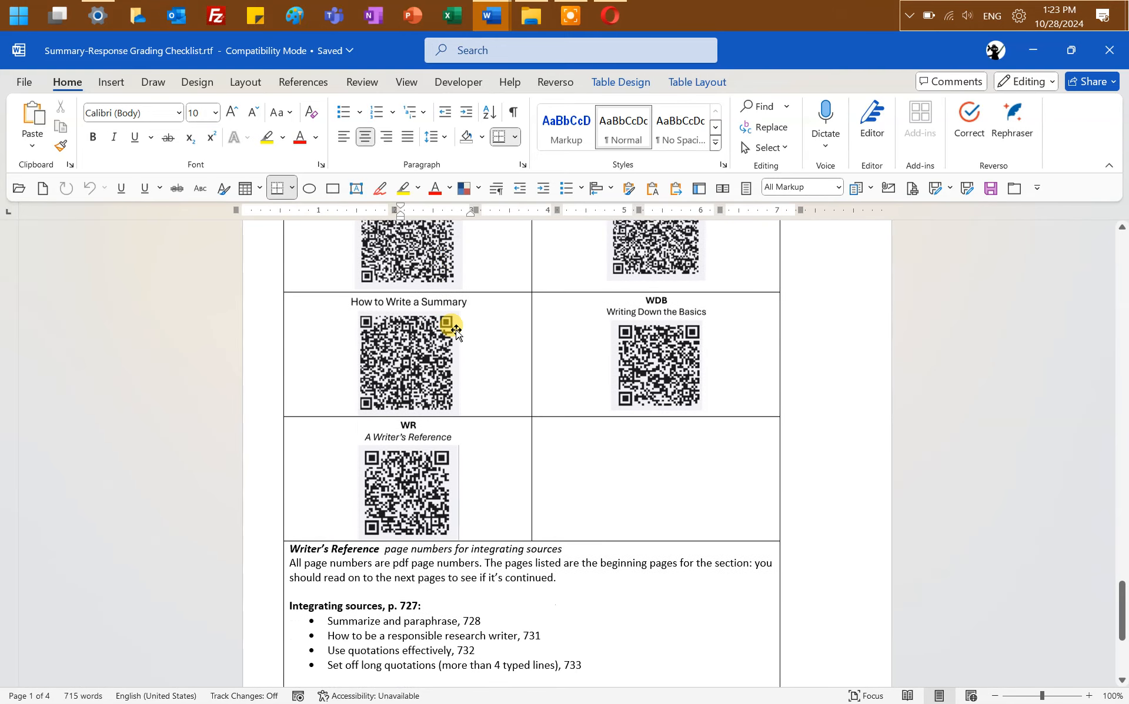
pyautogui.scroll(-3)
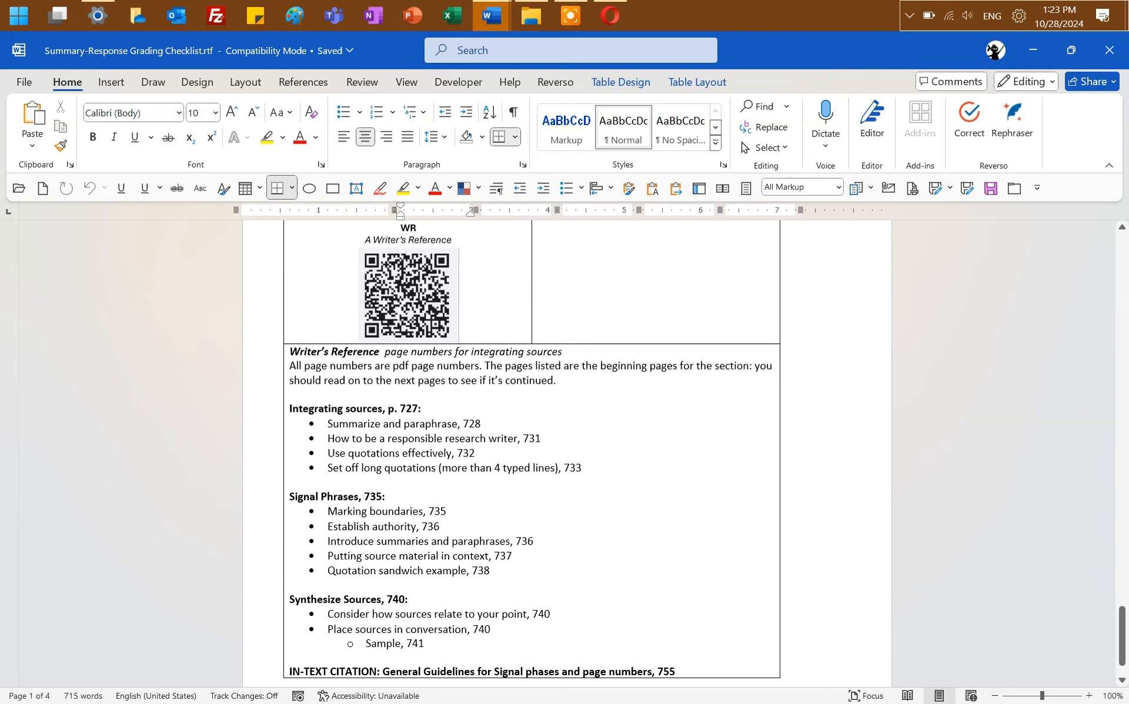
pyautogui.scroll(3)
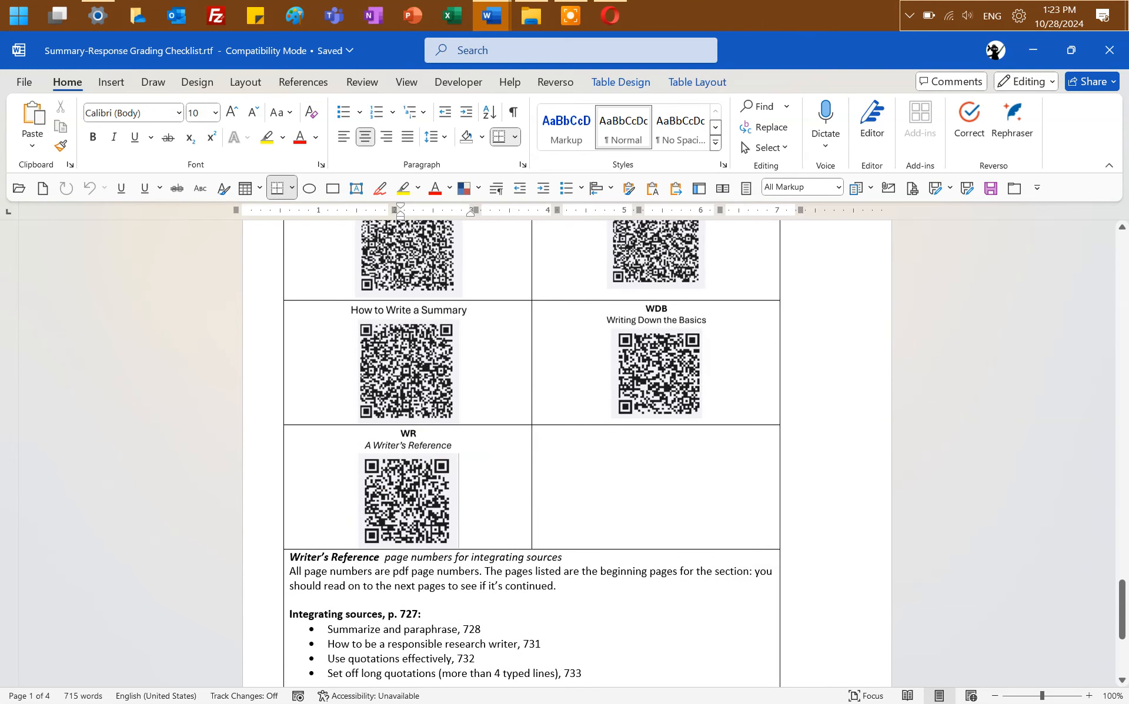
pyautogui.scroll(3)
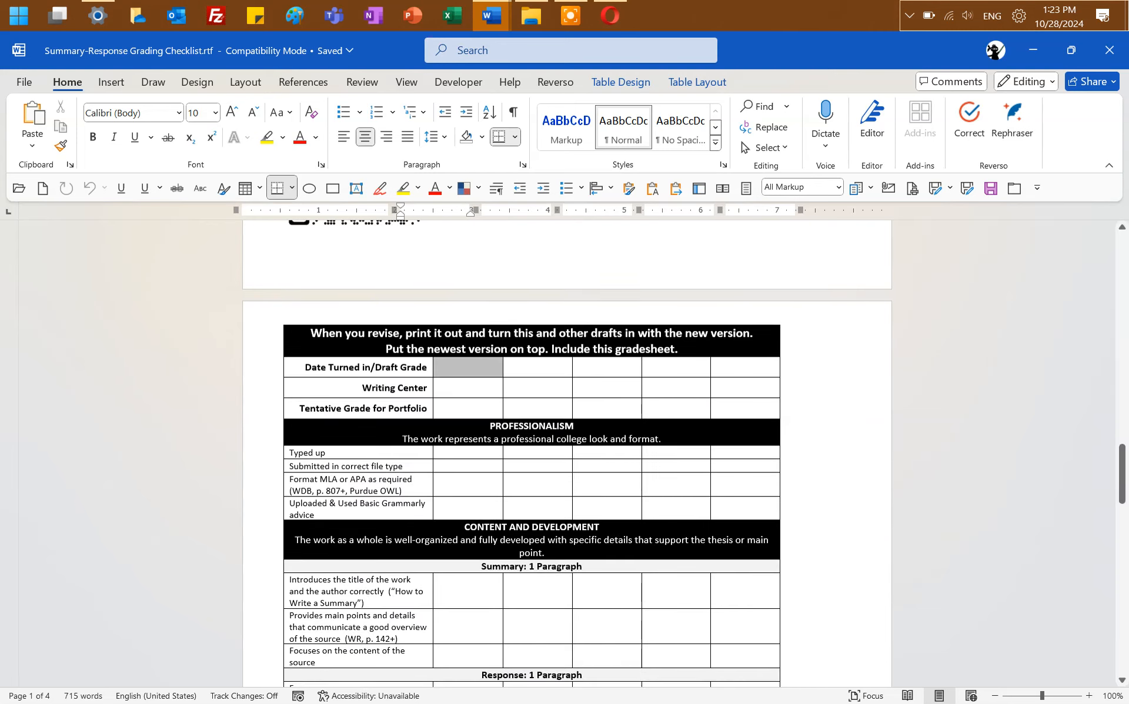
# Step: Minimize Word to bring the INRW 0311 Daily Schedule PDF back into view
pyautogui.click(462, 409)
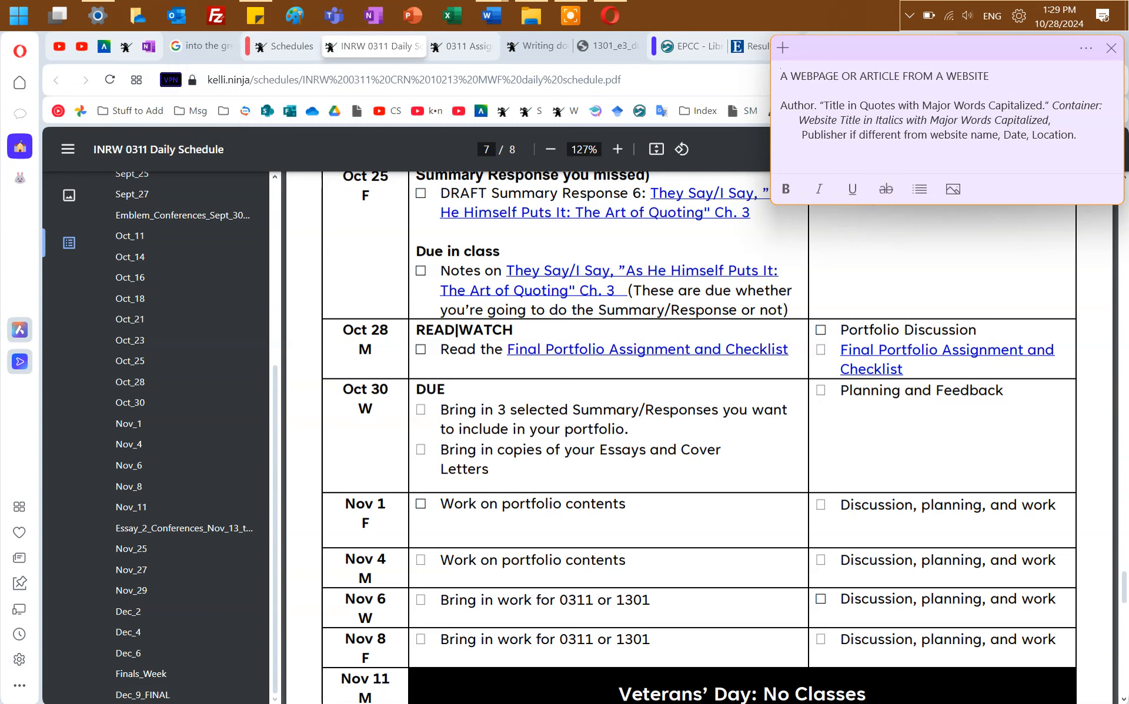
# Step: Clear the note and type Monday with Ricardo, then Friday with another student
pyautogui.press('ctrl+a')
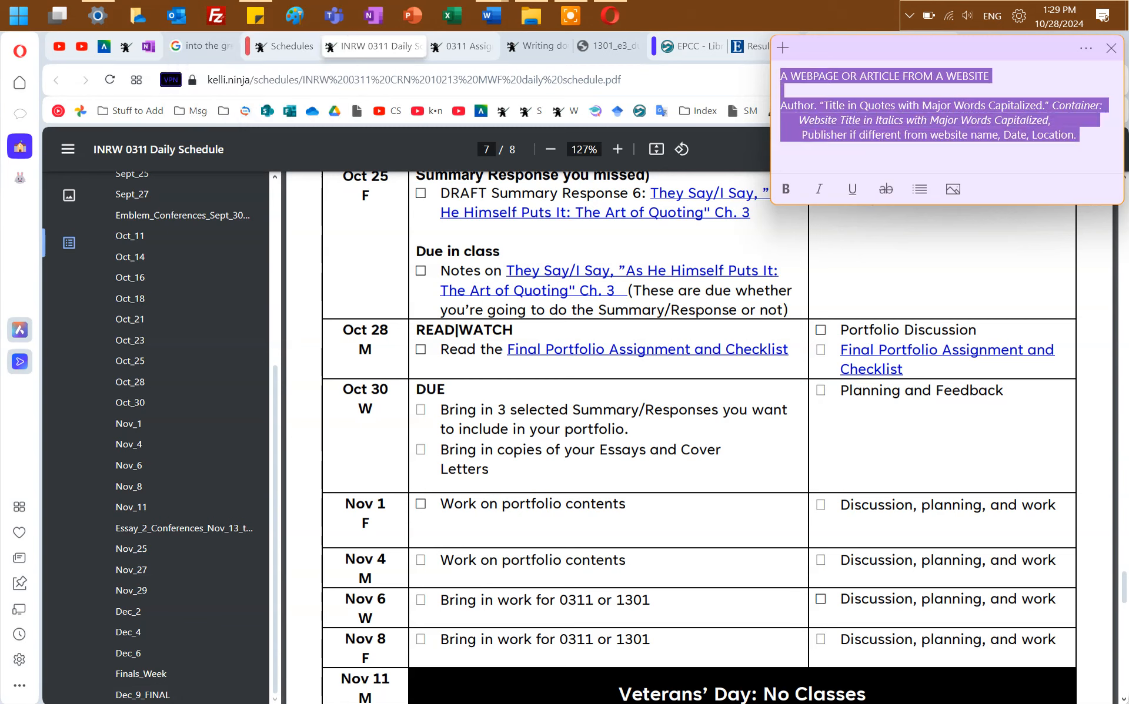
pyautogui.write('Monday')
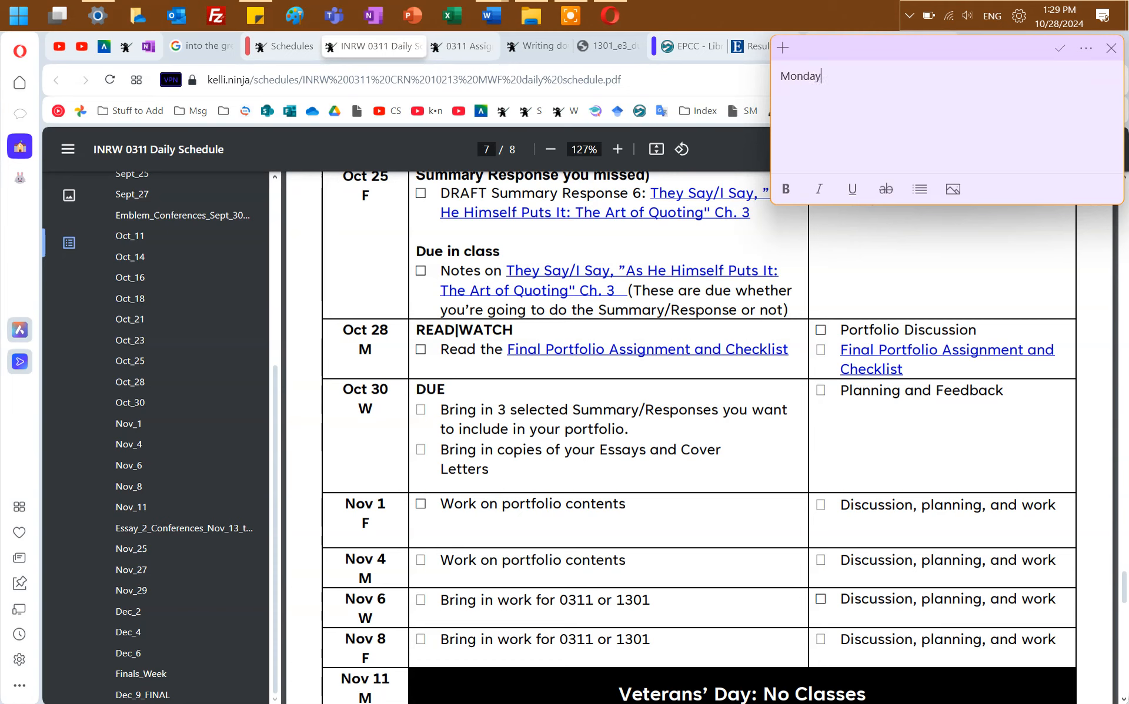
pyautogui.write('Ricardo')
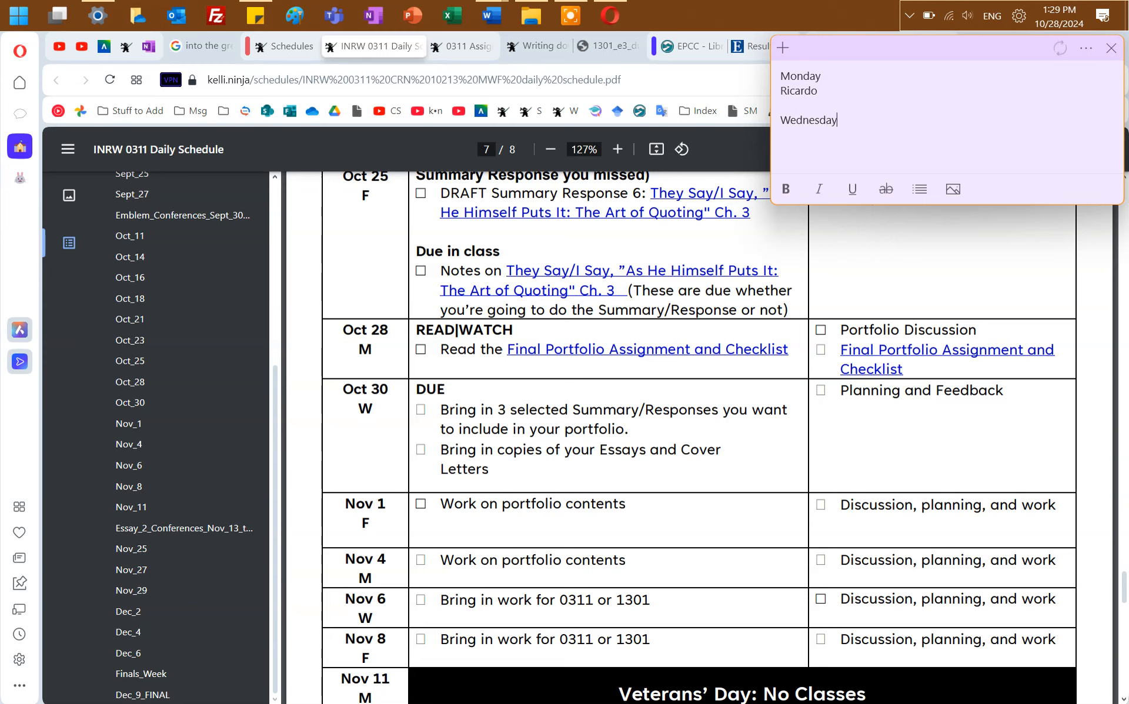
pyautogui.write('Friday')
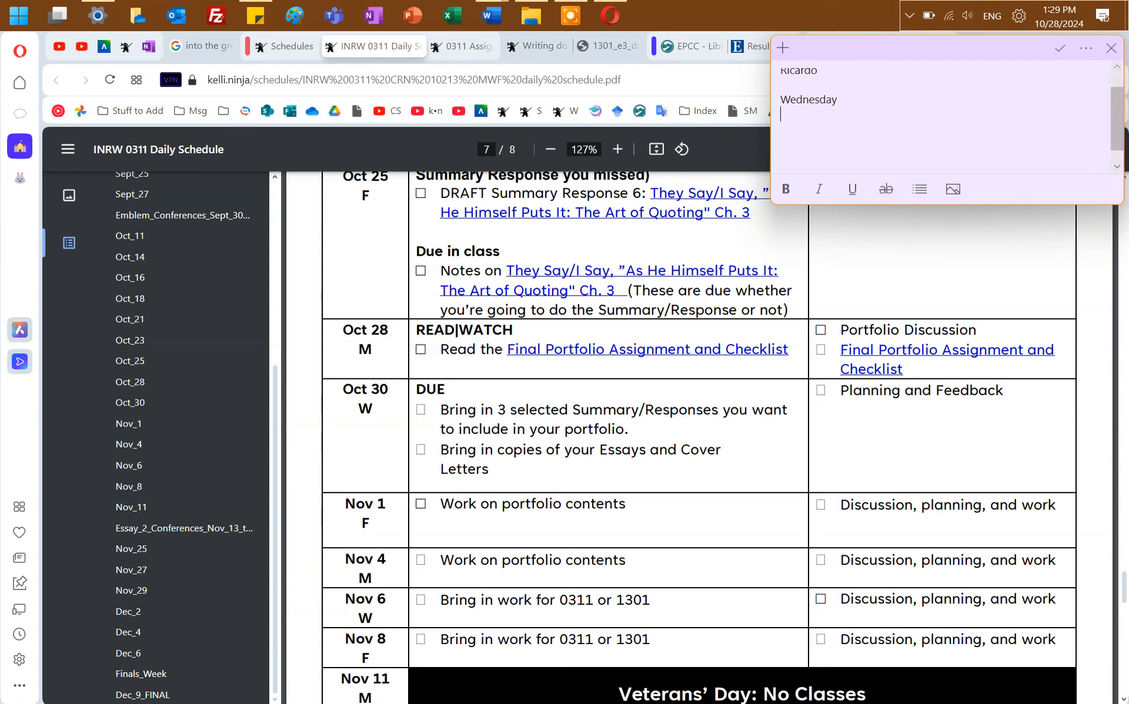
pyautogui.write('D')
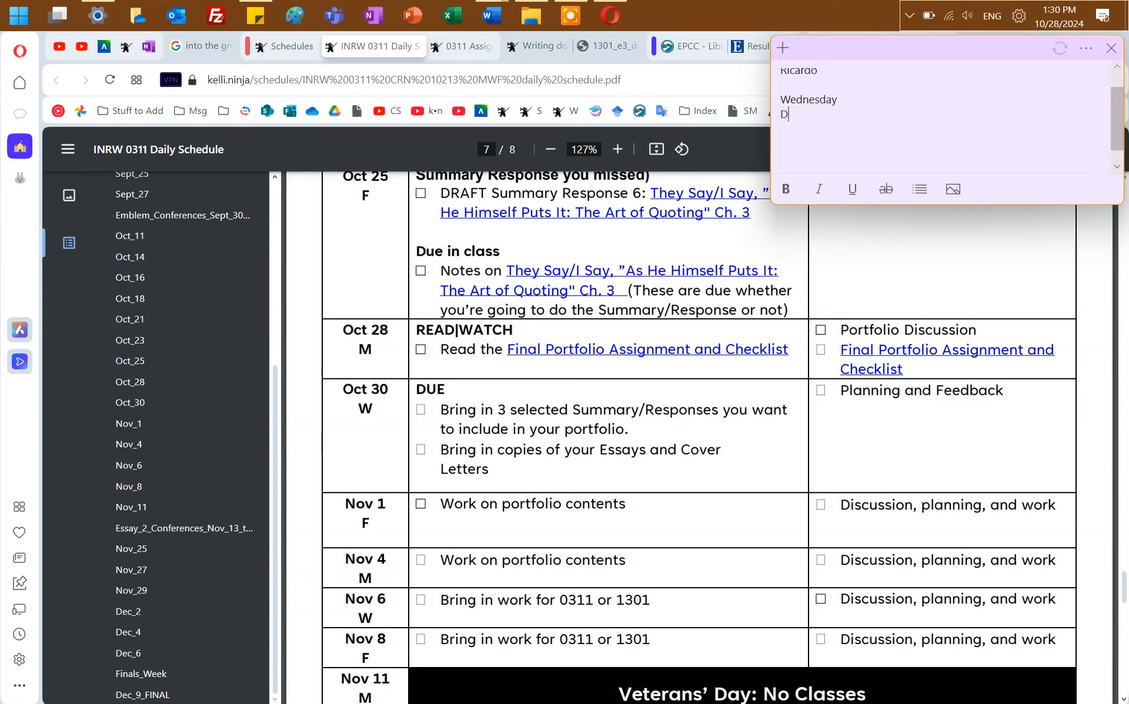
pyautogui.write('omic')
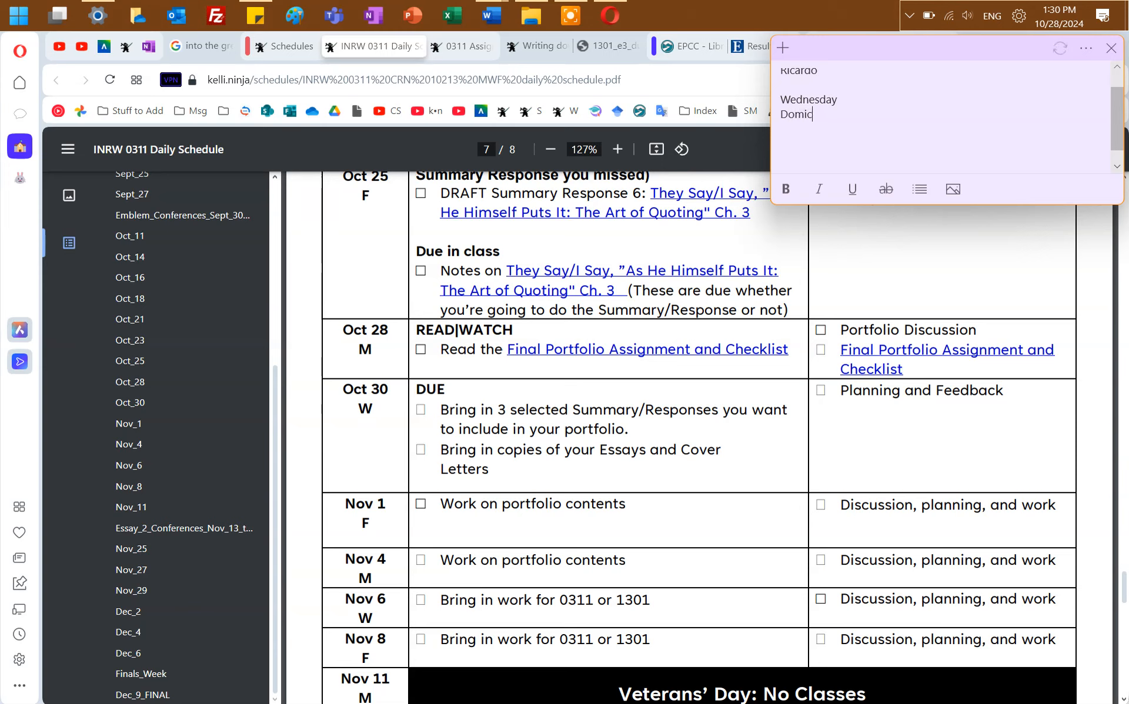
pyautogui.write('k')
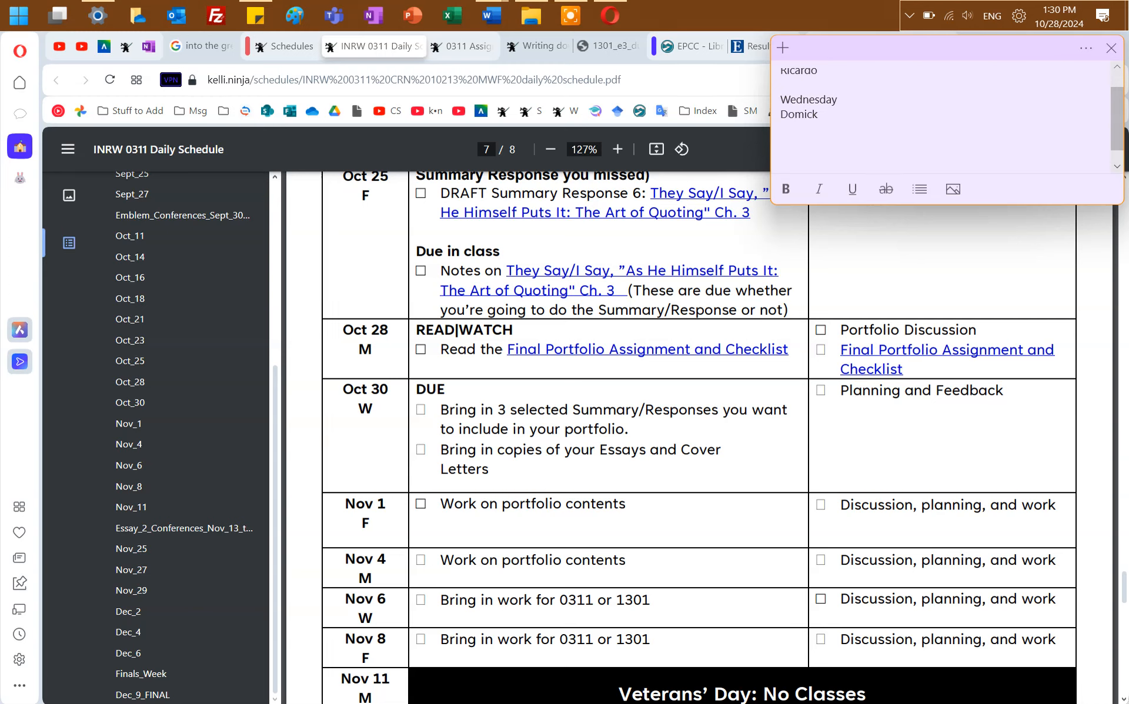
# Step: Correct the misspelled student name under Friday
pyautogui.click(818, 114)
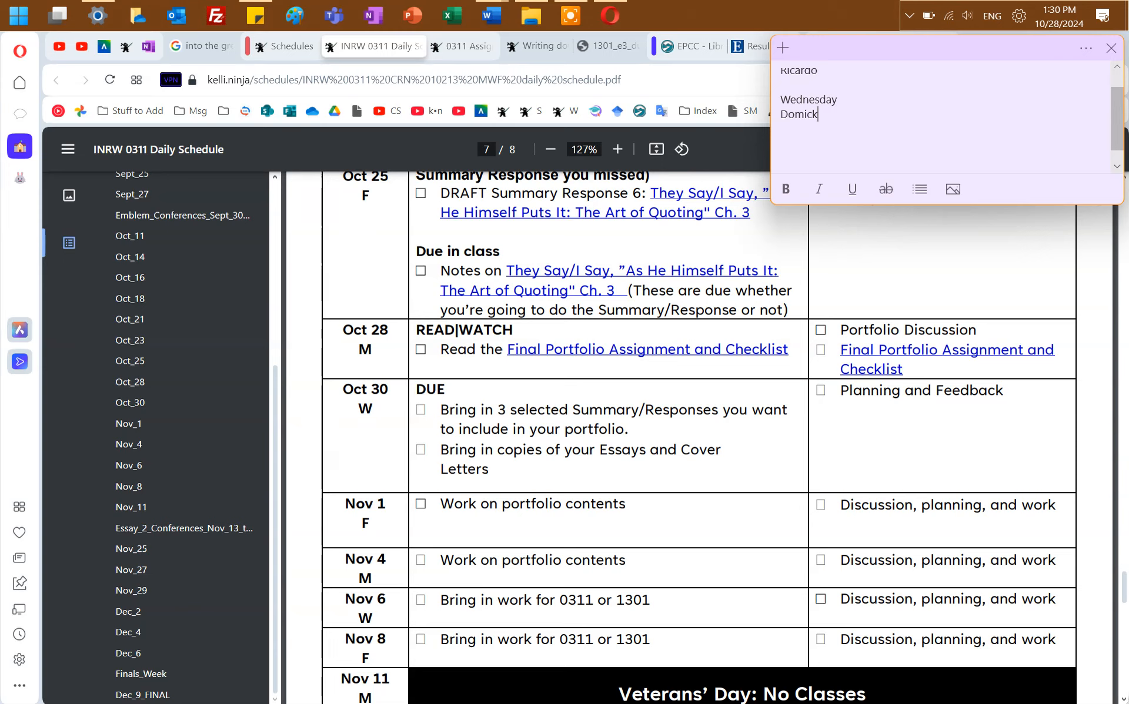
pyautogui.press('Backspace')
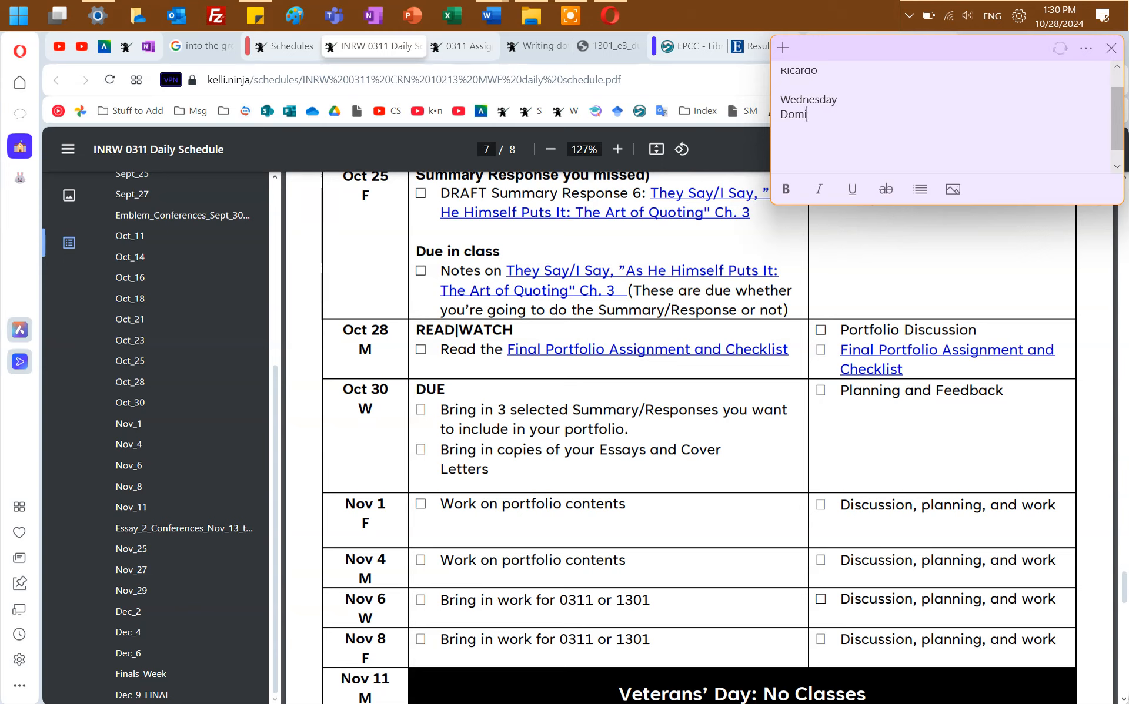
pyautogui.write('ni')
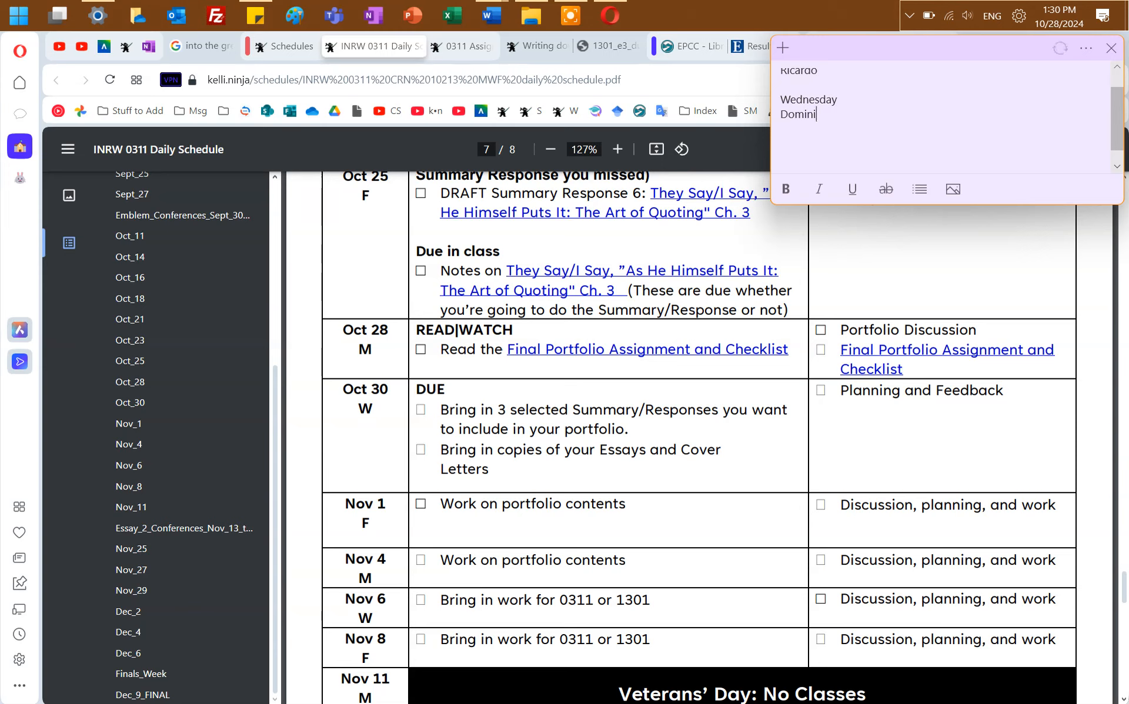
pyautogui.write('kc')
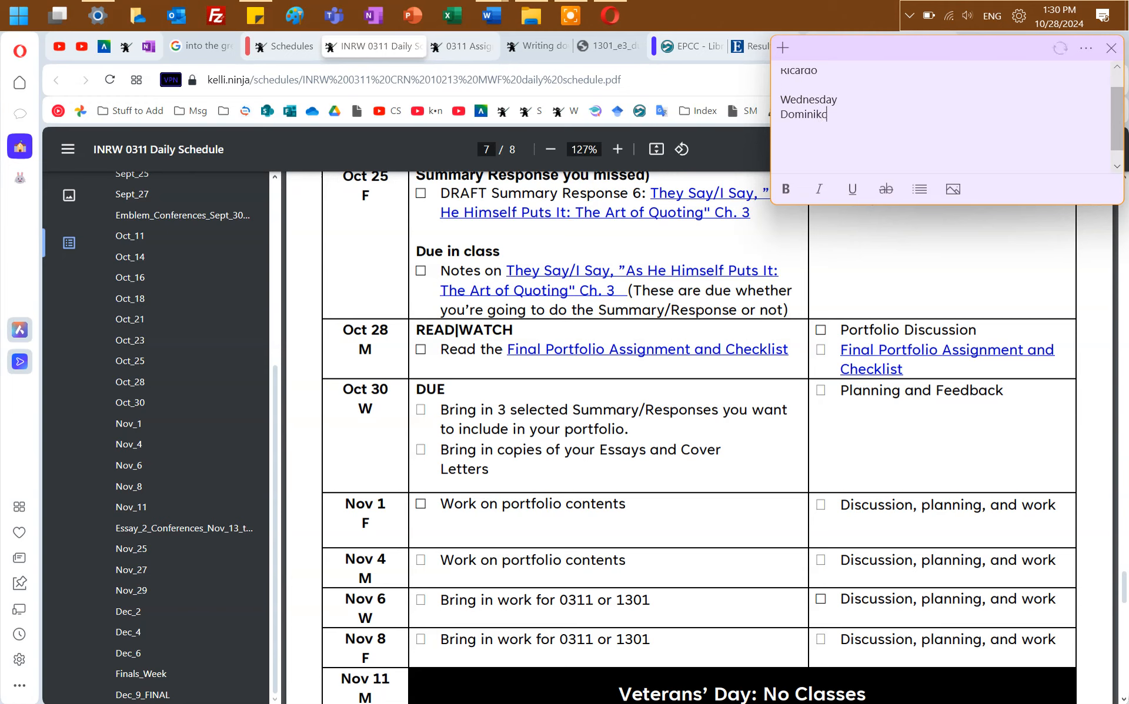
pyautogui.press('Backspace')
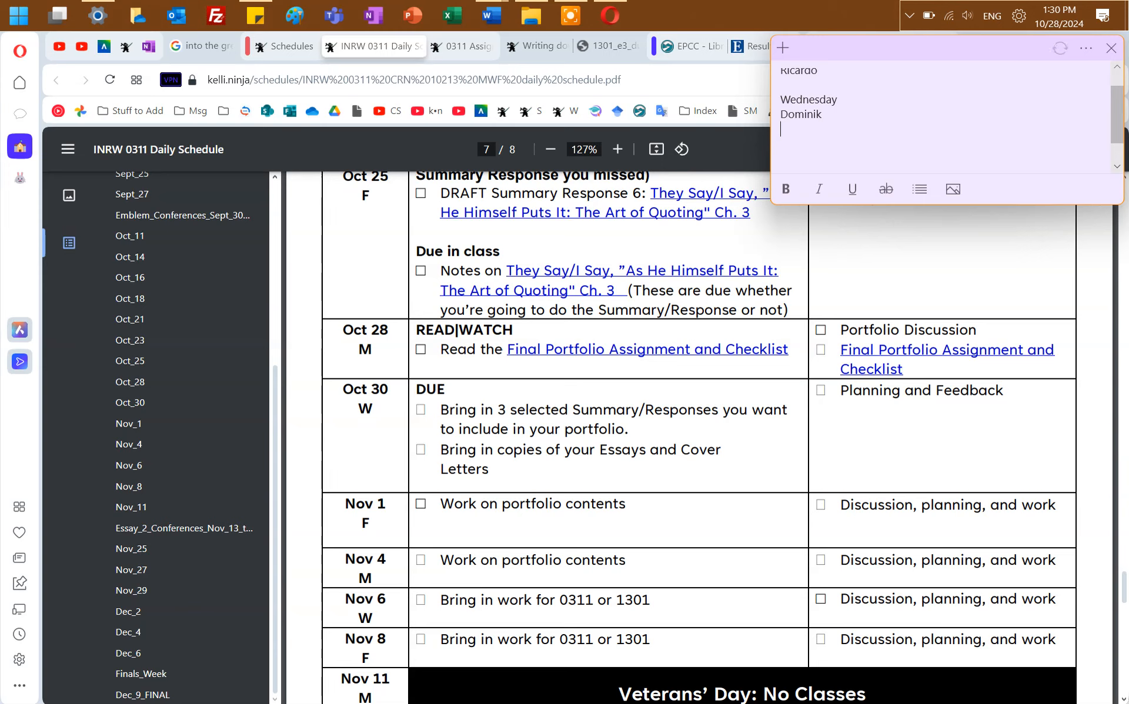
# Step: Add students Denae and Cristi, and a Wednesday heading starting with Ang
pyautogui.write('Denae')
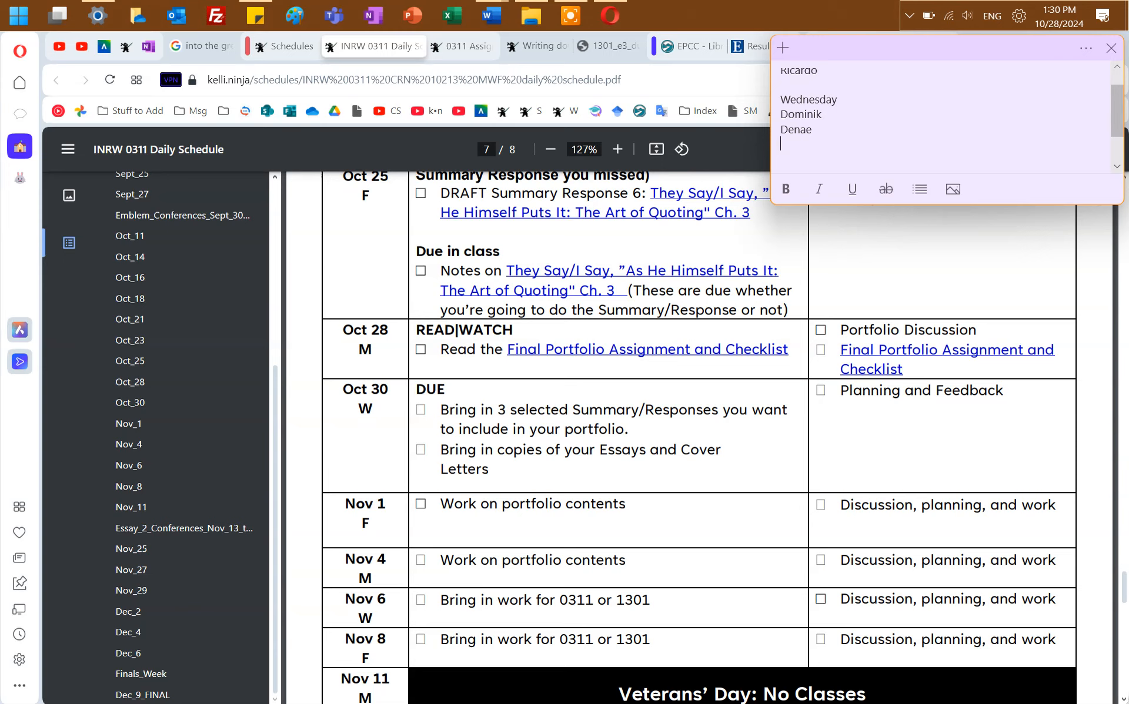
pyautogui.write('Cri')
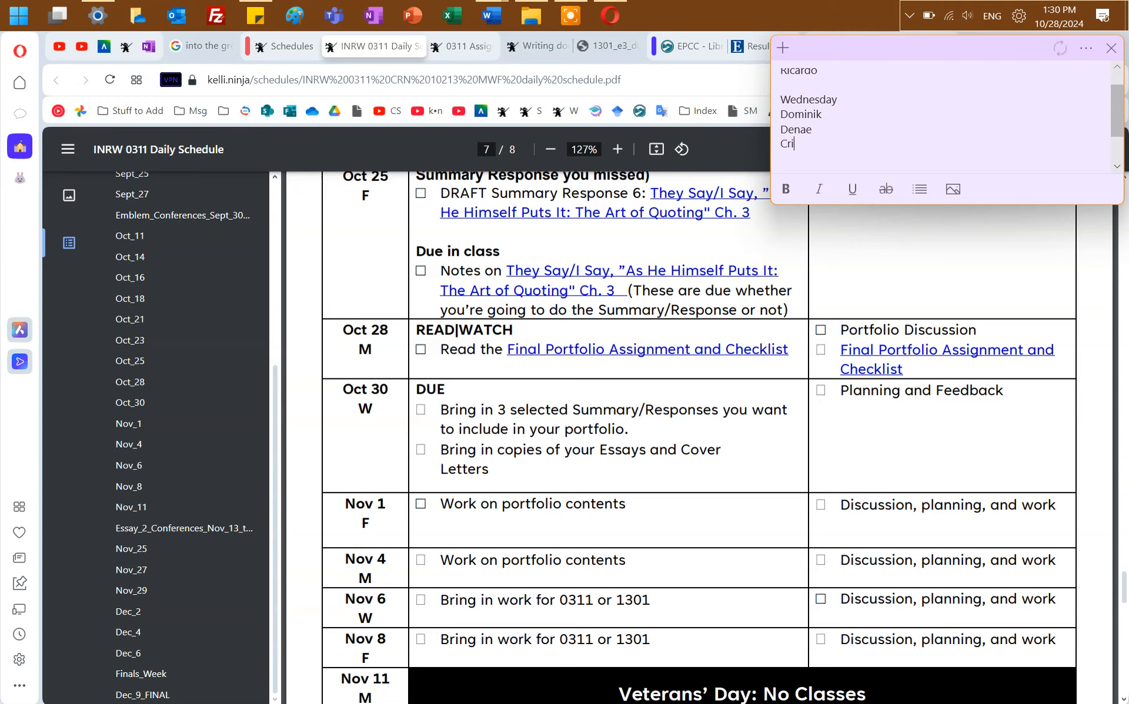
pyautogui.write('stina')
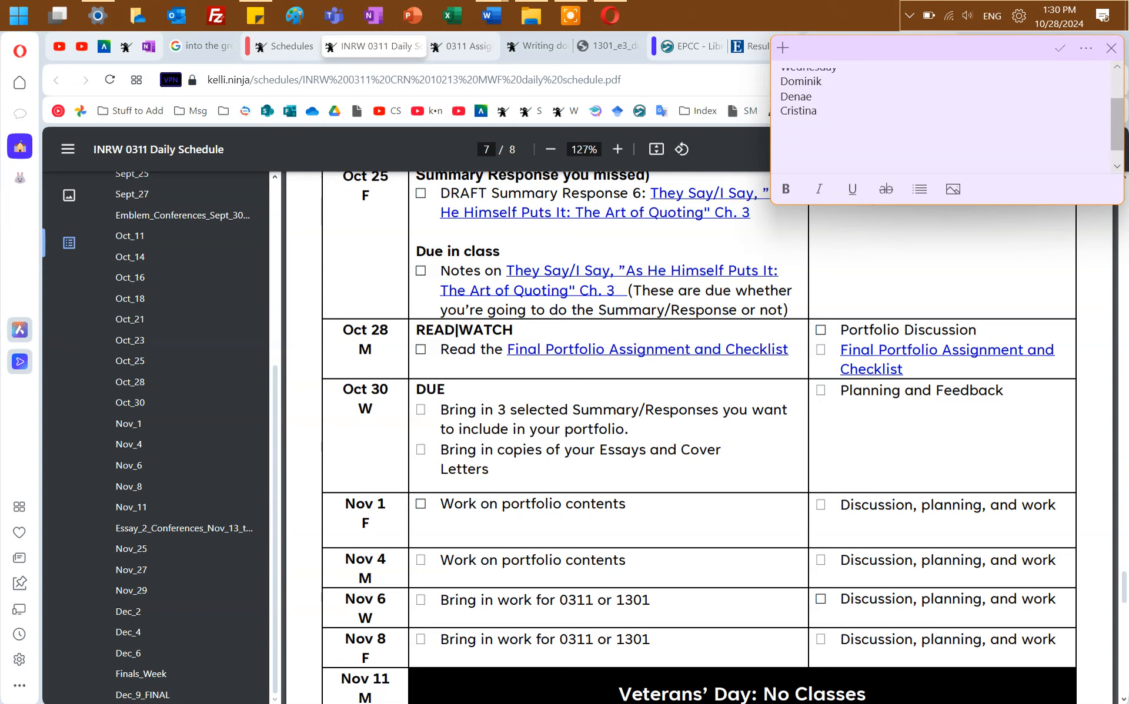
pyautogui.write('Friday')
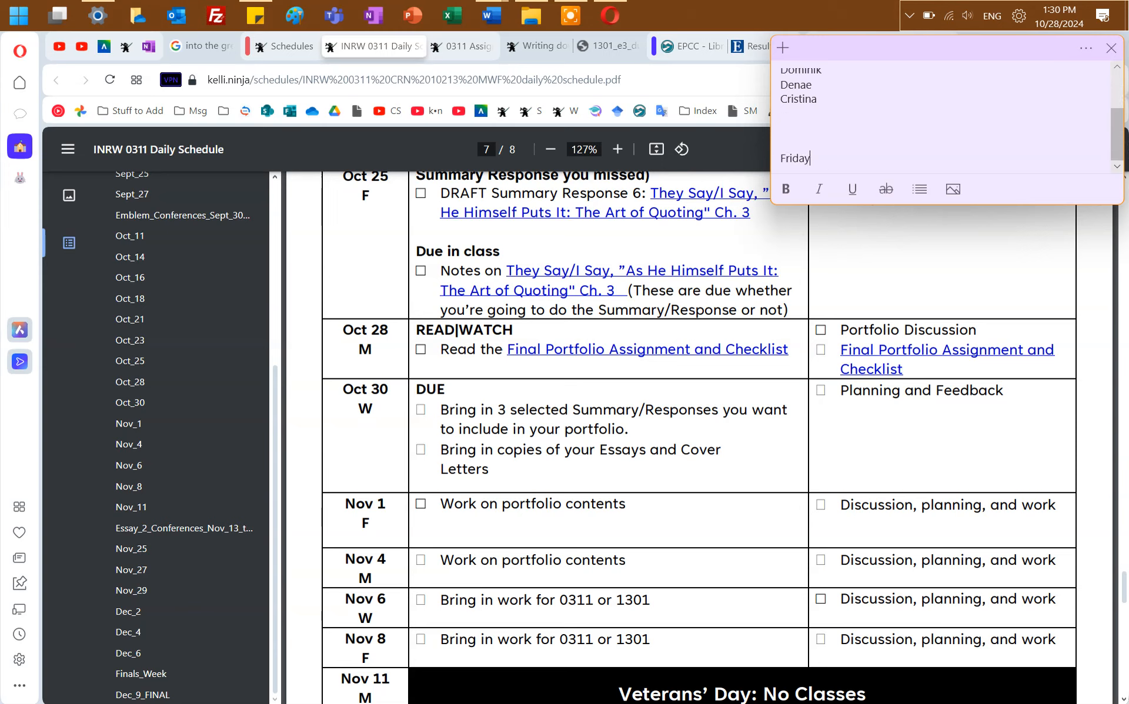
pyautogui.write('Wednesday')
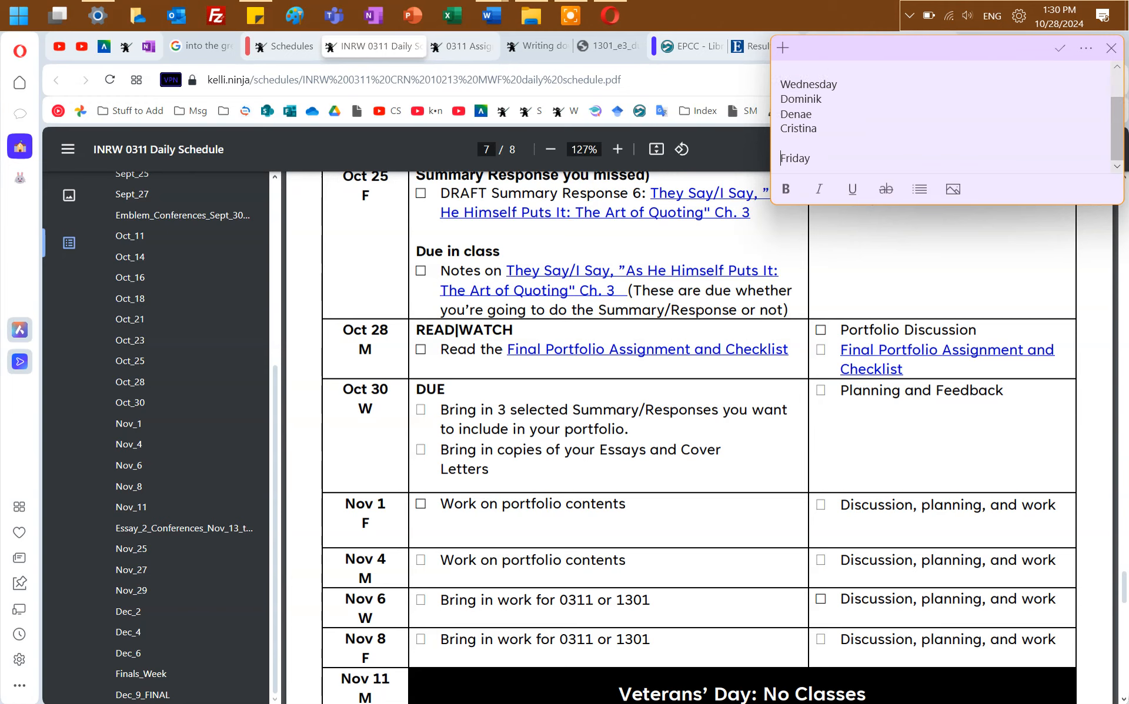
pyautogui.write('Angel')
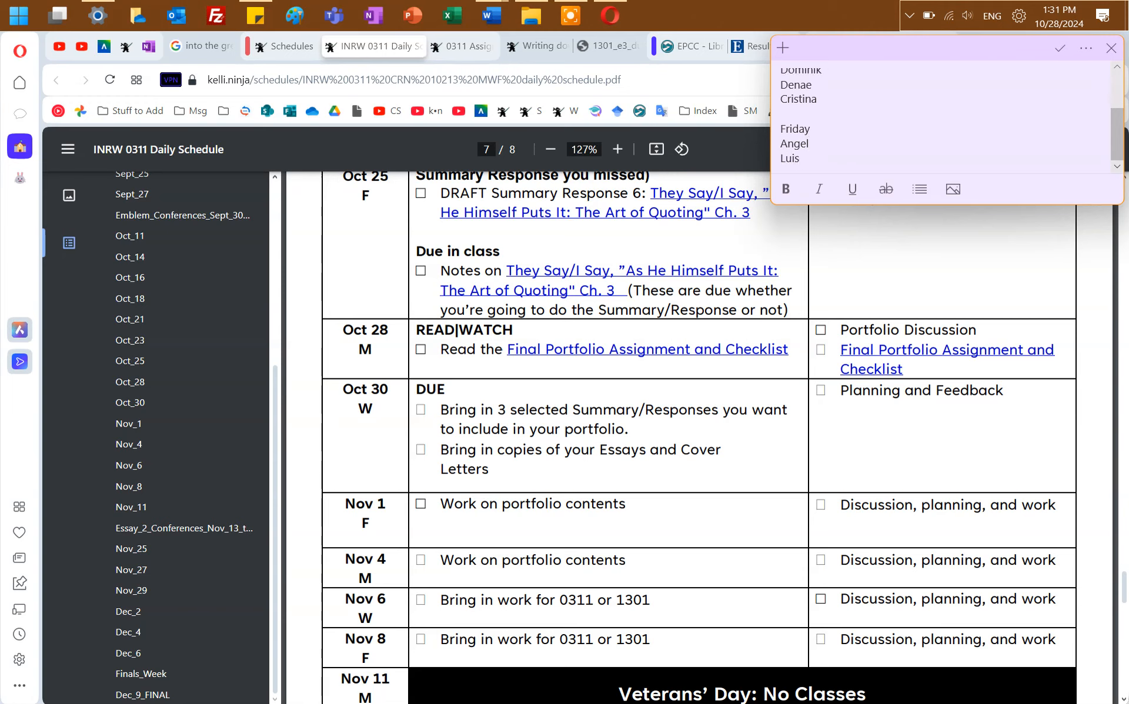
pyautogui.scroll(3)
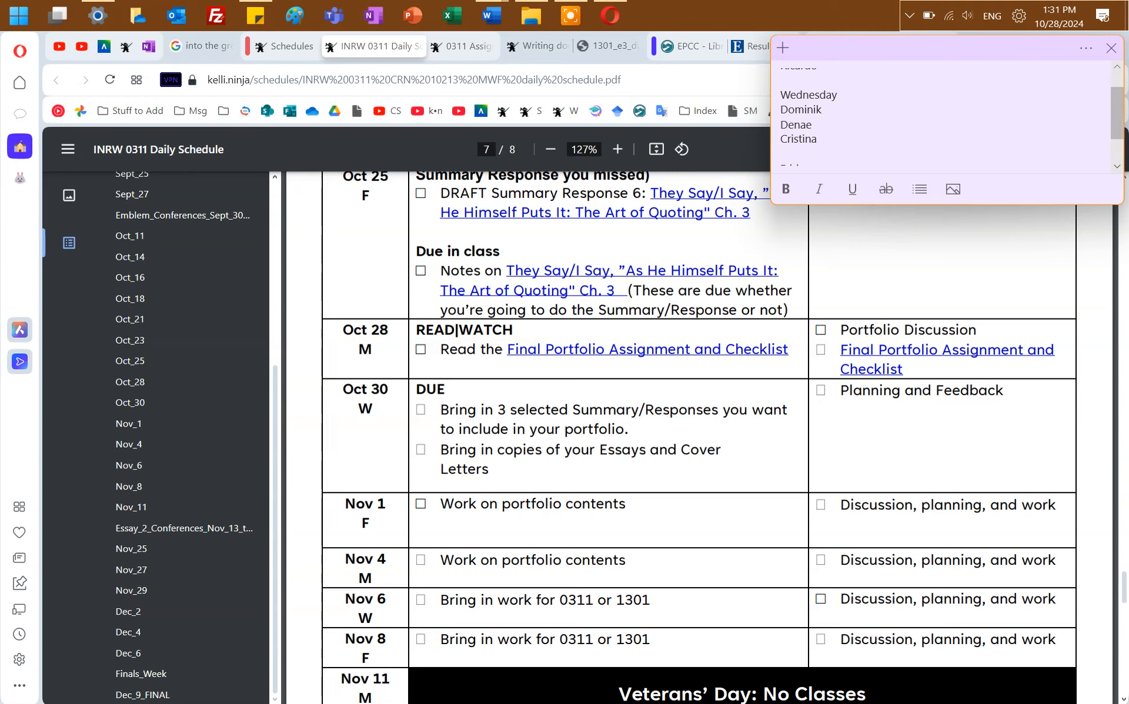
pyautogui.scroll(3)
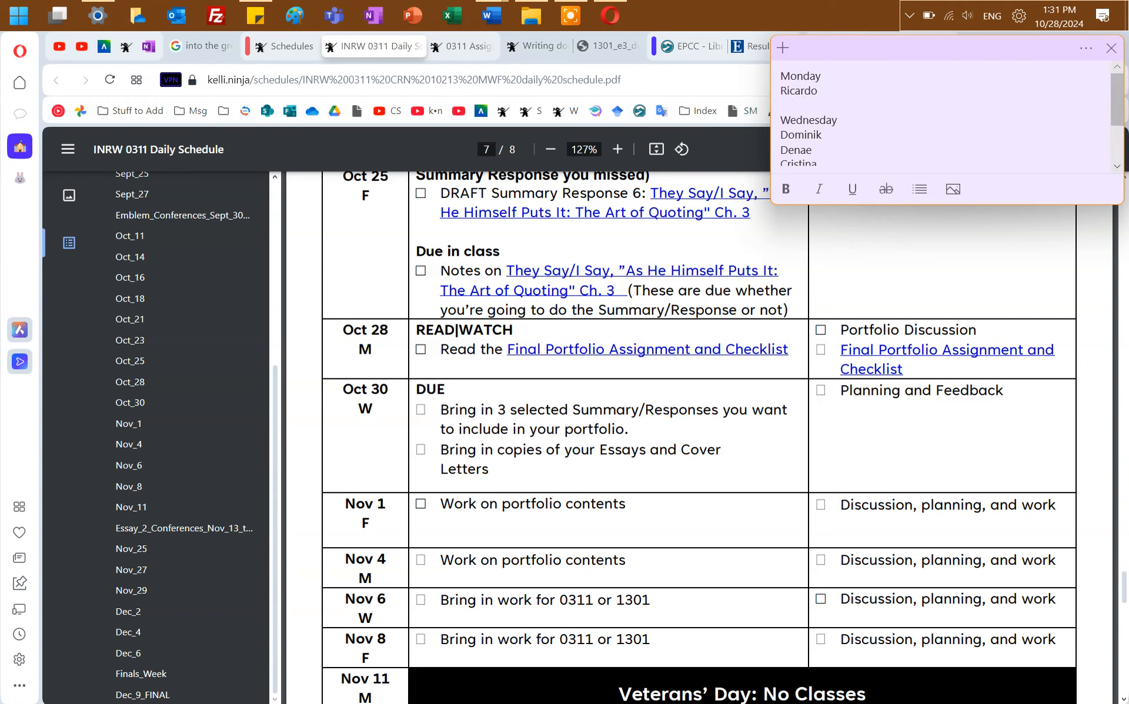
# Step: Type Candice on a new line after Ricardo under Monday
pyautogui.write('Candice')
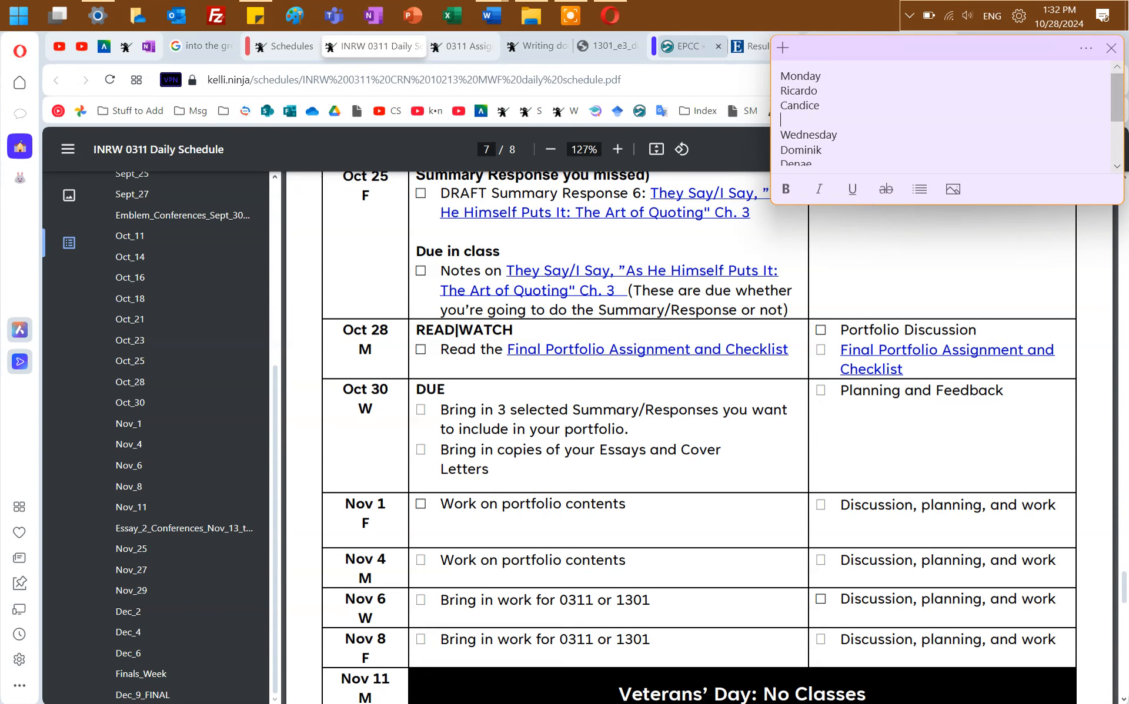
pyautogui.moveTo(489, 14)
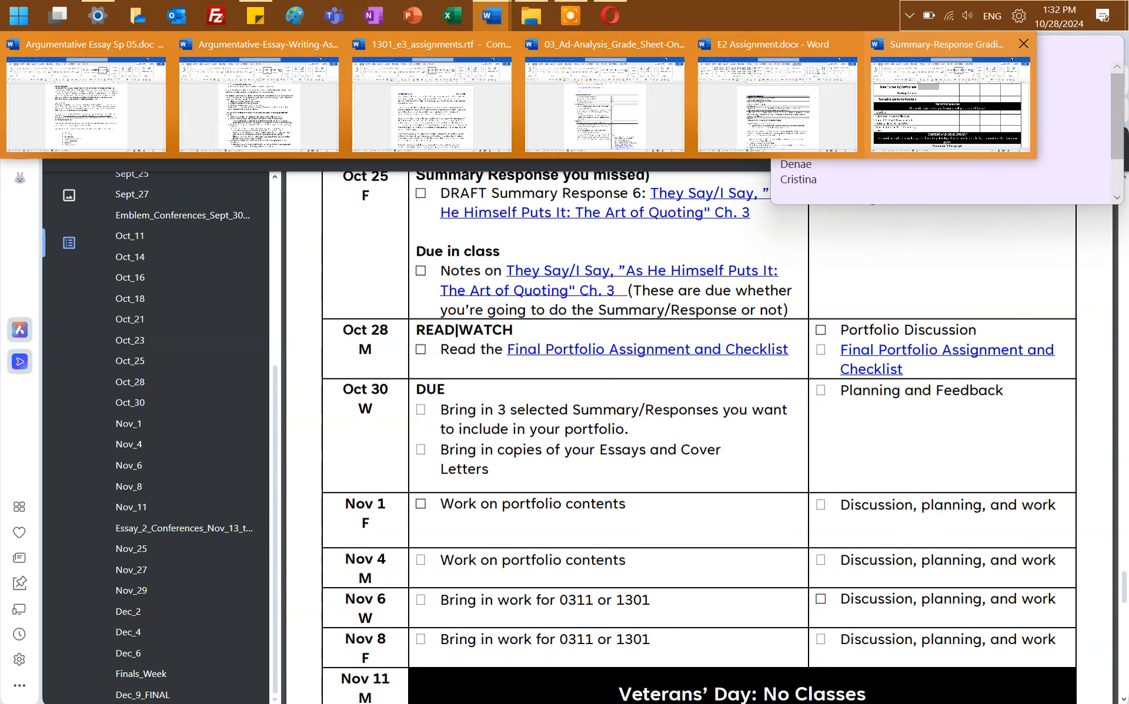
# Step: Bring up the Summary-Response Grading Checklist thumbnail and scroll to the gradesheet table
pyautogui.click(948, 105)
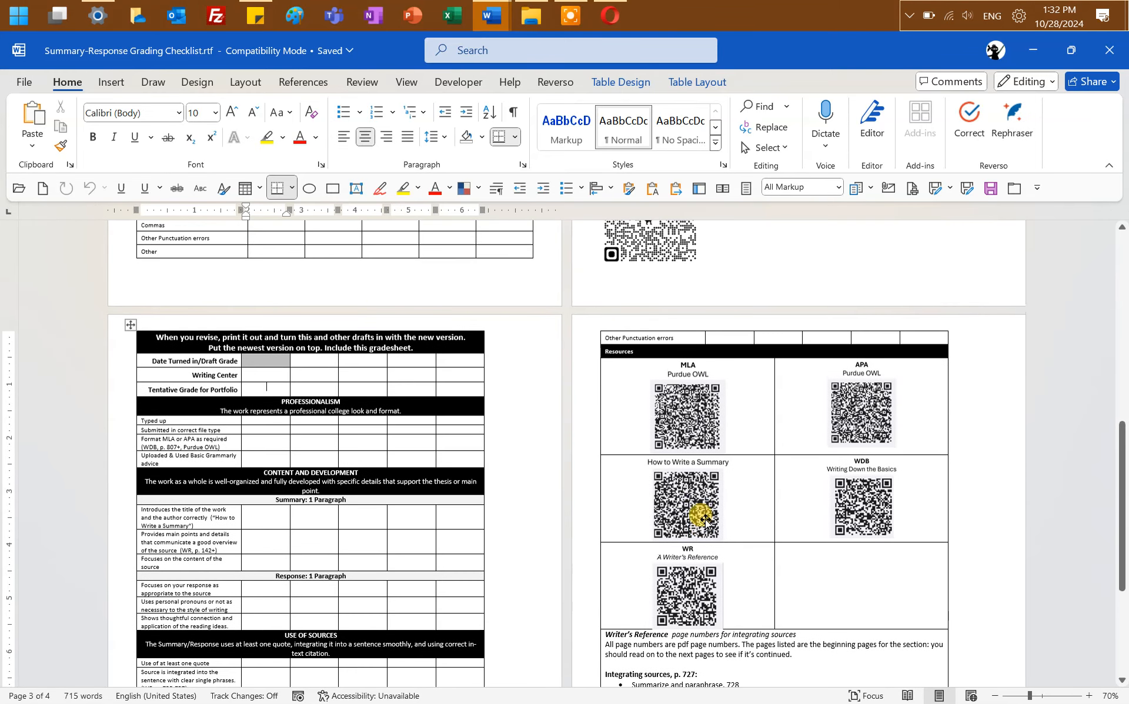
pyautogui.moveTo(472, 410)
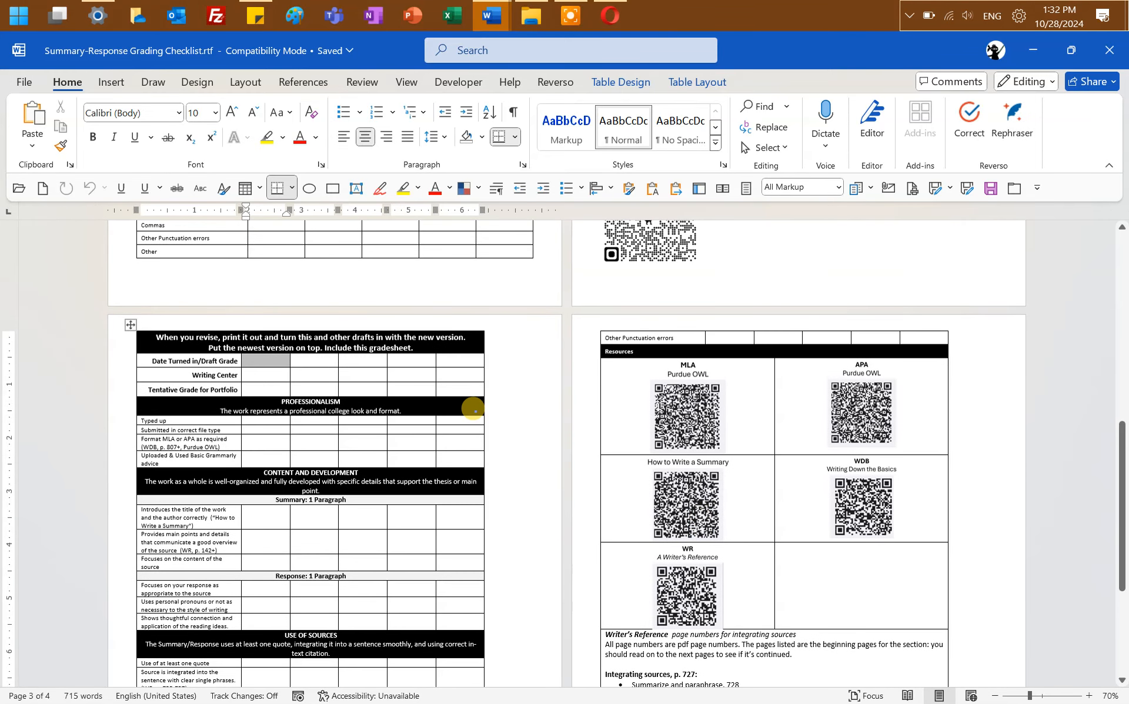
pyautogui.scroll(-3)
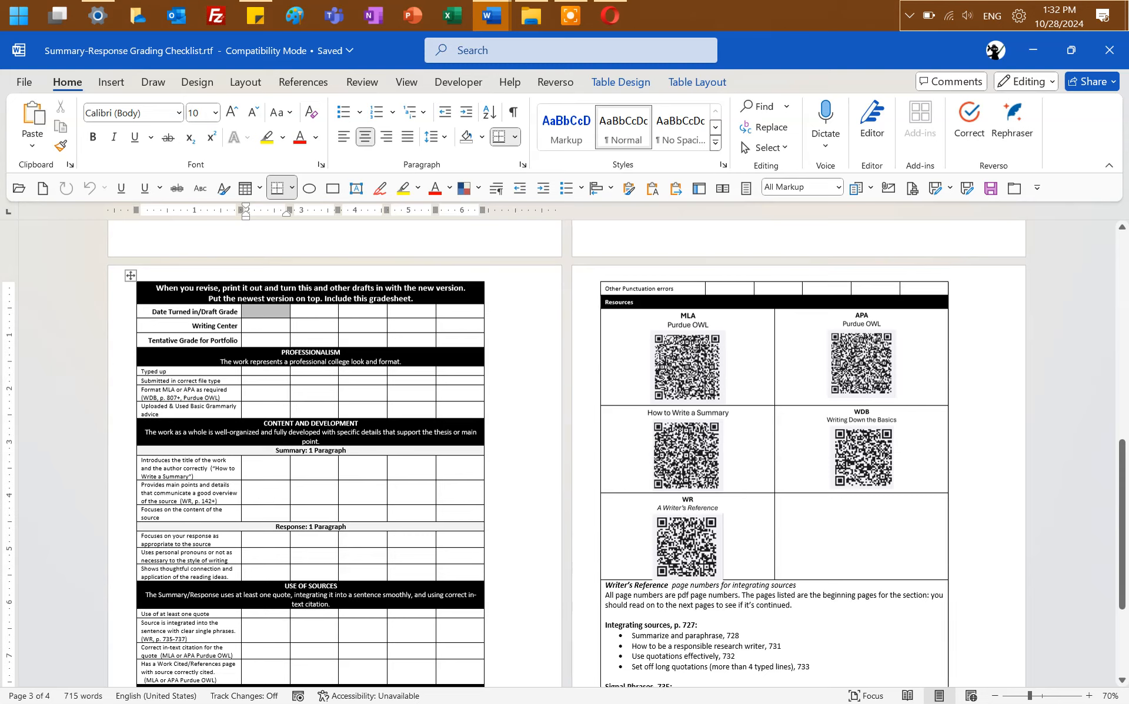